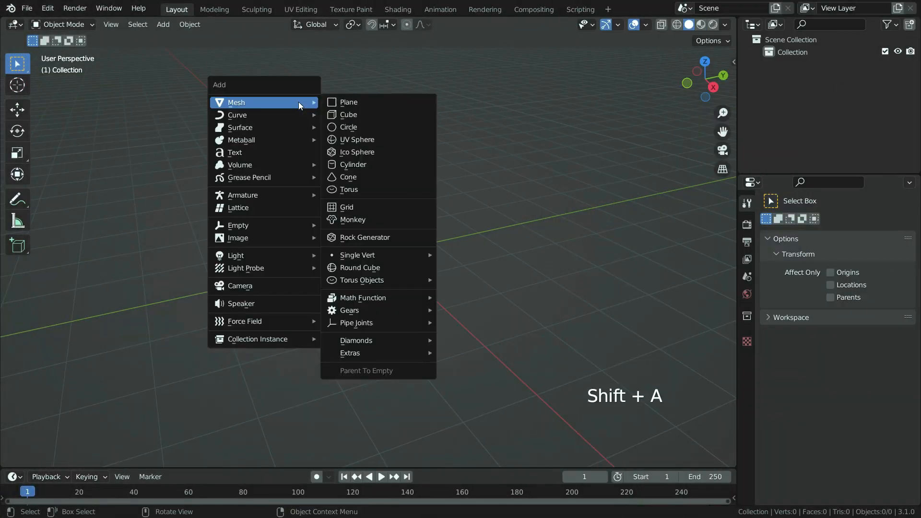
- Add a plane and merge its four vertices at center into a single vertex
{"action": "left_click", "coordinate": [348, 102]}
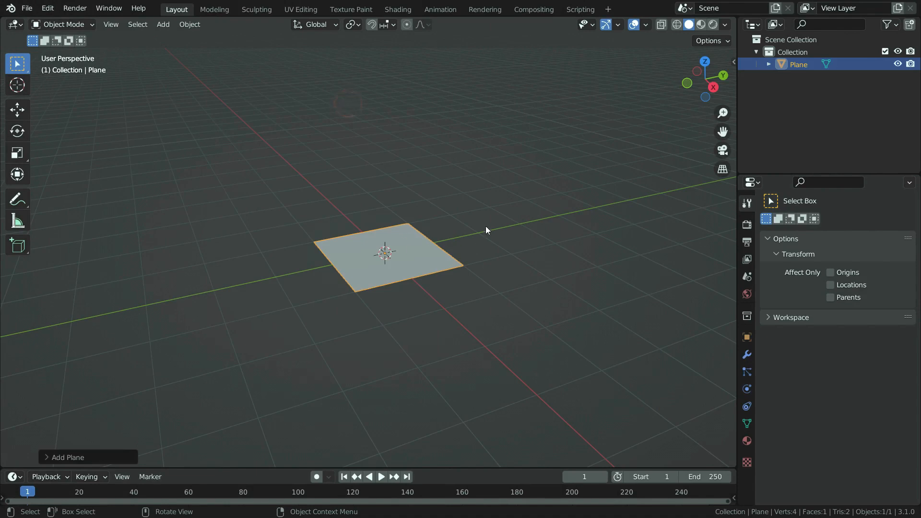
{"action": "key", "text": "Tab"}
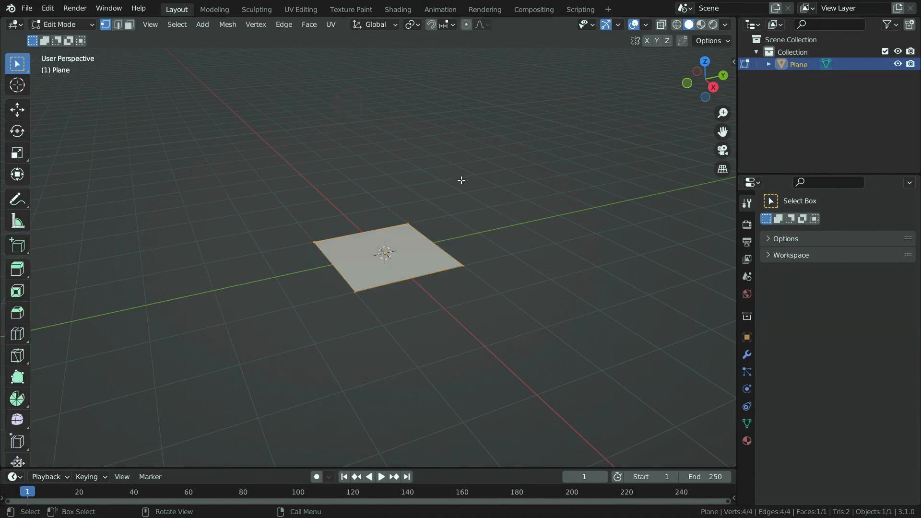
{"action": "key", "text": "m"}
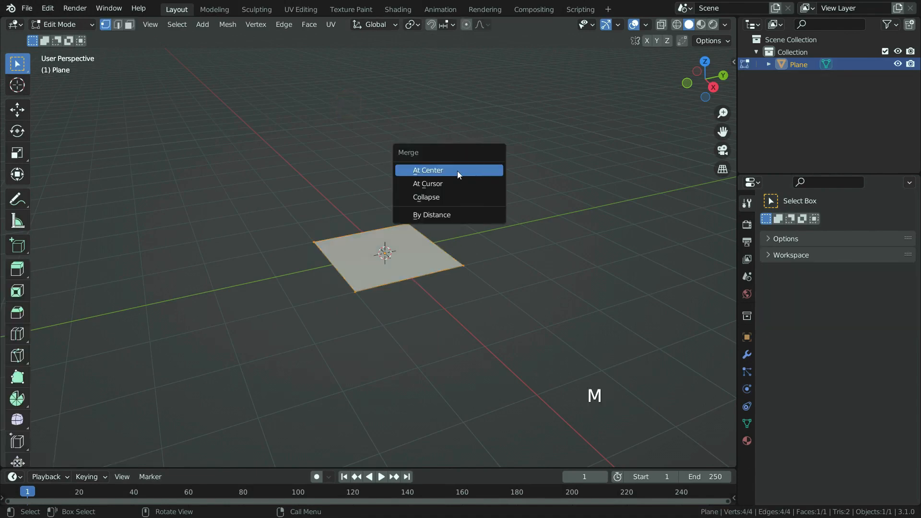
{"action": "left_click", "coordinate": [427, 170]}
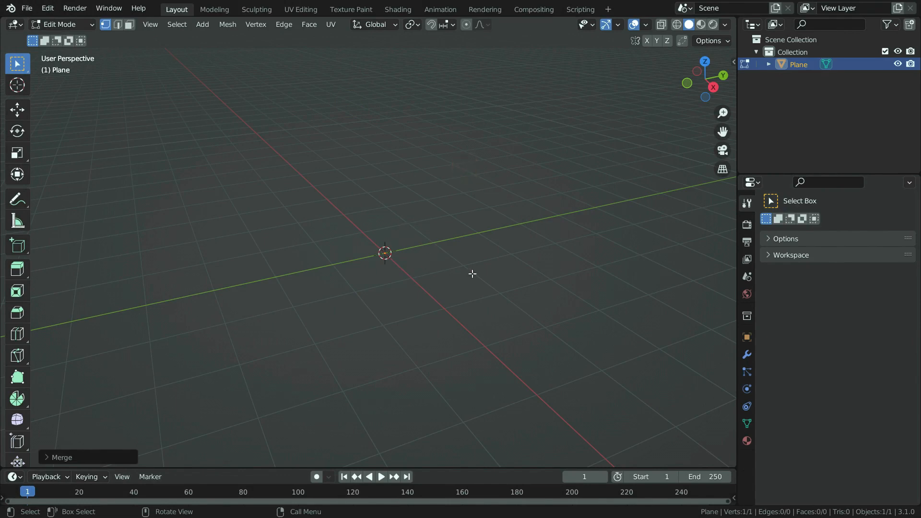
{"action": "mouse_move", "coordinate": [478, 274]}
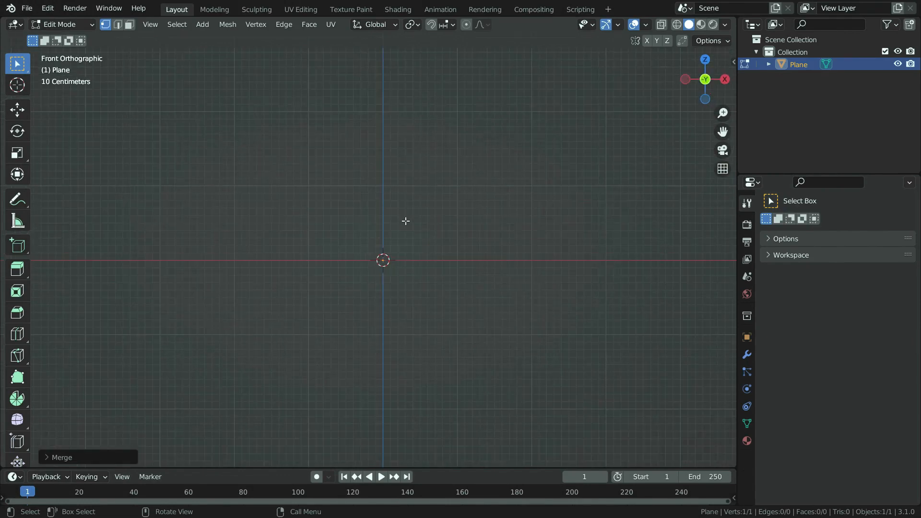
{"action": "mouse_move", "coordinate": [740, 363]}
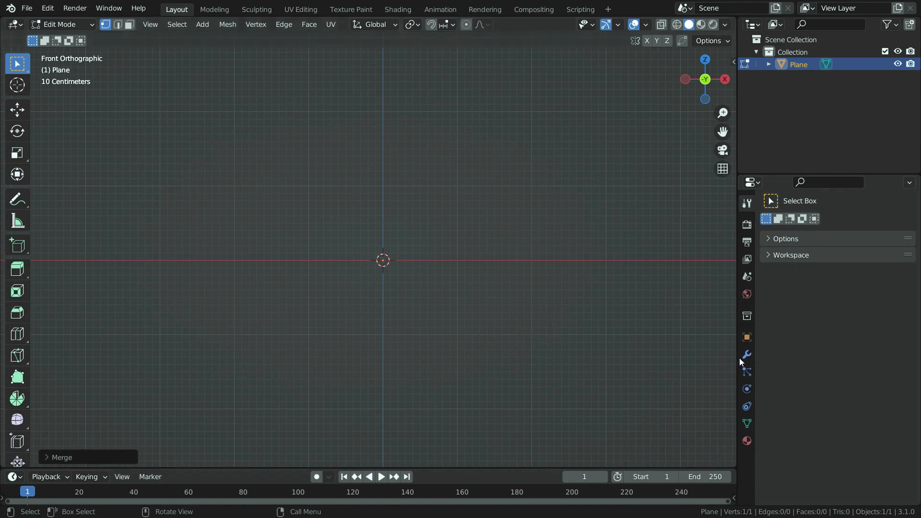
- Add Skin and Subdivision Surface modifiers at viewport level 2, with Skin smooth shading
{"action": "left_click", "coordinate": [785, 223]}
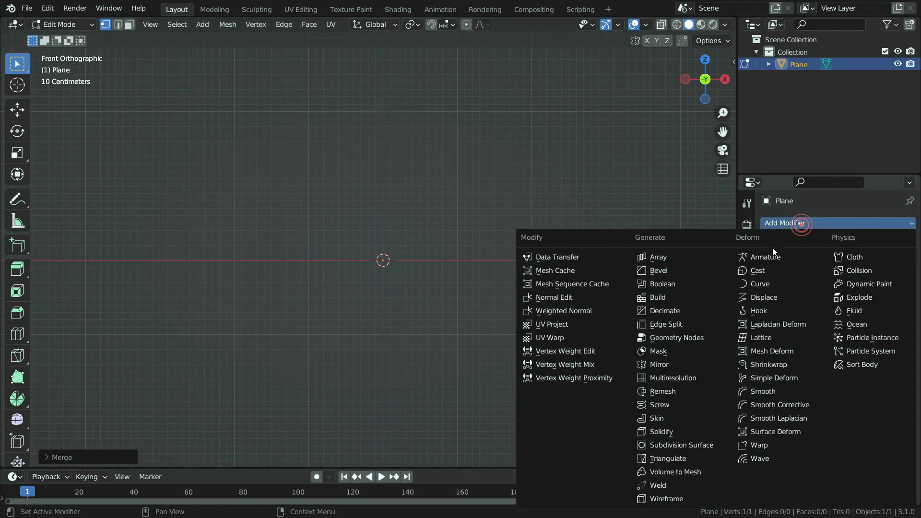
{"action": "left_click", "coordinate": [656, 418]}
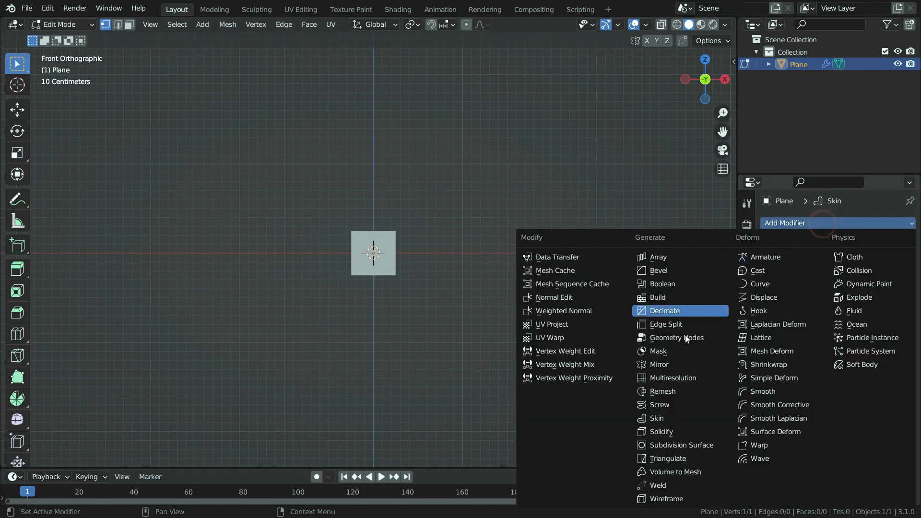
{"action": "left_click", "coordinate": [681, 445]}
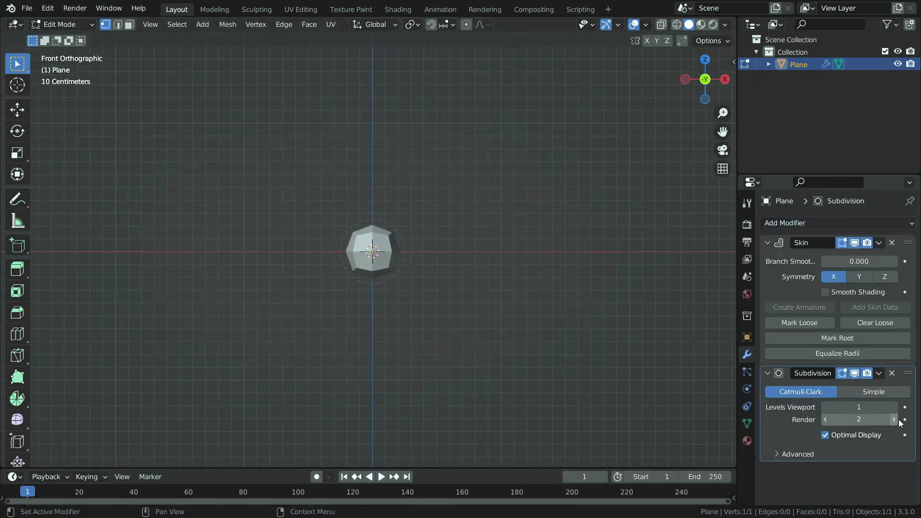
{"action": "left_click", "coordinate": [892, 408]}
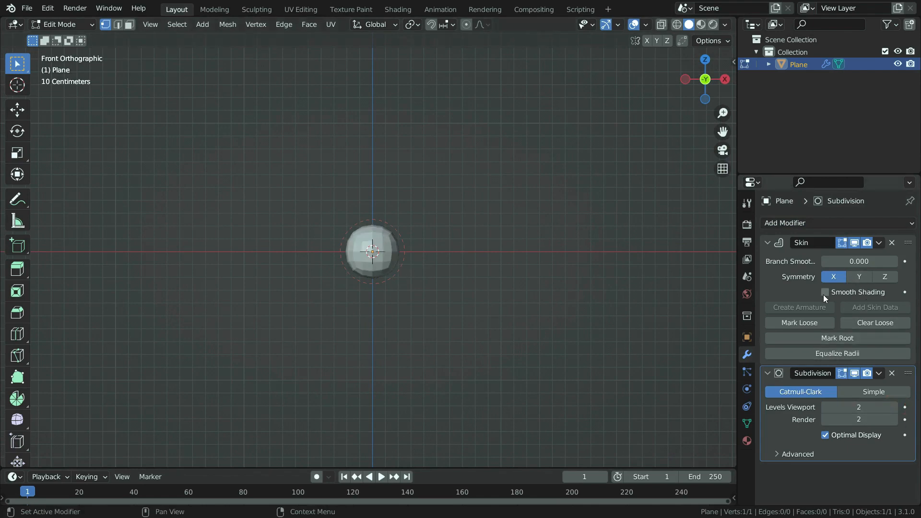
{"action": "left_click", "coordinate": [825, 293]}
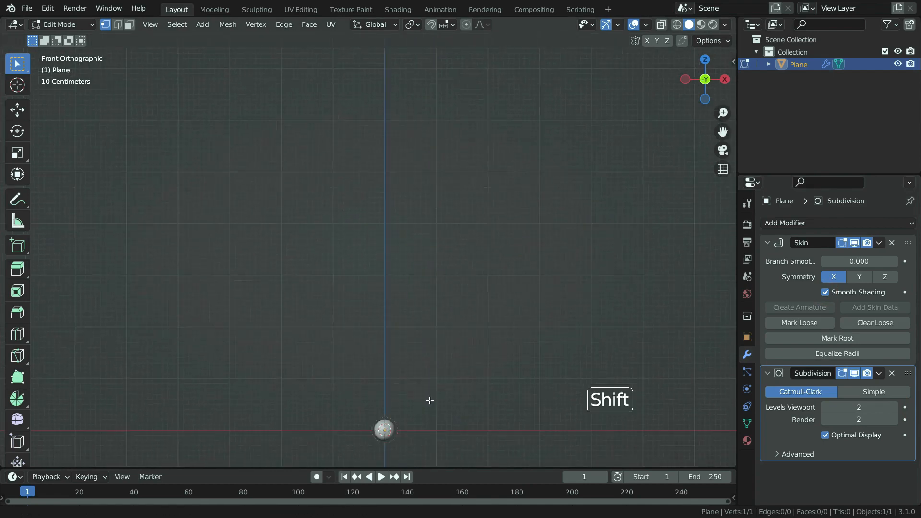
- Extrude the trunk and forked side branches, scaling tips thinner and resizing skin radius
{"action": "key", "text": "e"}
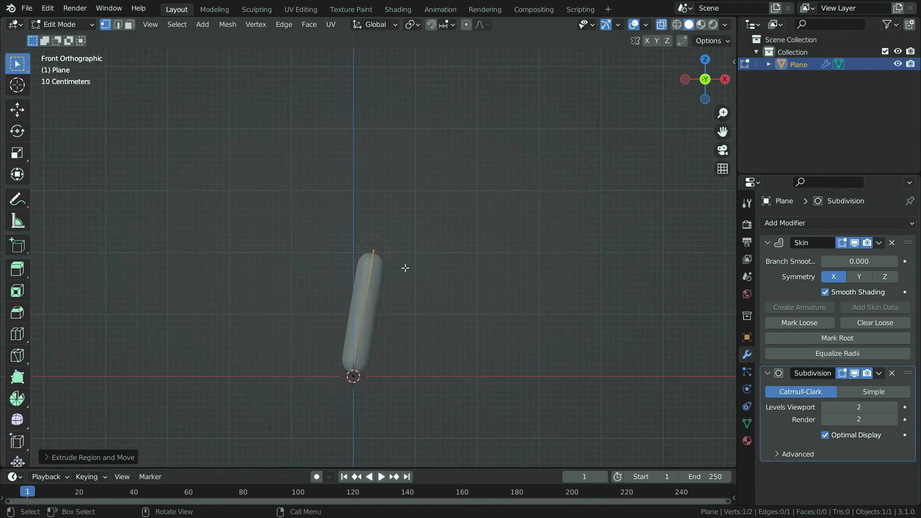
{"action": "mouse_move", "coordinate": [415, 293]}
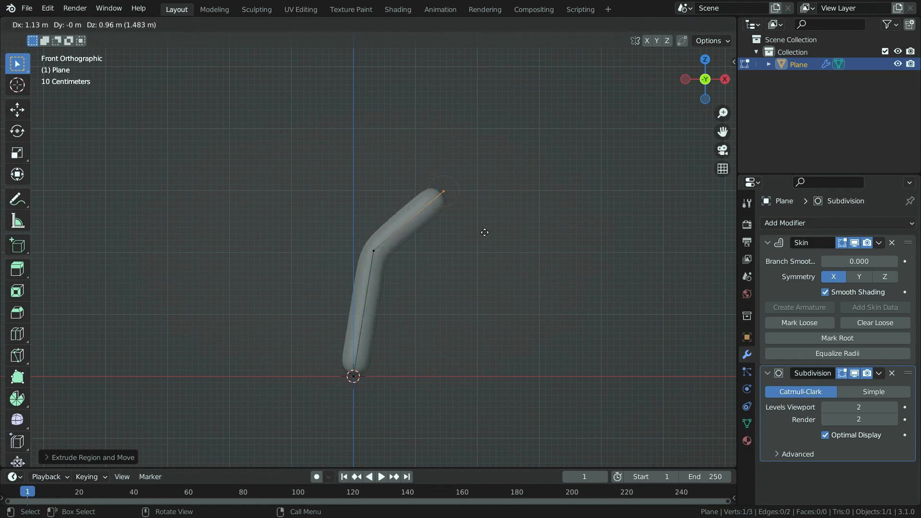
{"action": "key", "text": "e"}
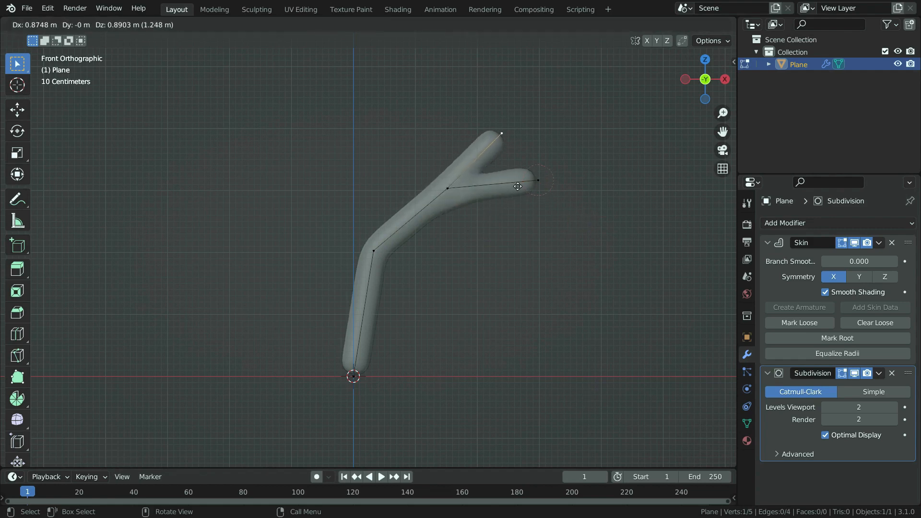
{"action": "key", "text": "Tab"}
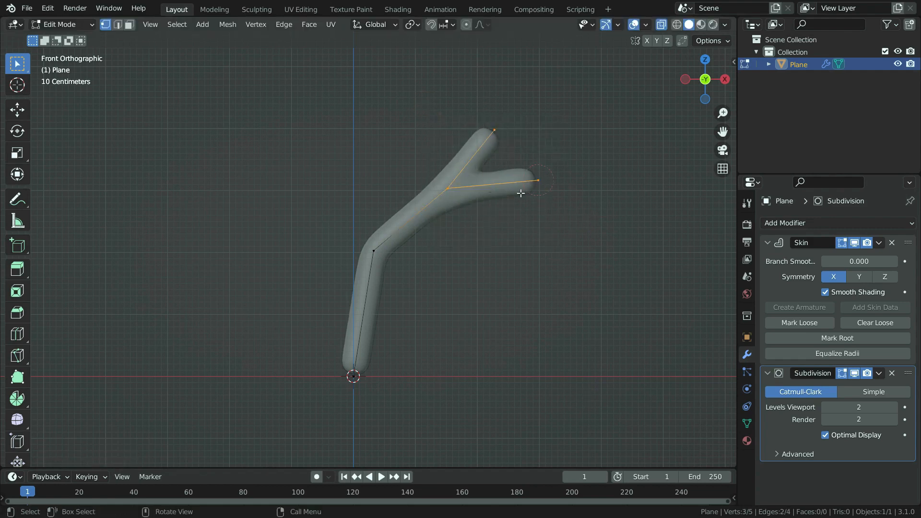
{"action": "key", "text": "s"}
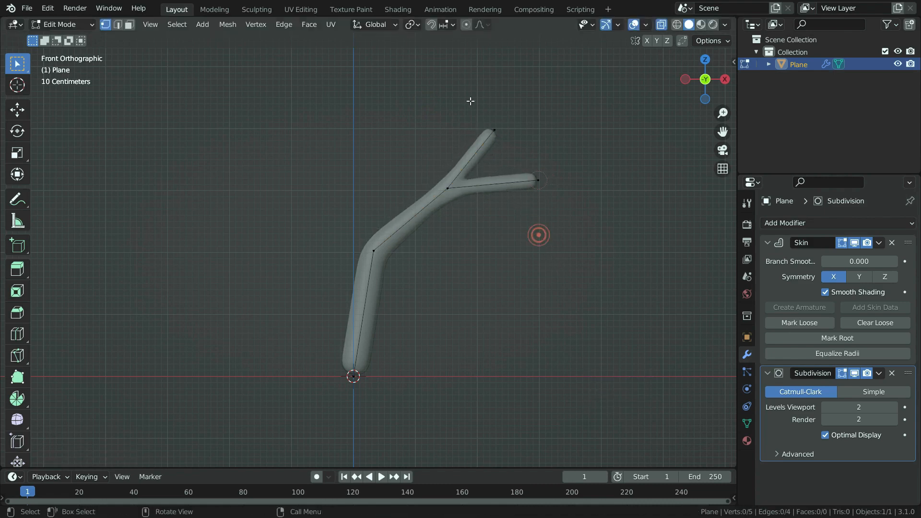
{"action": "key", "text": "s"}
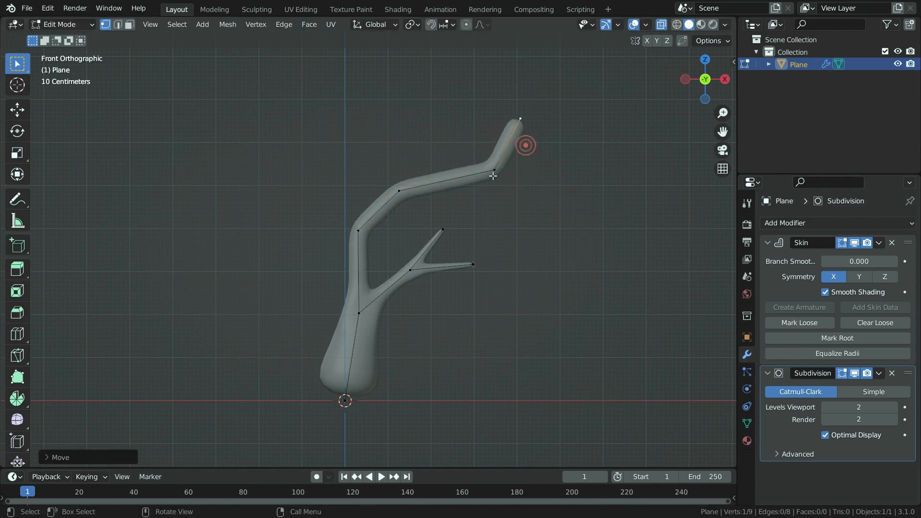
{"action": "key", "text": "g"}
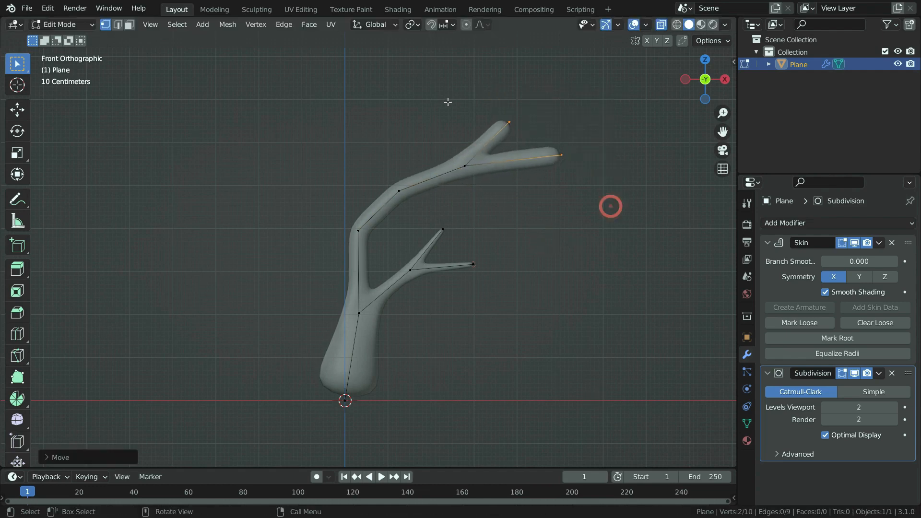
{"action": "key", "text": "ctrl+a"}
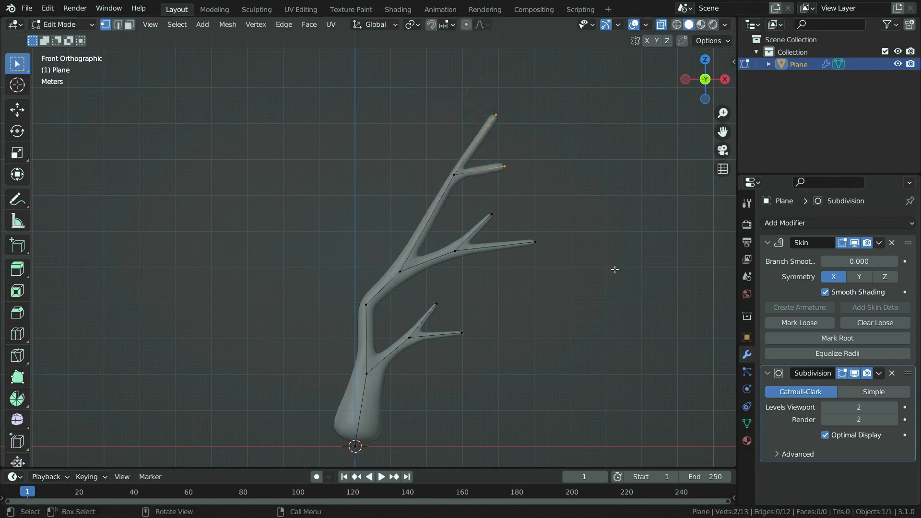
{"action": "key", "text": "e"}
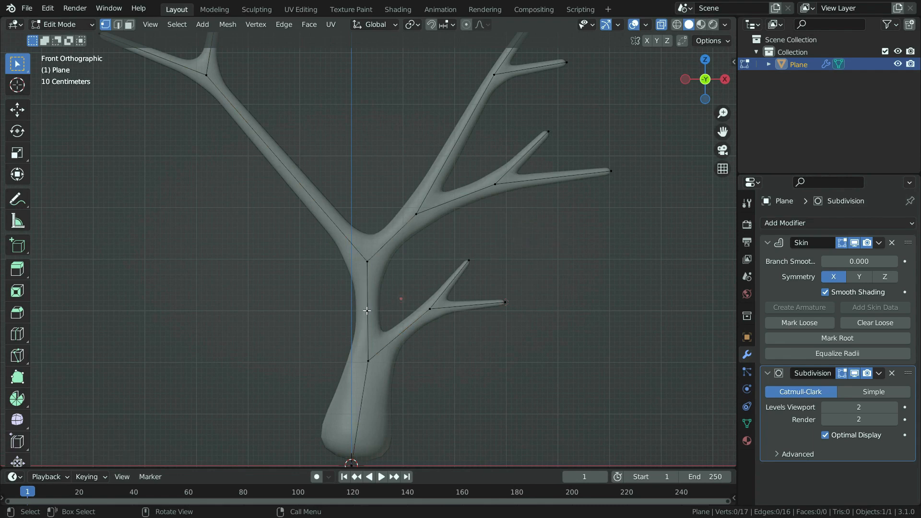
- Enlarge the trunk's skin radius up to the main fork and move the lower side branch
{"action": "key", "text": "ctrl+a"}
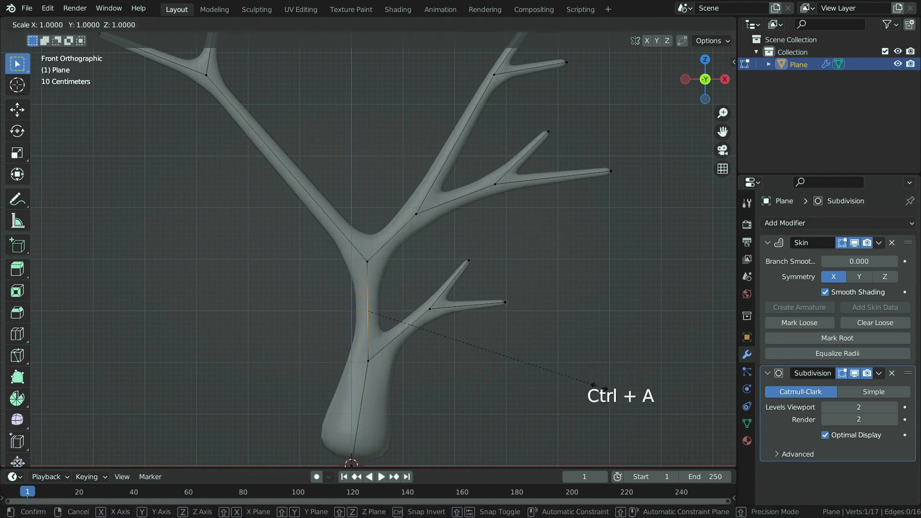
{"action": "mouse_move", "coordinate": [133, 448]}
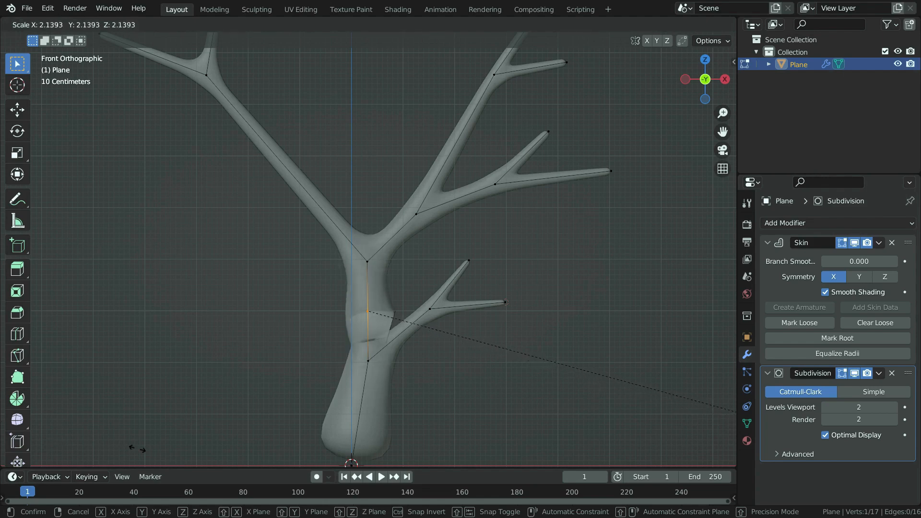
{"action": "mouse_move", "coordinate": [123, 337]}
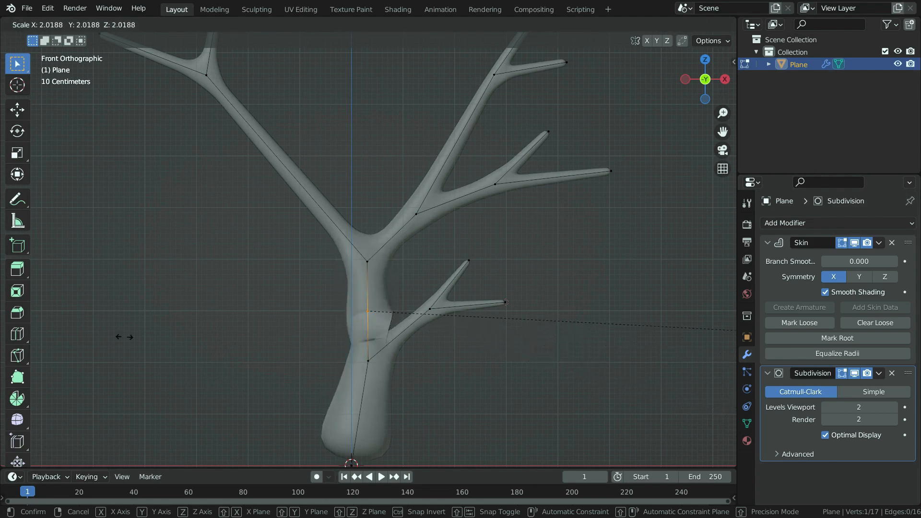
{"action": "key", "text": "ctrl+a"}
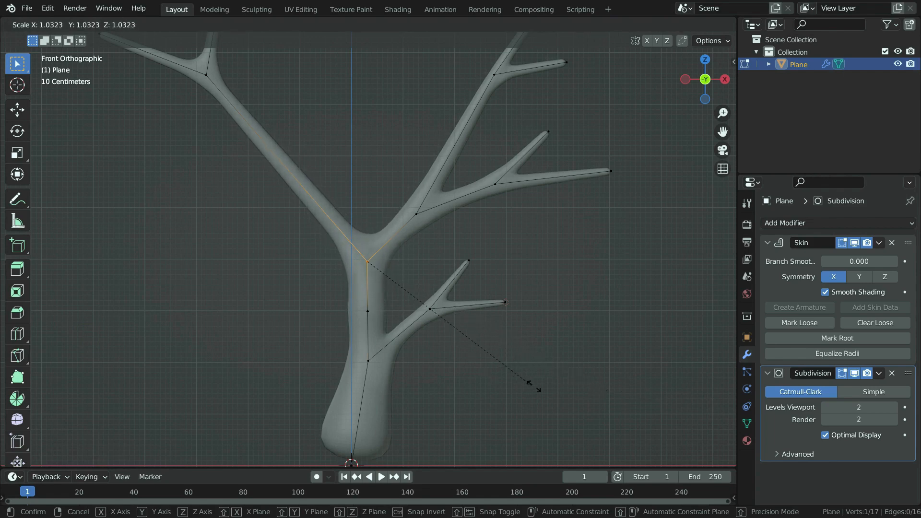
{"action": "mouse_move", "coordinate": [558, 403]}
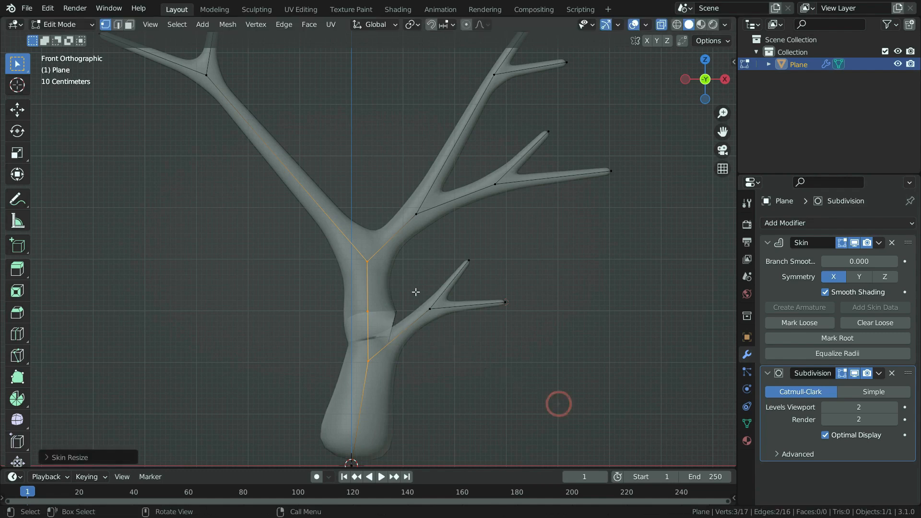
{"action": "key", "text": "g"}
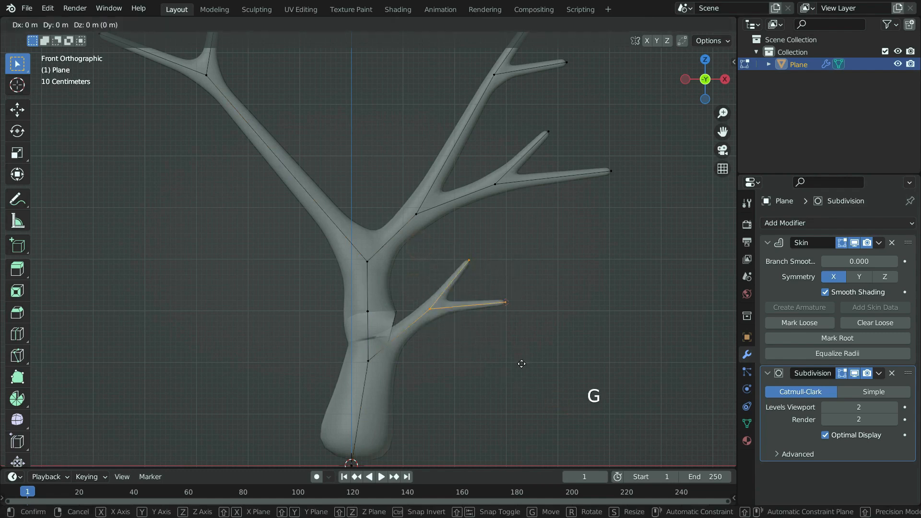
{"action": "mouse_move", "coordinate": [522, 369]}
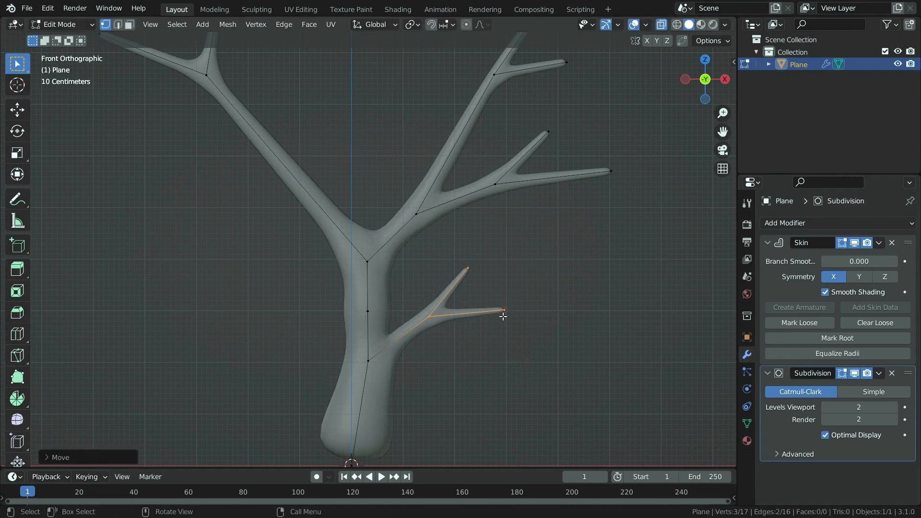
- Extrude and scale additional side branches and twigs to fill out the crown
{"action": "left_click", "coordinate": [369, 261]}
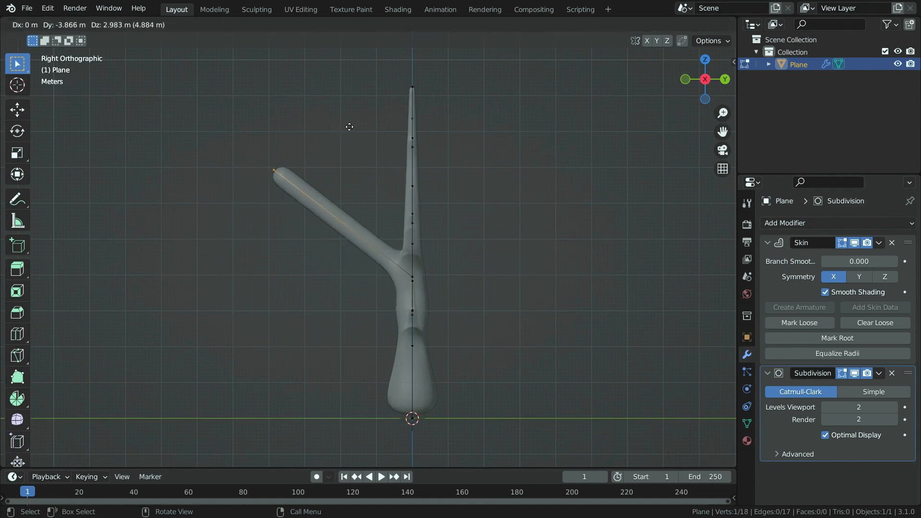
{"action": "key", "text": "e"}
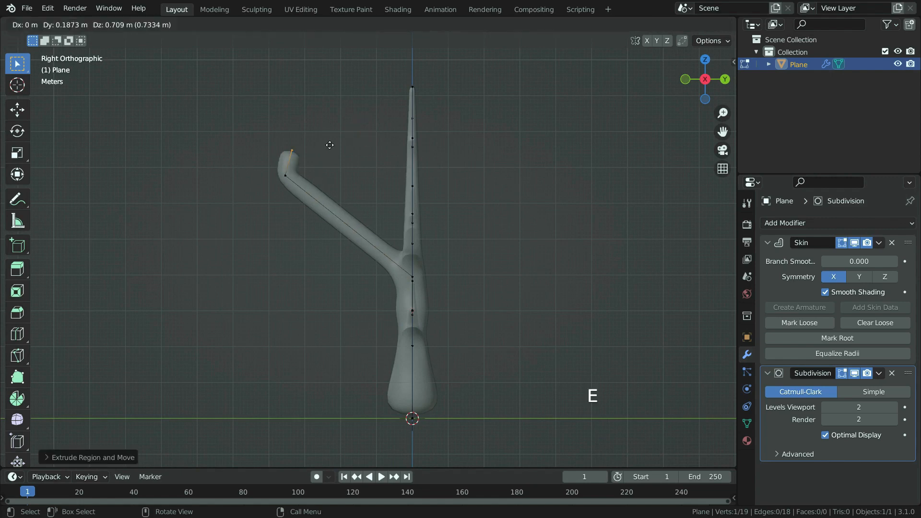
{"action": "mouse_move", "coordinate": [272, 142]}
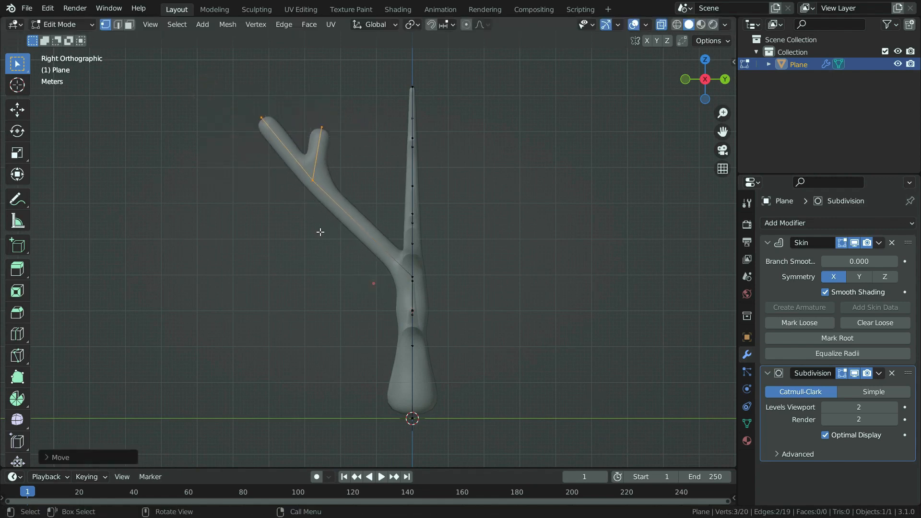
{"action": "key", "text": "s"}
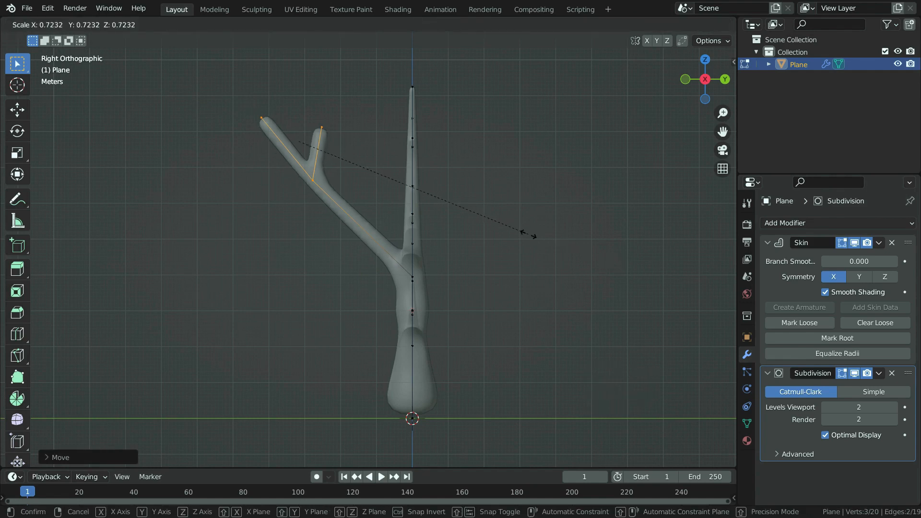
{"action": "mouse_move", "coordinate": [449, 188]}
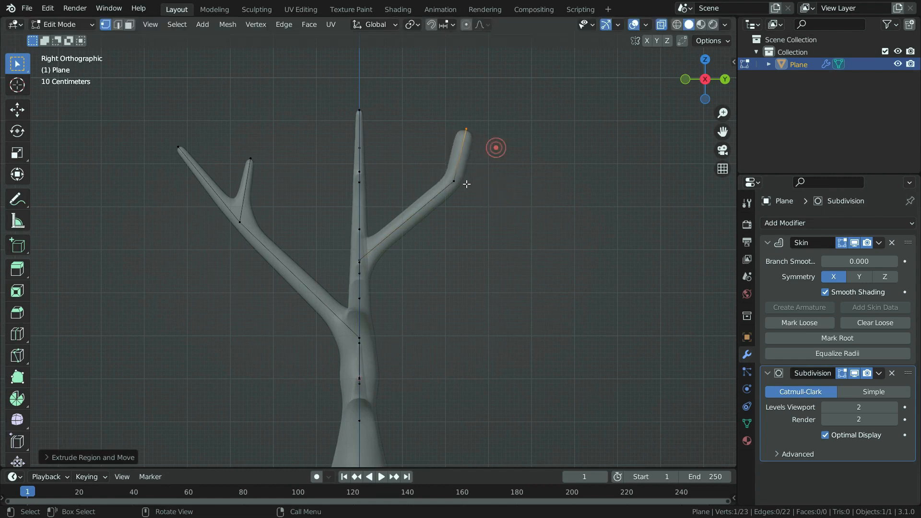
{"action": "key", "text": "ctrl+a"}
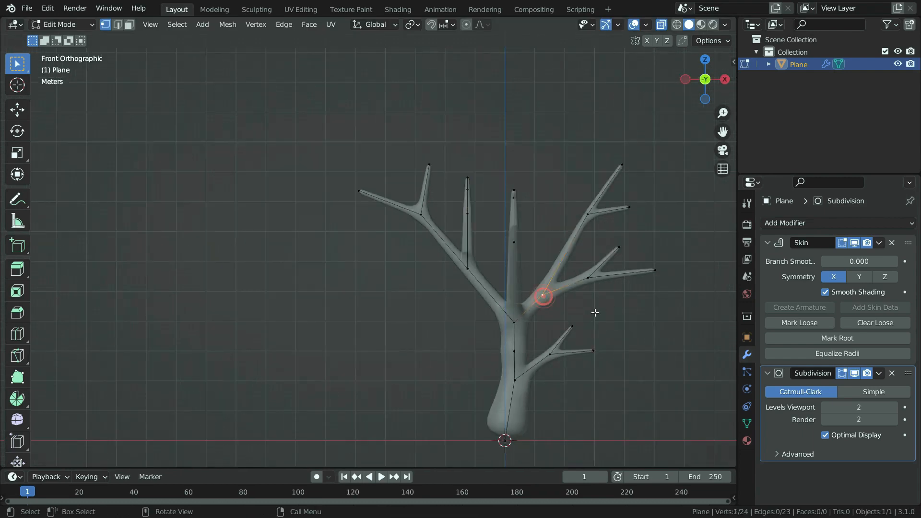
{"action": "key", "text": "e"}
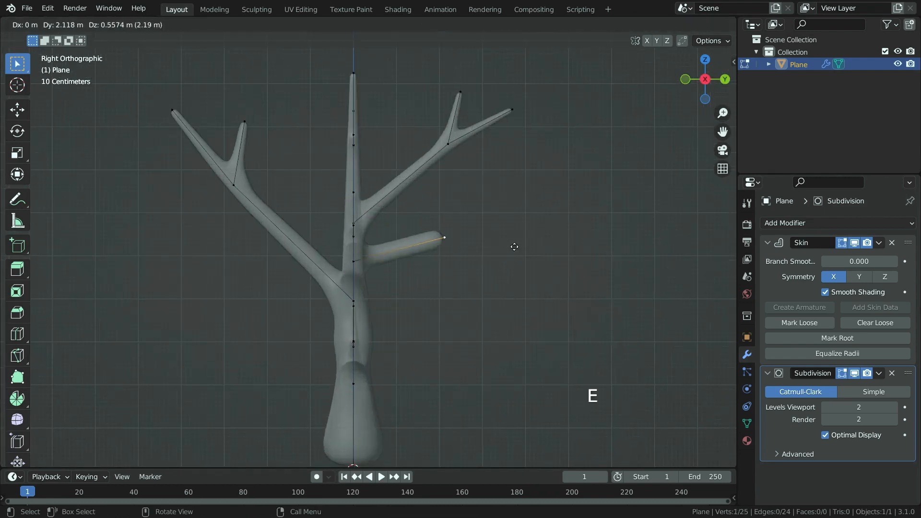
{"action": "left_click", "coordinate": [444, 230]}
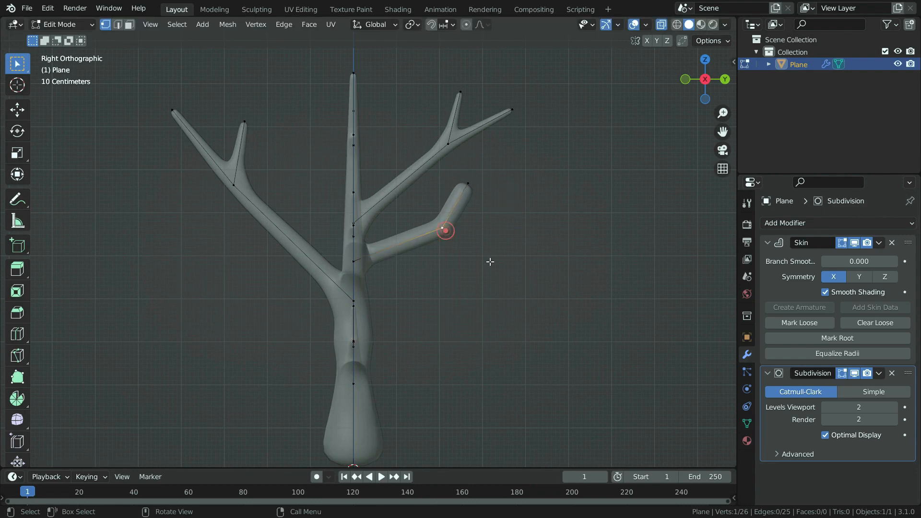
{"action": "key", "text": "ctrl+a"}
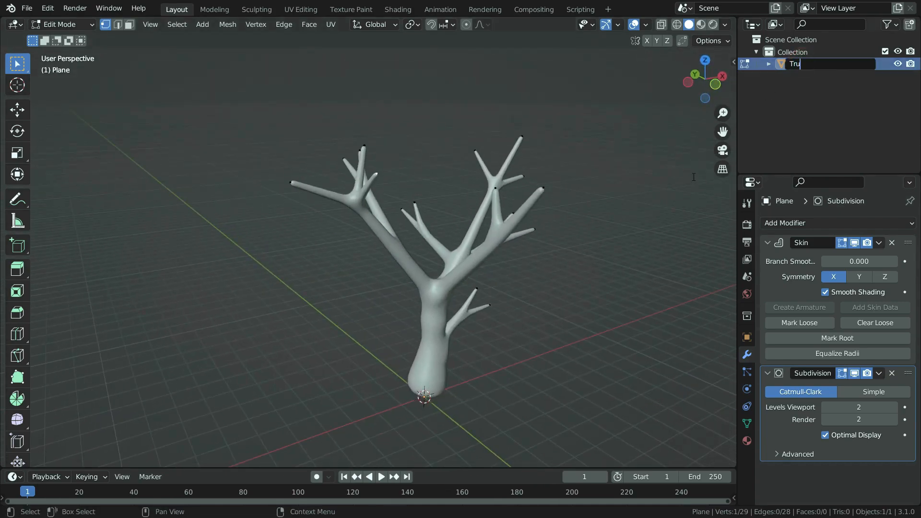
- Confirm the object name 'Trunk' in the Outliner
{"action": "key", "text": "Return"}
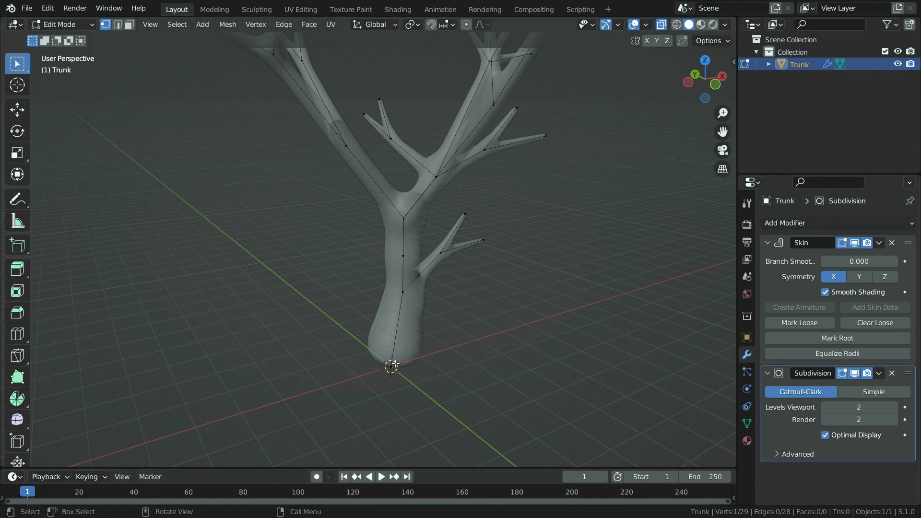
- Extrude a root from the trunk base, subdivide it and thin its tip
{"action": "key", "text": "e"}
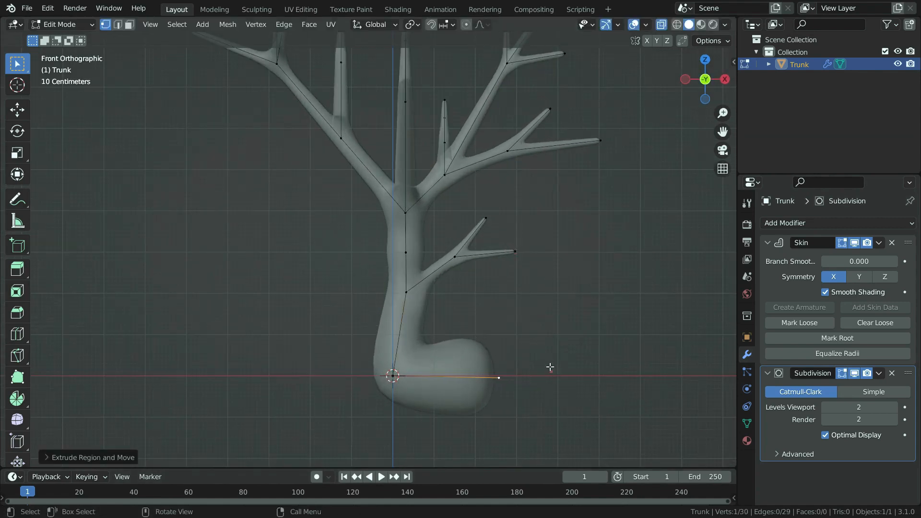
{"action": "right_click", "coordinate": [391, 376]}
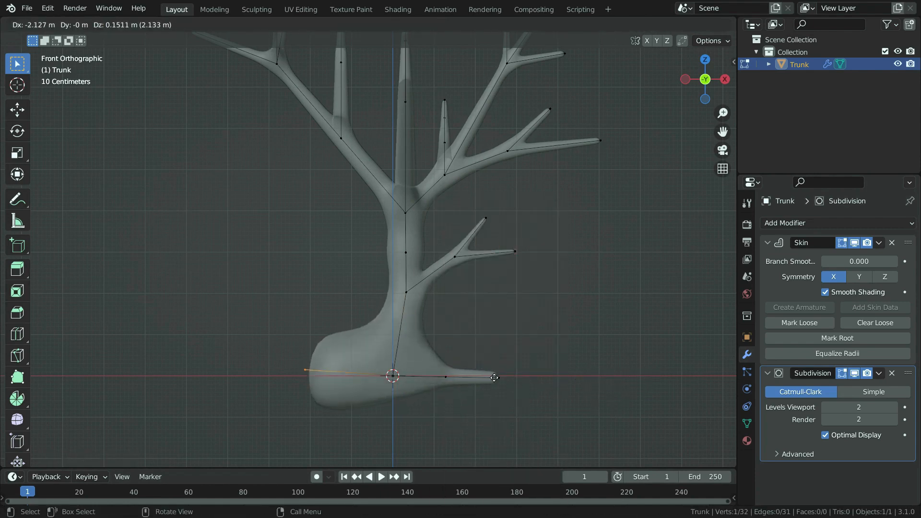
{"action": "key", "text": "s"}
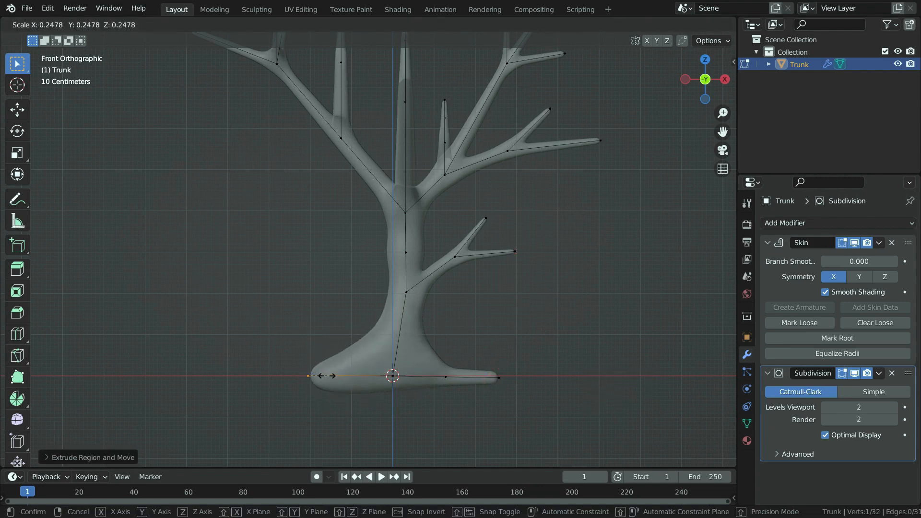
{"action": "key", "text": "ctrl+a"}
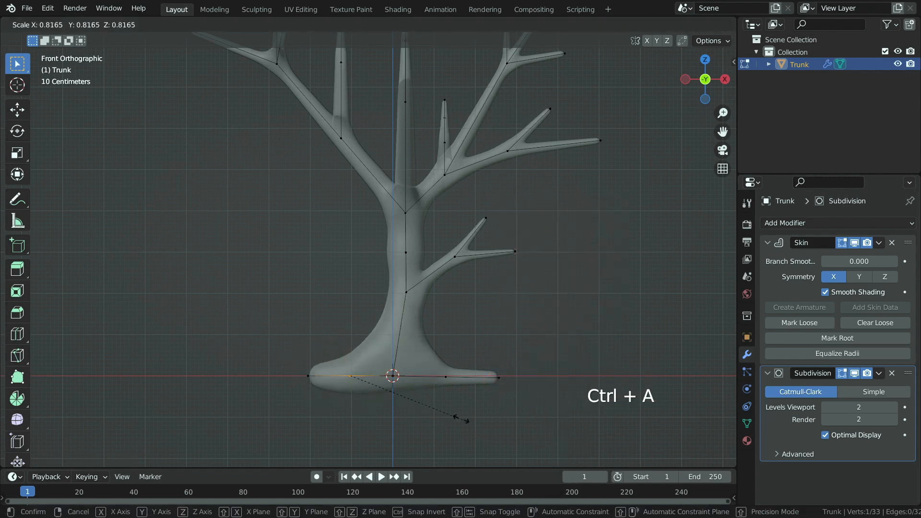
{"action": "mouse_move", "coordinate": [490, 429]}
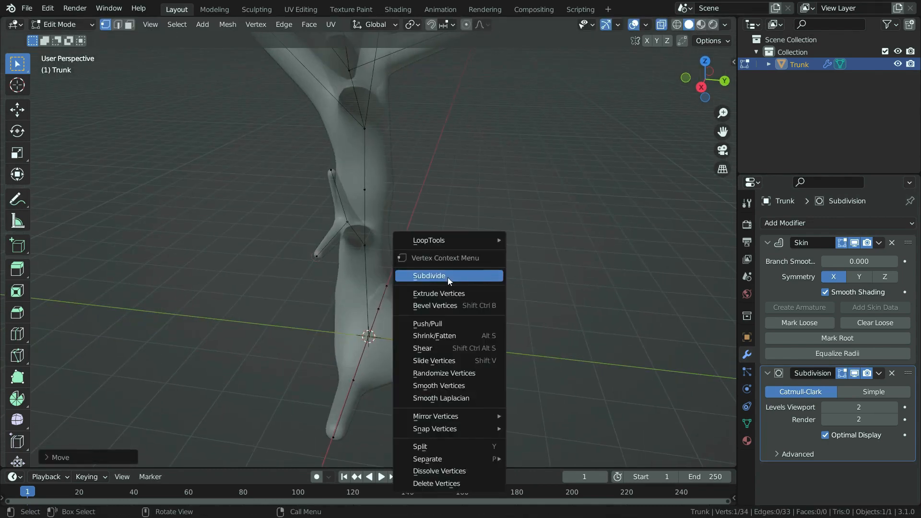
{"action": "left_click", "coordinate": [429, 275]}
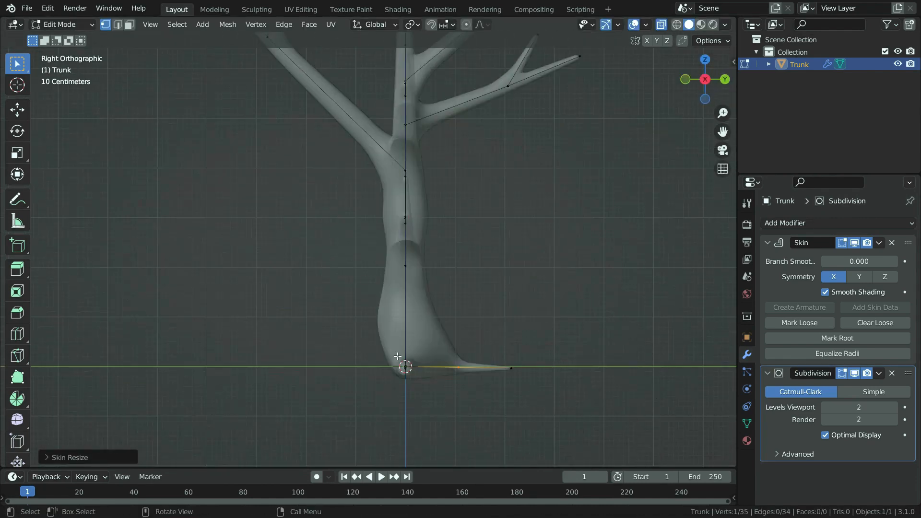
{"action": "key", "text": "e"}
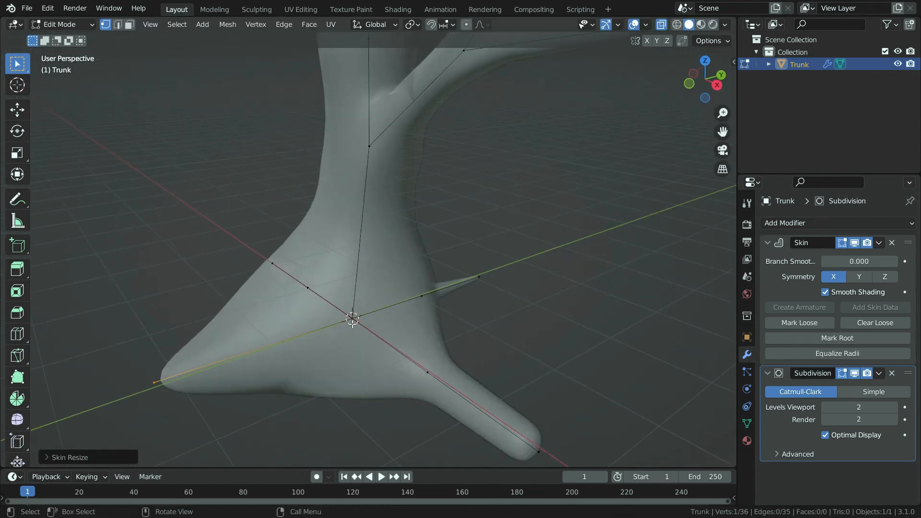
- Shape another root, then apply the Skin modifier in Object Mode
{"action": "key", "text": "ctrl+a"}
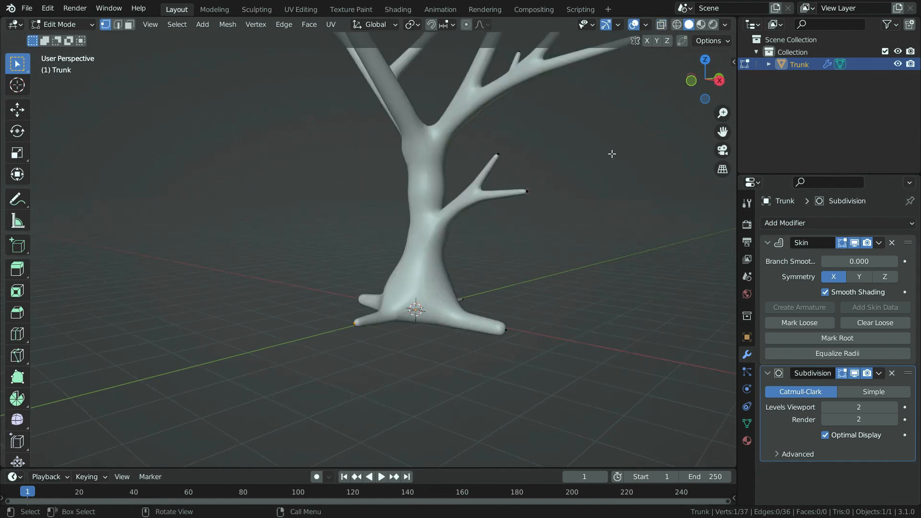
{"action": "key", "text": "Tab"}
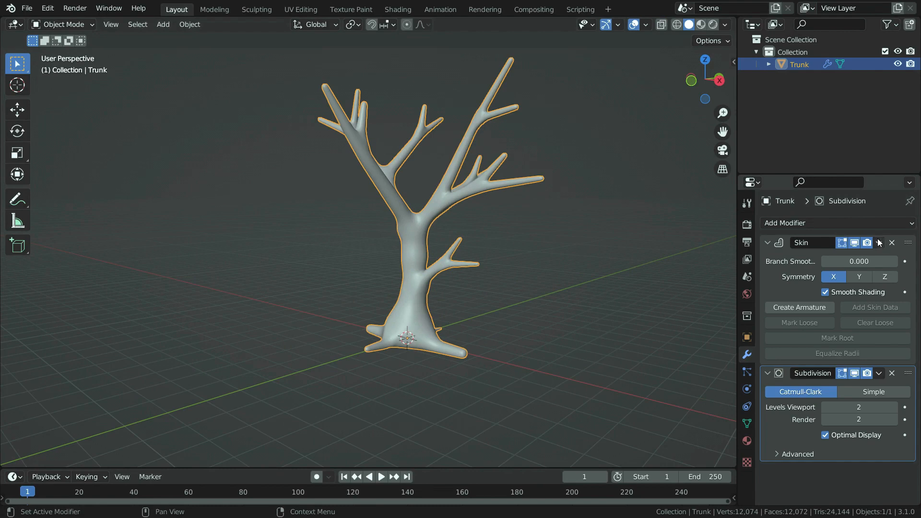
{"action": "left_click", "coordinate": [892, 243]}
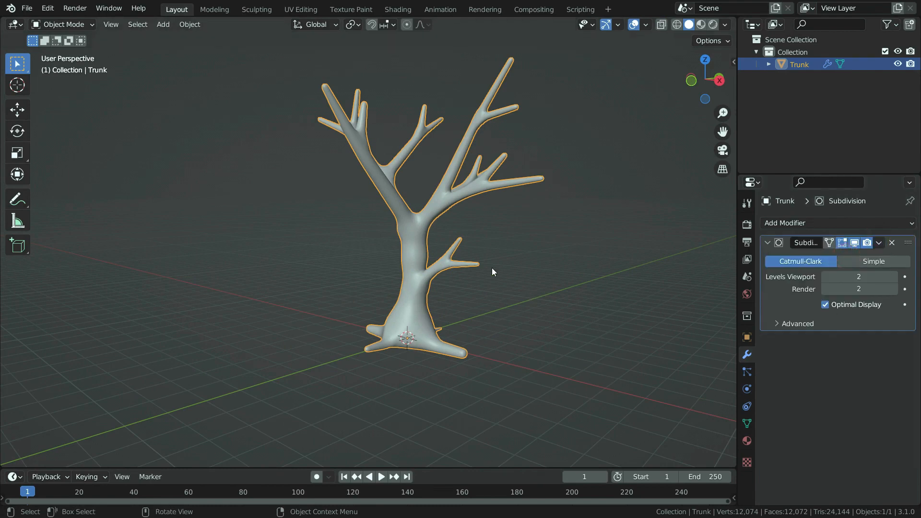
{"action": "mouse_move", "coordinate": [259, 3]}
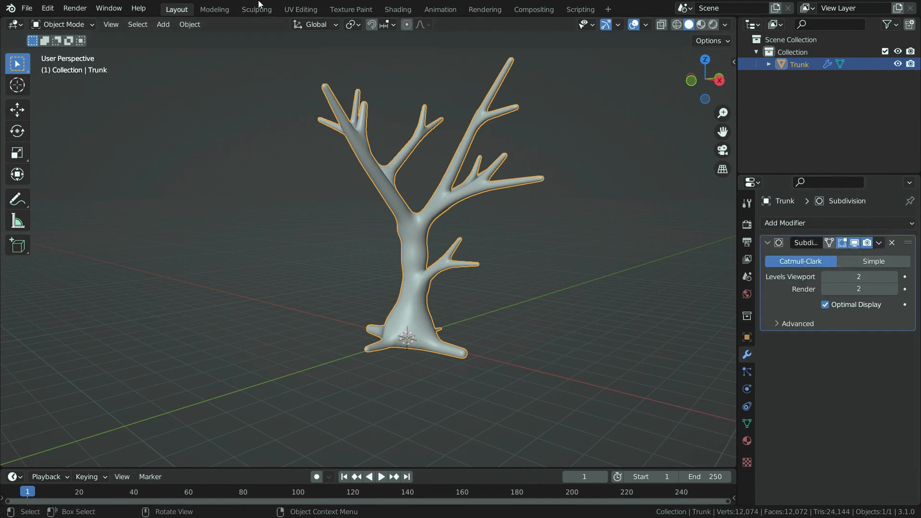
- Switch to the Sculpting workspace
{"action": "left_click", "coordinate": [256, 9]}
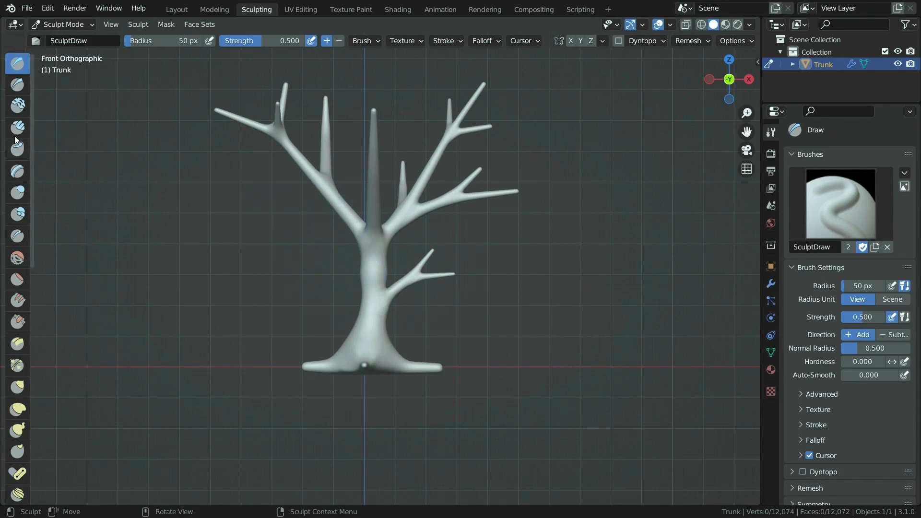
{"action": "mouse_move", "coordinate": [56, 157]}
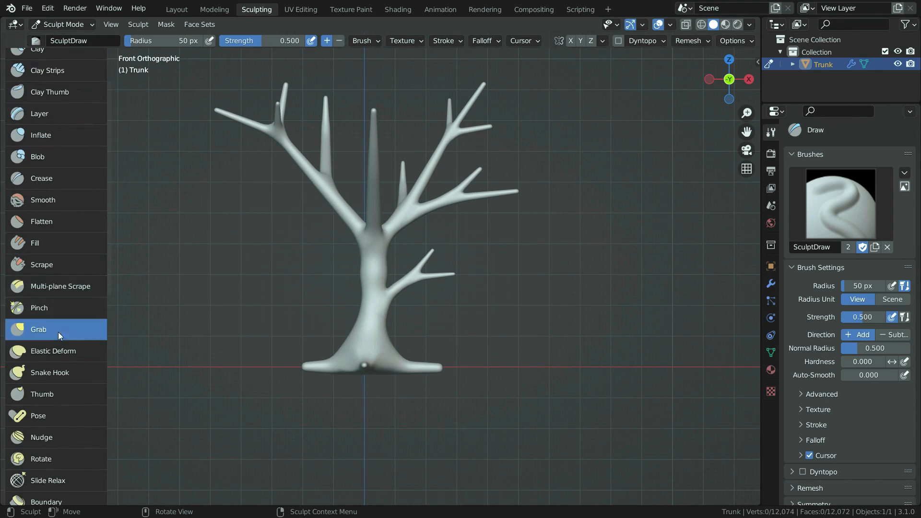
- Select the Grab brush to pull branches and roots into crooked shapes
{"action": "left_click", "coordinate": [39, 329]}
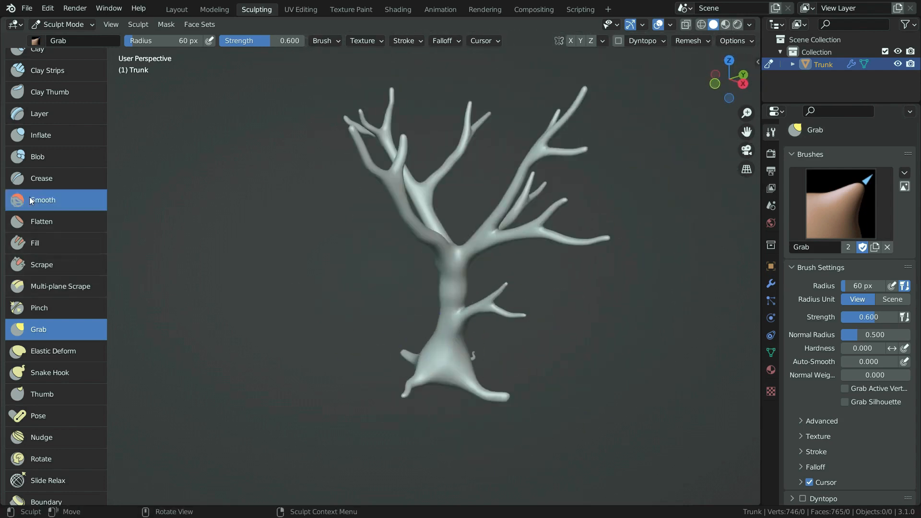
- Smooth two thin branch tips with the Smooth brush
{"action": "left_click", "coordinate": [42, 199]}
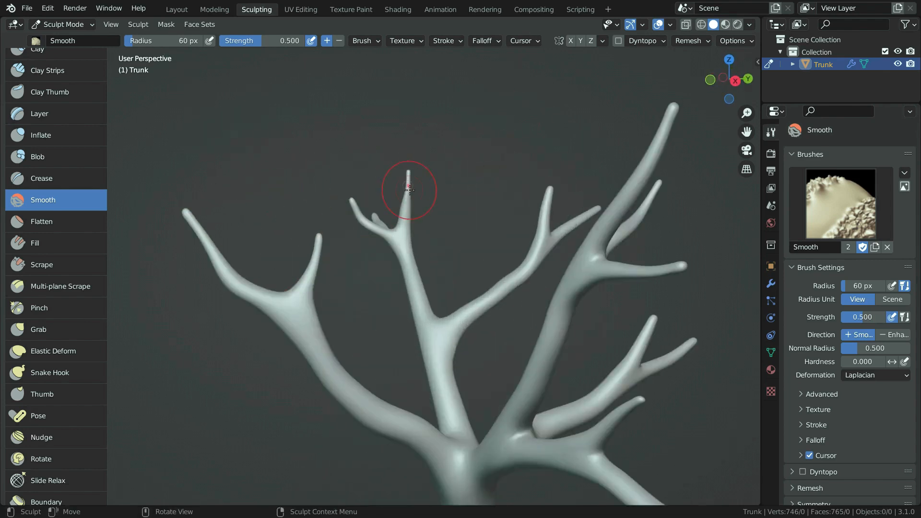
{"action": "left_click_drag", "start_coordinate": [408, 188], "coordinate": [336, 182]}
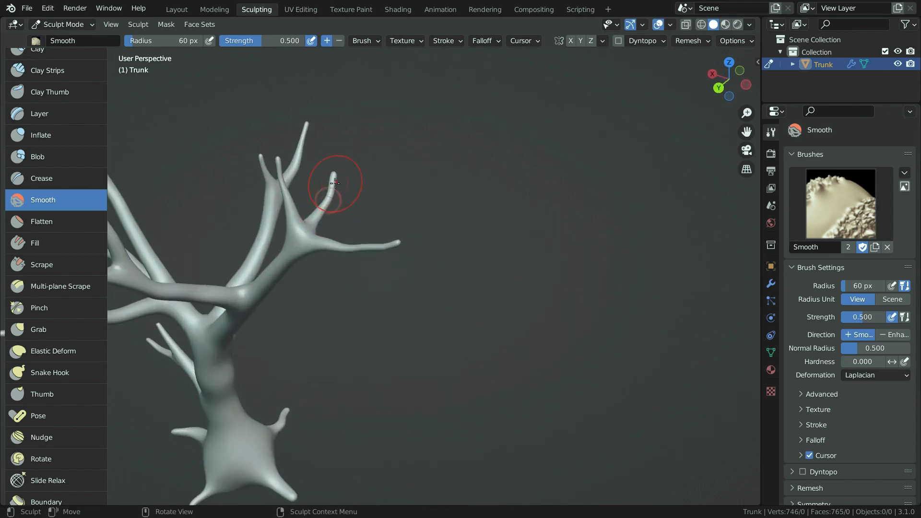
{"action": "left_click_drag", "start_coordinate": [335, 183], "coordinate": [197, 179]}
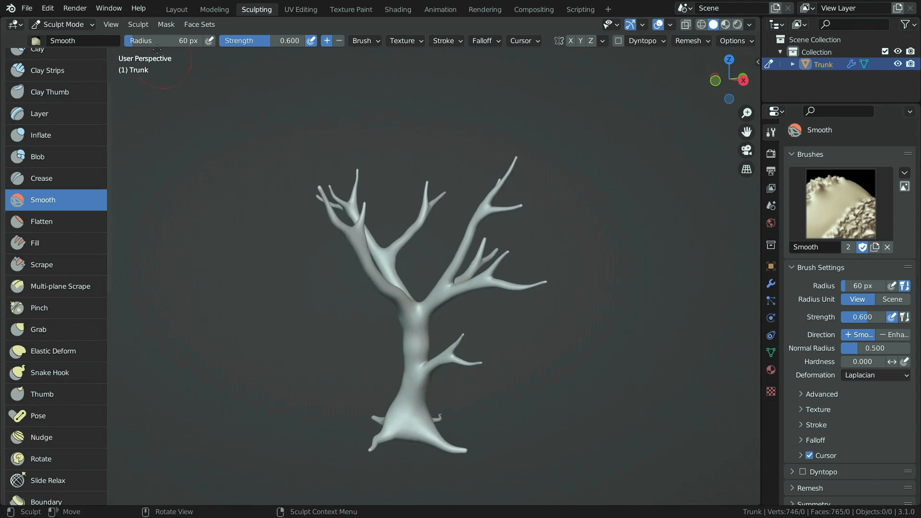
- Return to the Layout workspace and turn the lower area into a Shader Editor for the Trunk
{"action": "left_click", "coordinate": [176, 8]}
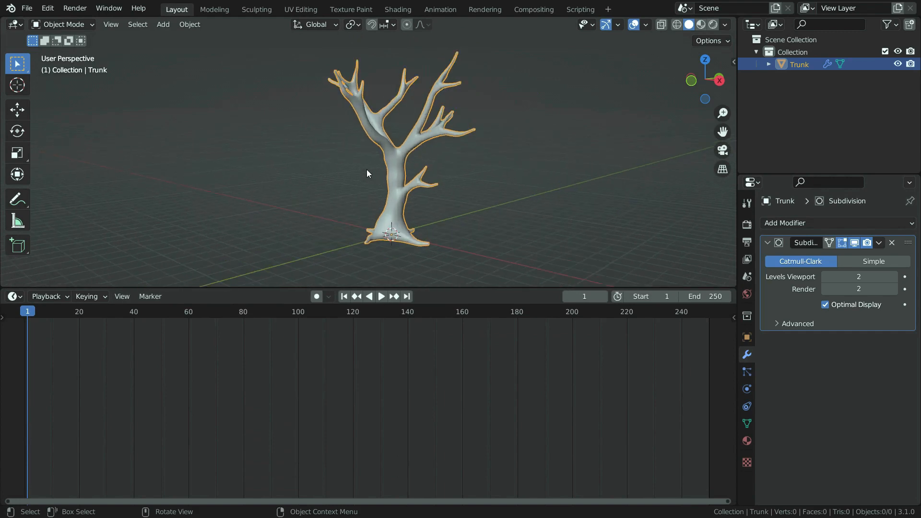
{"action": "left_click", "coordinate": [12, 296]}
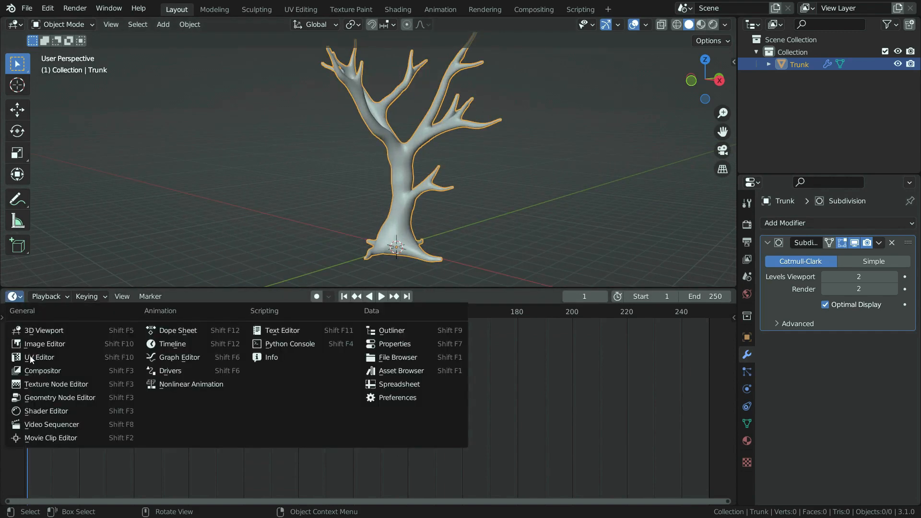
{"action": "left_click", "coordinate": [46, 411]}
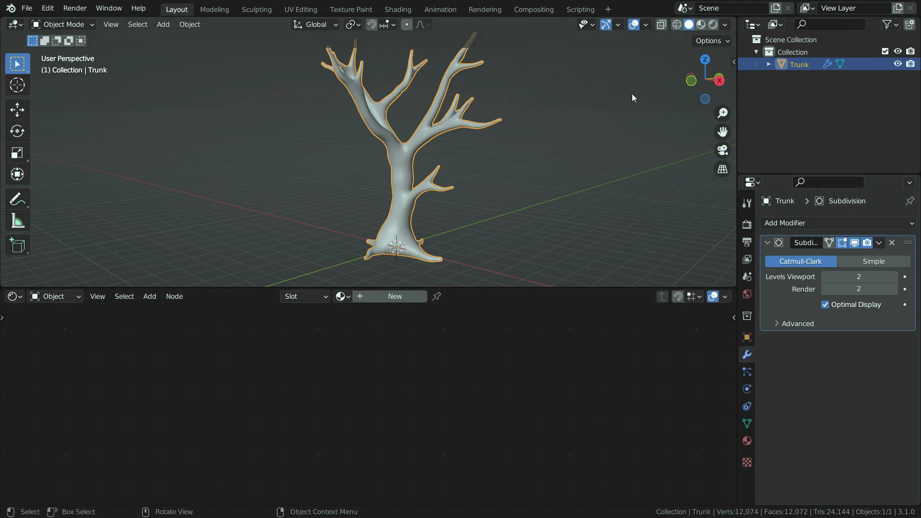
{"action": "left_click", "coordinate": [700, 24]}
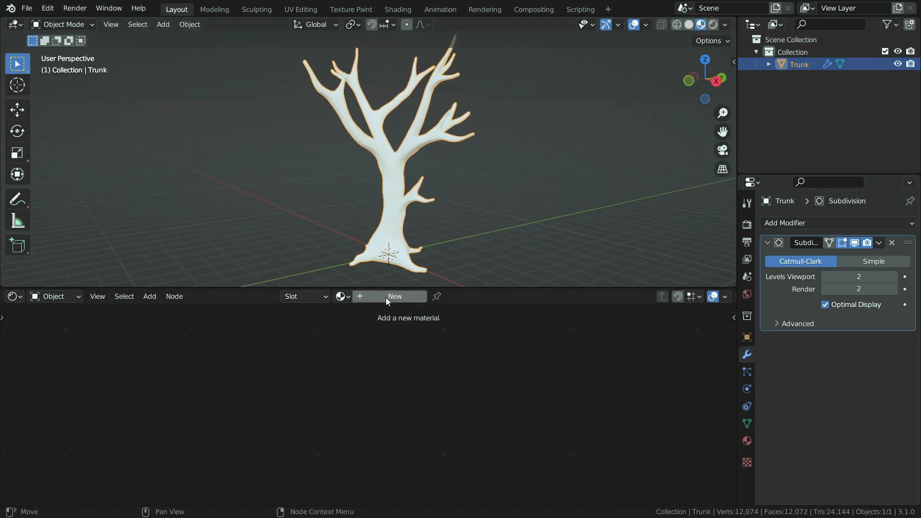
- Create a new Trunk material with an Image Texture node loading the brown bark diffuse image
{"action": "left_click", "coordinate": [395, 296]}
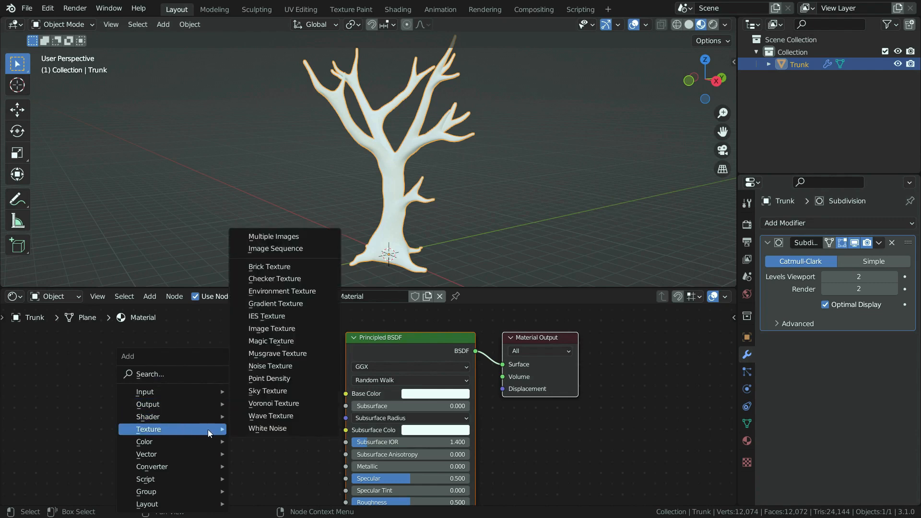
{"action": "left_click", "coordinate": [272, 328]}
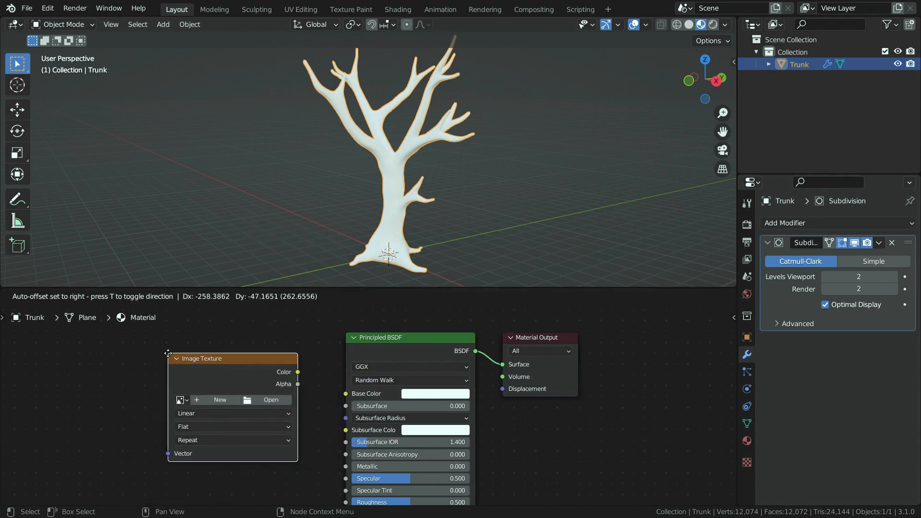
{"action": "left_click", "coordinate": [271, 399]}
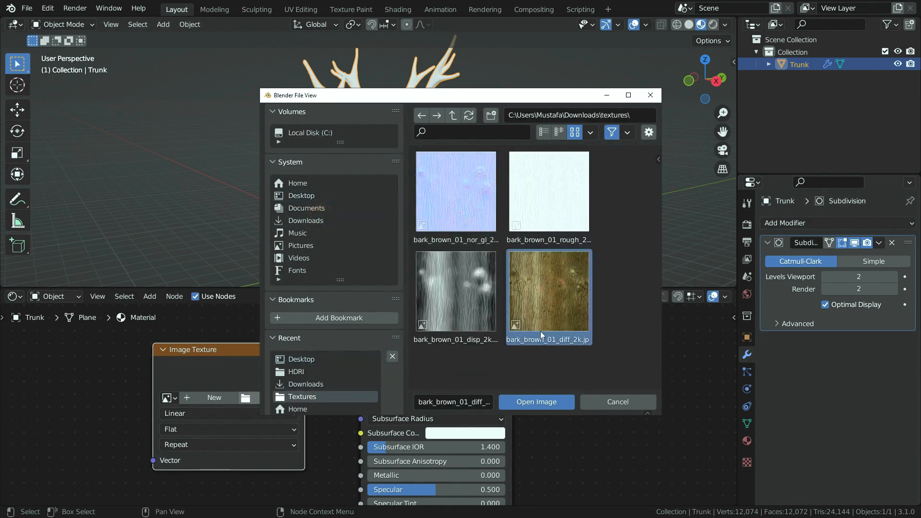
{"action": "left_click", "coordinate": [535, 402]}
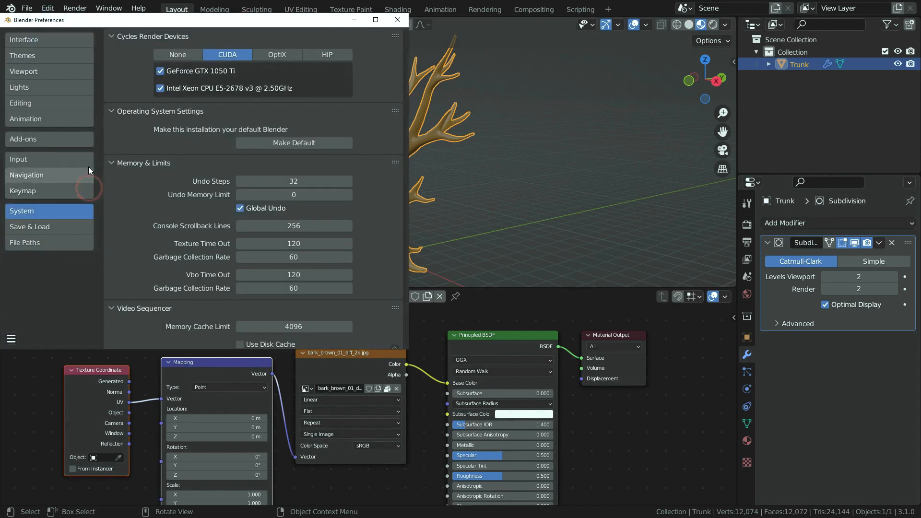
- Search the add-ons for 'node w', confirm Node Wrangler is enabled, and close Preferences
{"action": "left_click", "coordinate": [23, 138]}
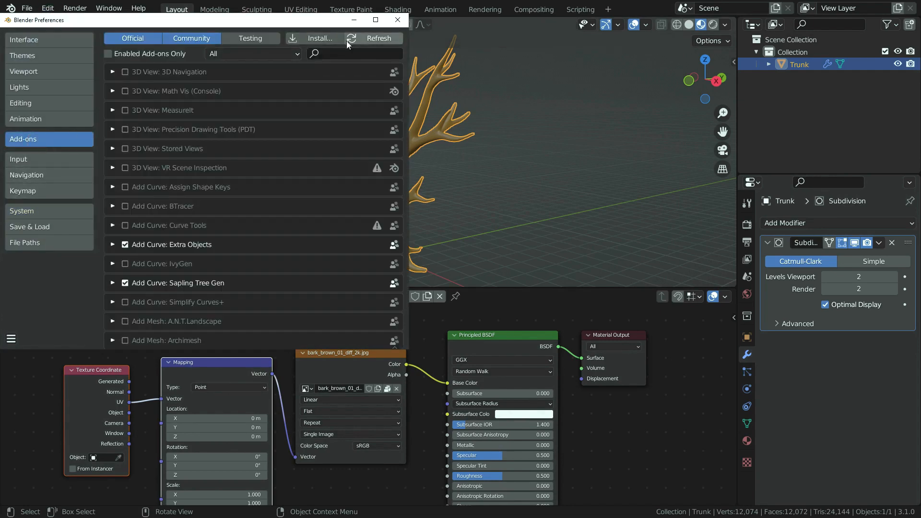
{"action": "type", "text": "node wran"}
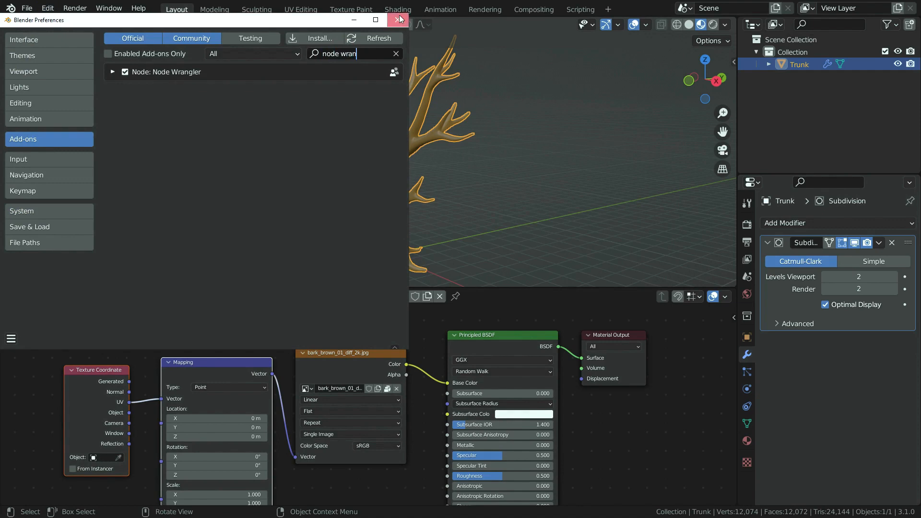
{"action": "left_click", "coordinate": [399, 19]}
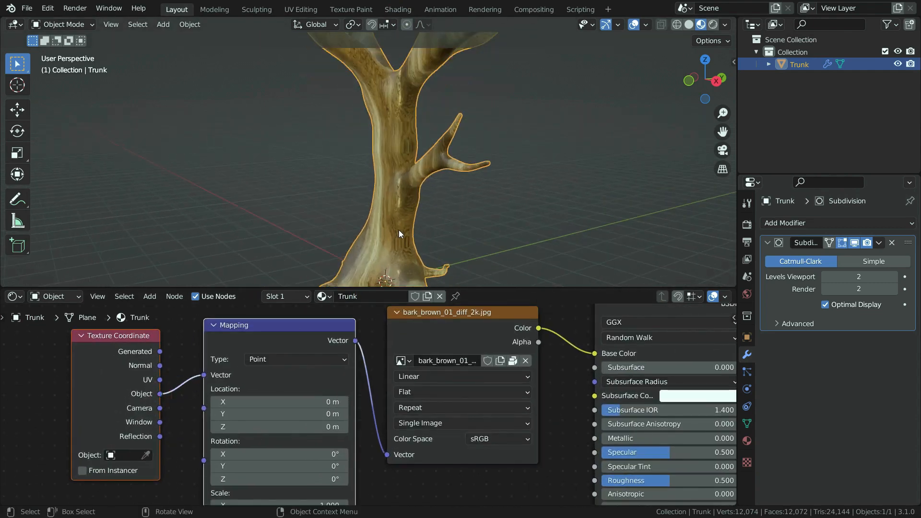
- Adjust the Mapping node so the bark texture wraps the trunk with finer detail
{"action": "left_click", "coordinate": [461, 391]}
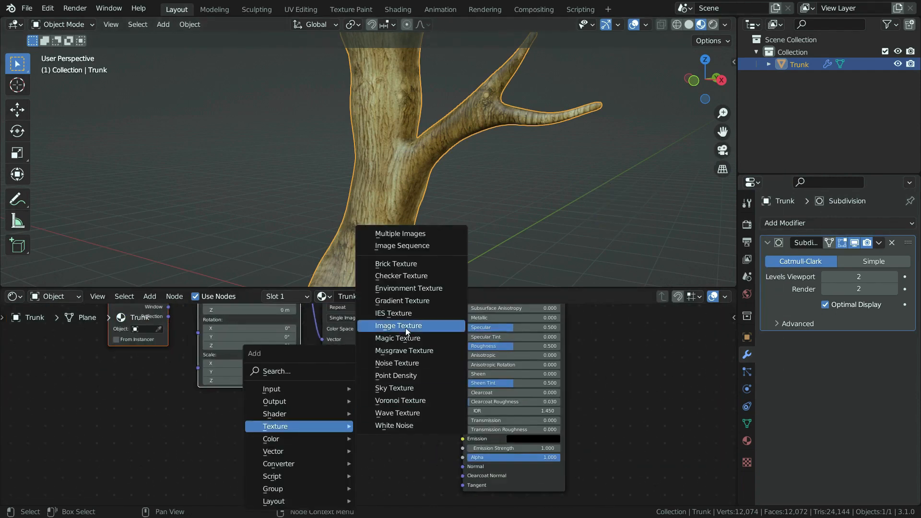
- Add a second image texture with bark_brown_01_rough_2k.jpg, Box projection and Non-Color colour space
{"action": "left_click", "coordinate": [398, 325]}
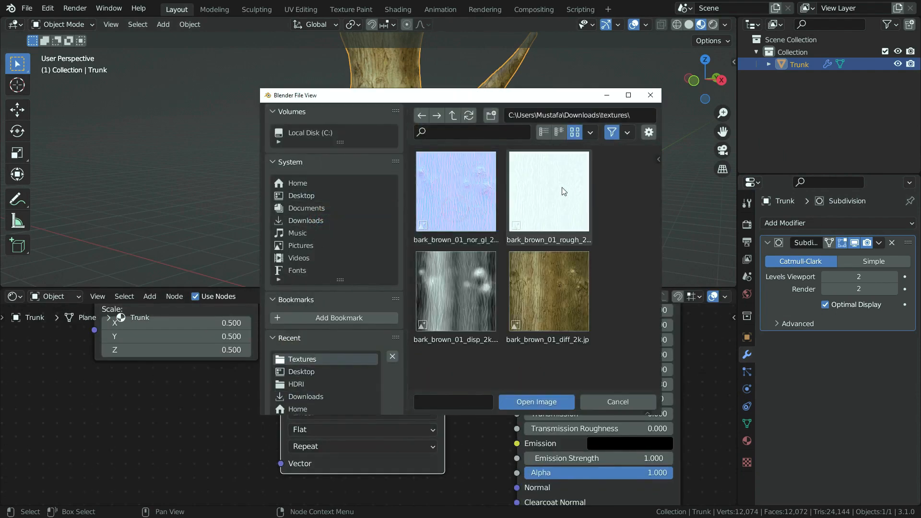
{"action": "left_click", "coordinate": [535, 402]}
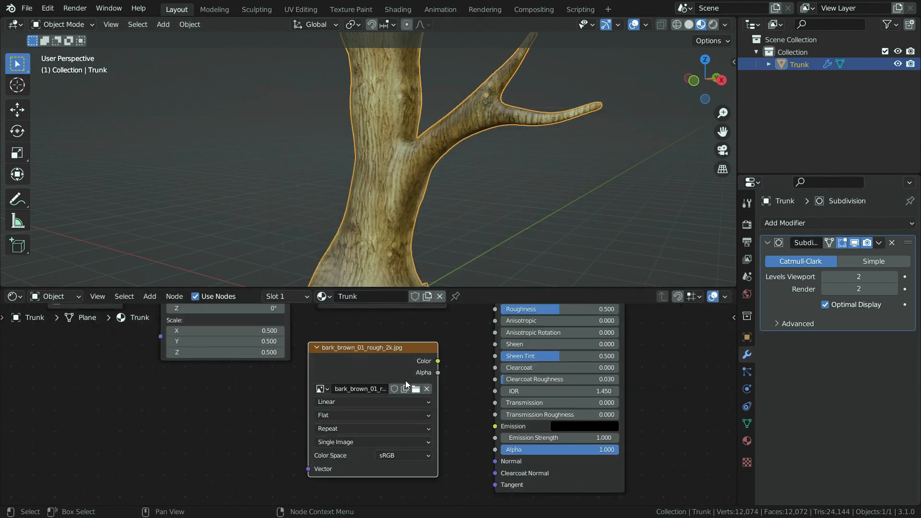
{"action": "left_click", "coordinate": [372, 415]}
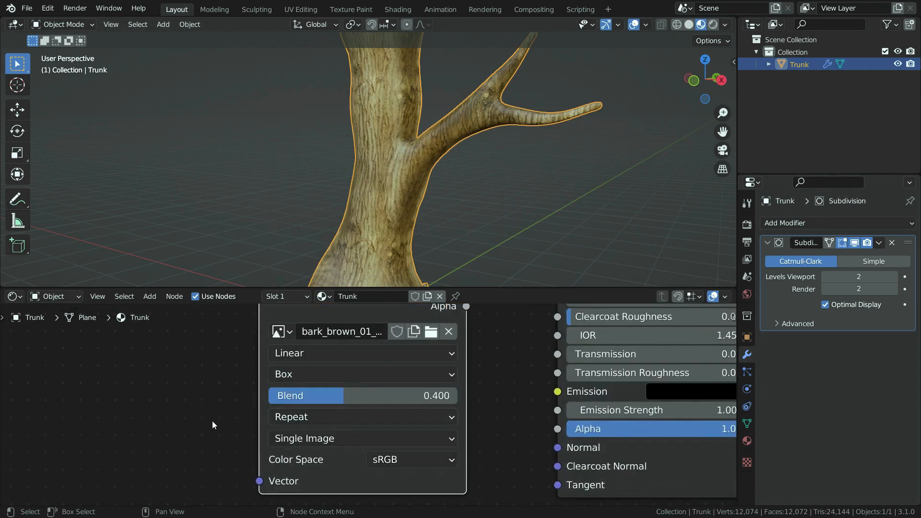
{"action": "left_click", "coordinate": [410, 459]}
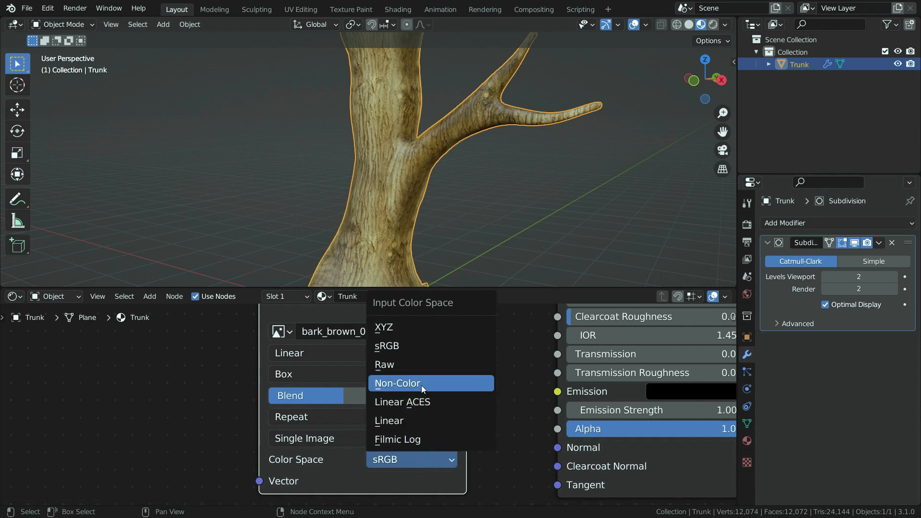
{"action": "left_click", "coordinate": [397, 383]}
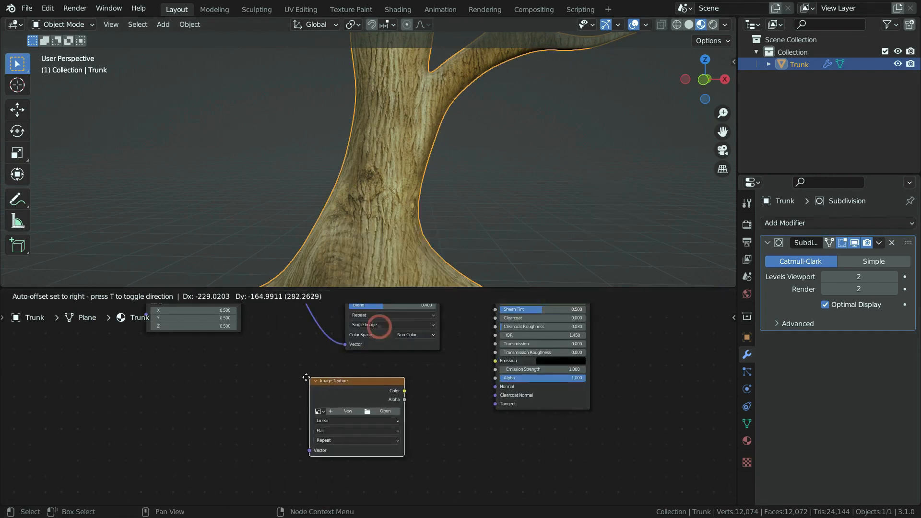
- Load bark_brown_01_nor_gl_2k.exr as a Non-Color texture and add a Normal Map node
{"action": "left_click", "coordinate": [384, 411]}
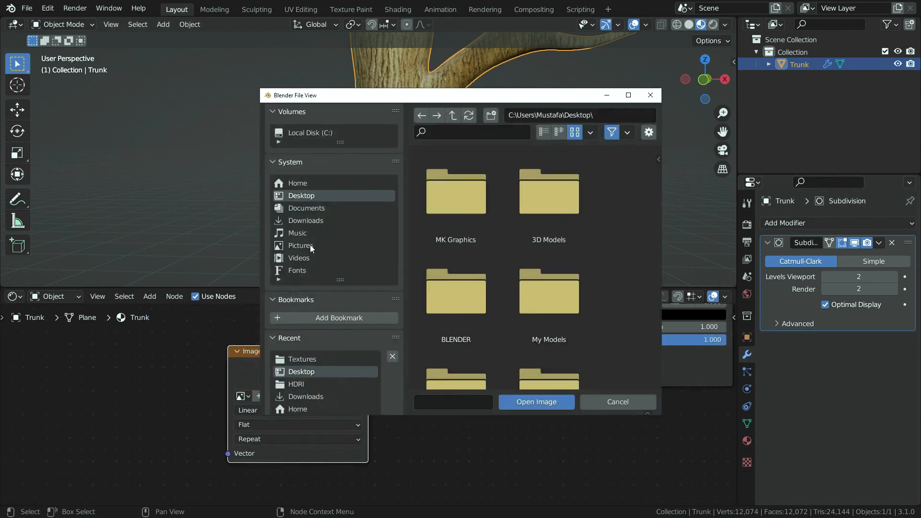
{"action": "left_click", "coordinate": [301, 358]}
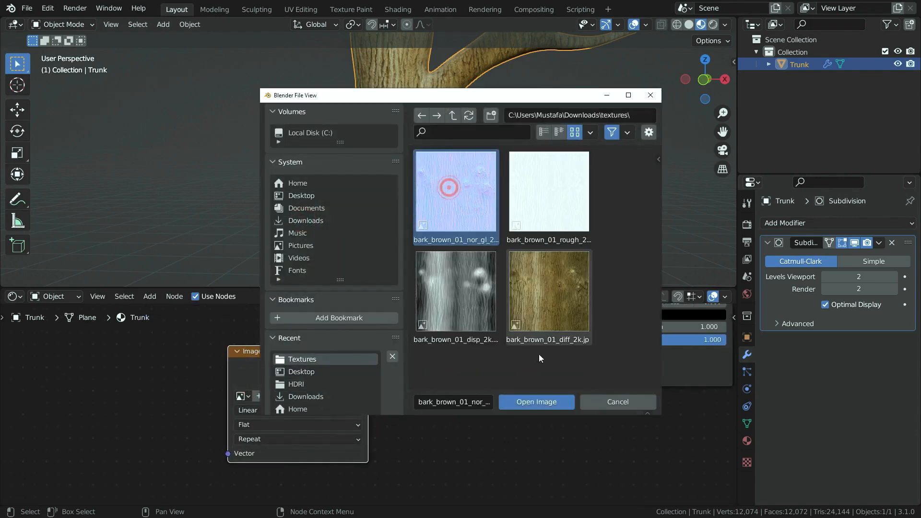
{"action": "left_click", "coordinate": [535, 402]}
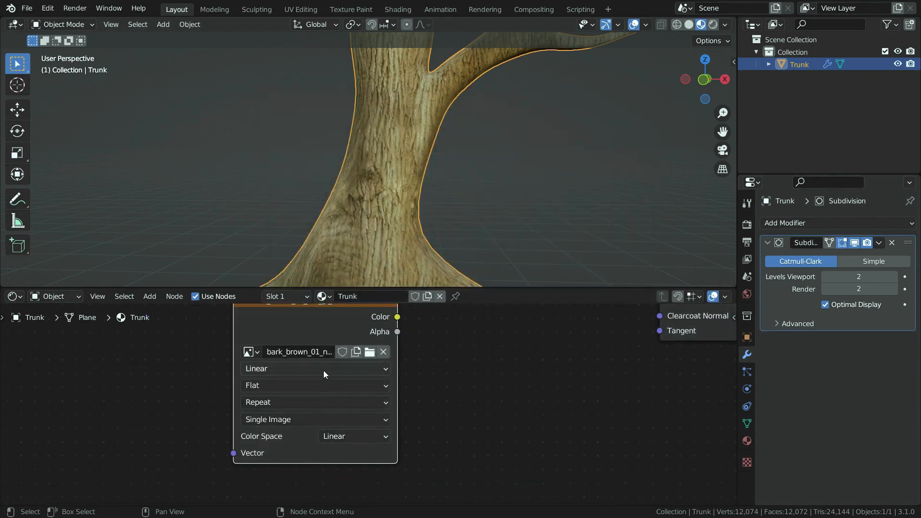
{"action": "left_click", "coordinate": [314, 385]}
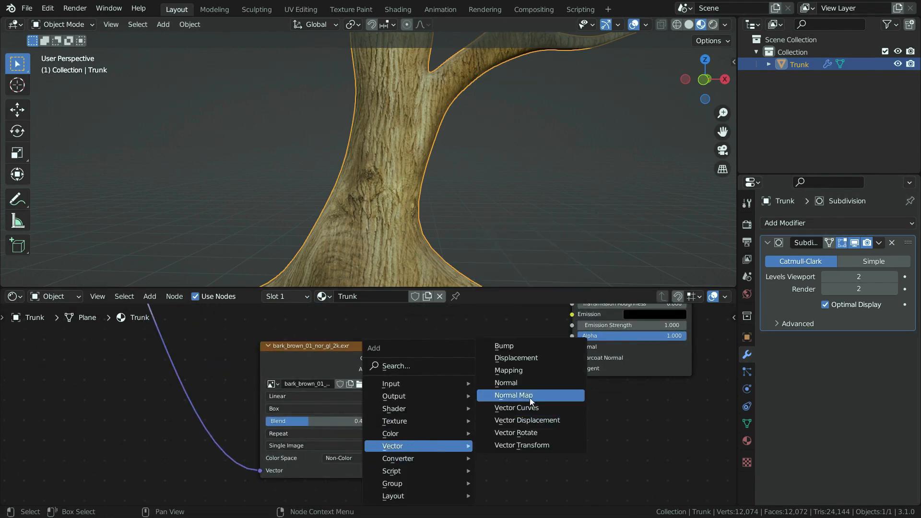
{"action": "left_click", "coordinate": [513, 394]}
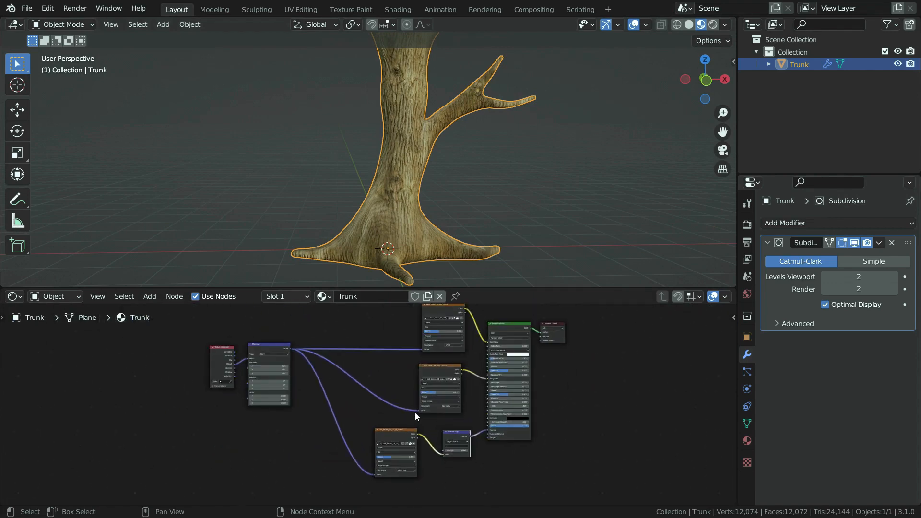
{"action": "mouse_move", "coordinate": [543, 190]}
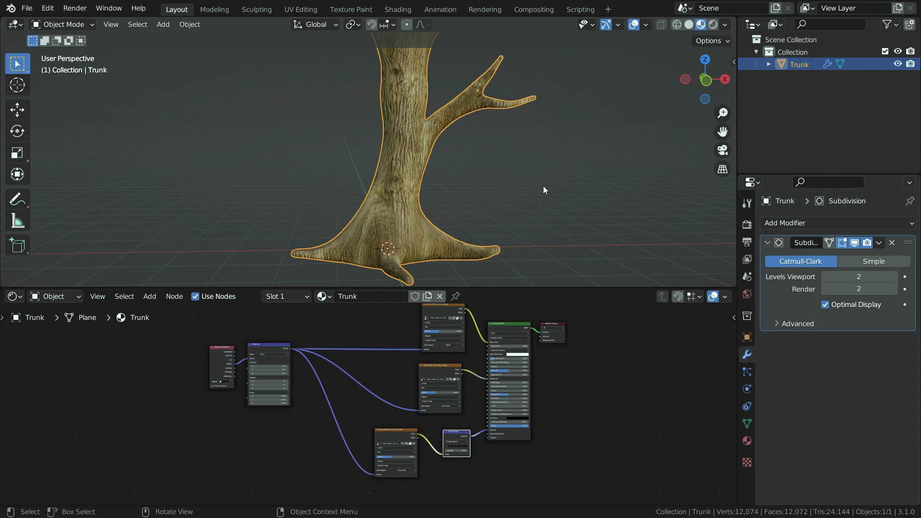
- In Preferences, search 'images as', enable Import Images as Planes, and close the window
{"action": "left_click", "coordinate": [47, 8]}
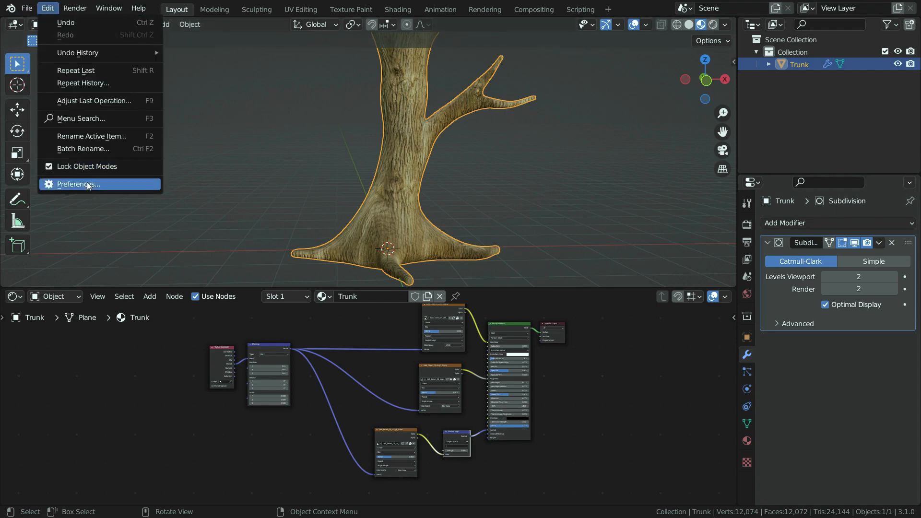
{"action": "left_click", "coordinate": [77, 184]}
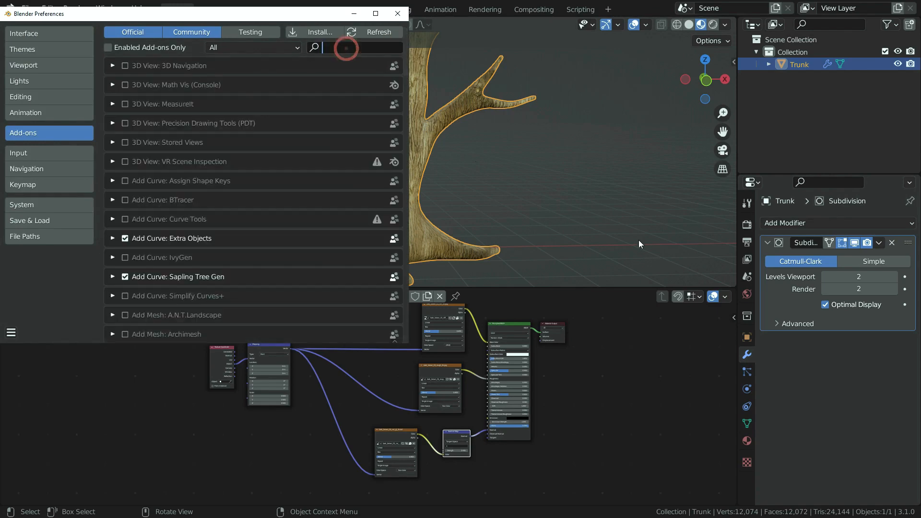
{"action": "type", "text": "images as"}
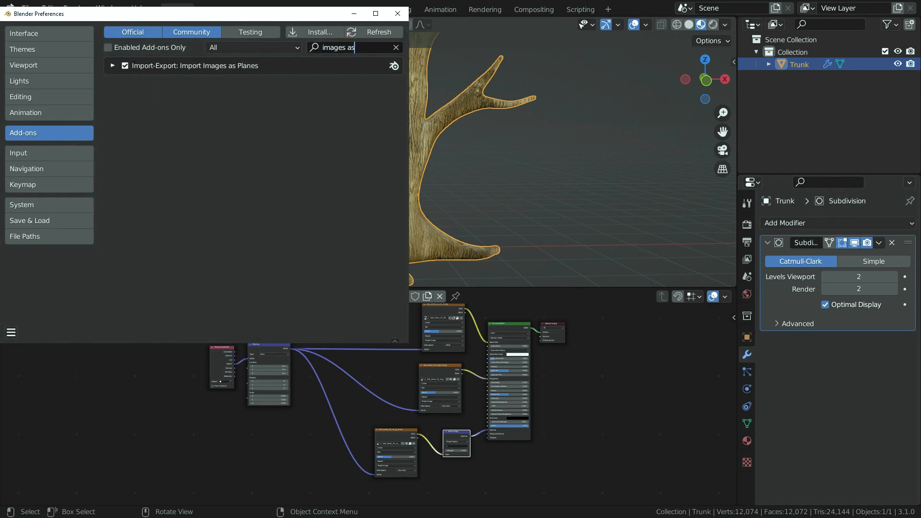
{"action": "left_click", "coordinate": [397, 14]}
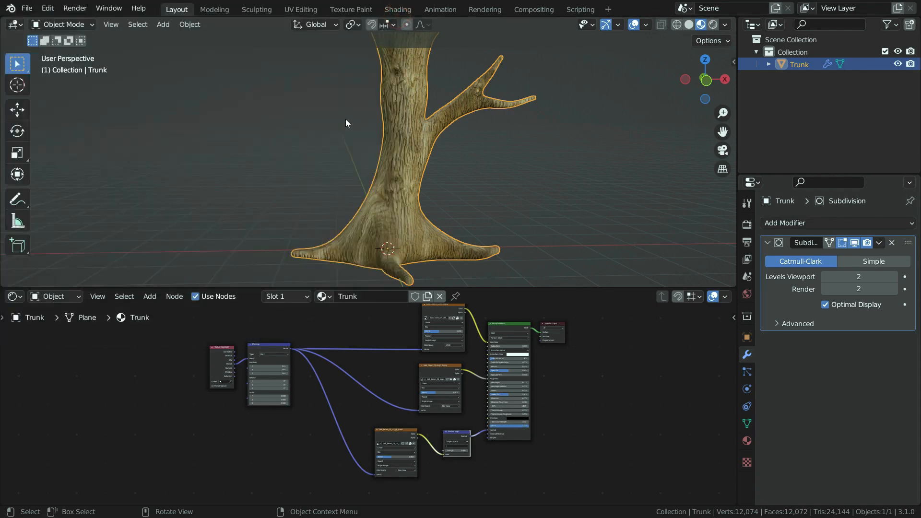
- Import Branch.png from the Downloads folder as an image plane
{"action": "left_click", "coordinate": [163, 24]}
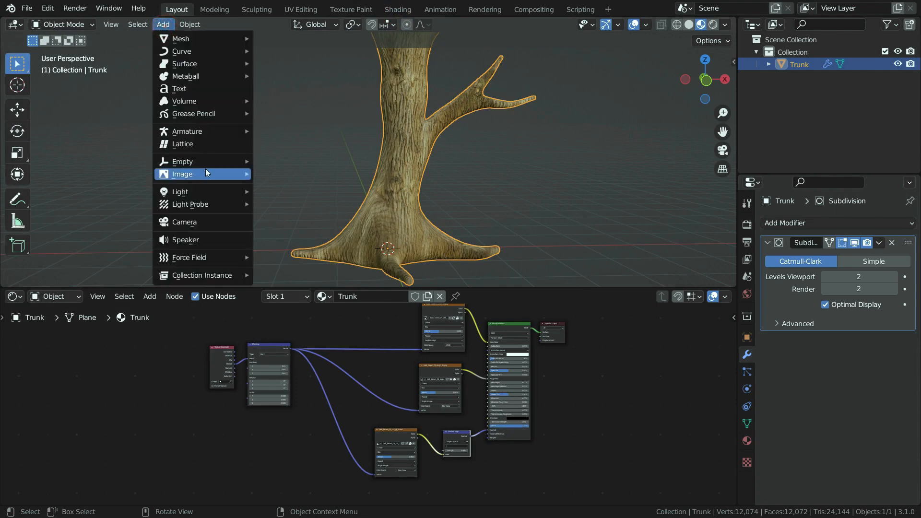
{"action": "left_click", "coordinate": [183, 174]}
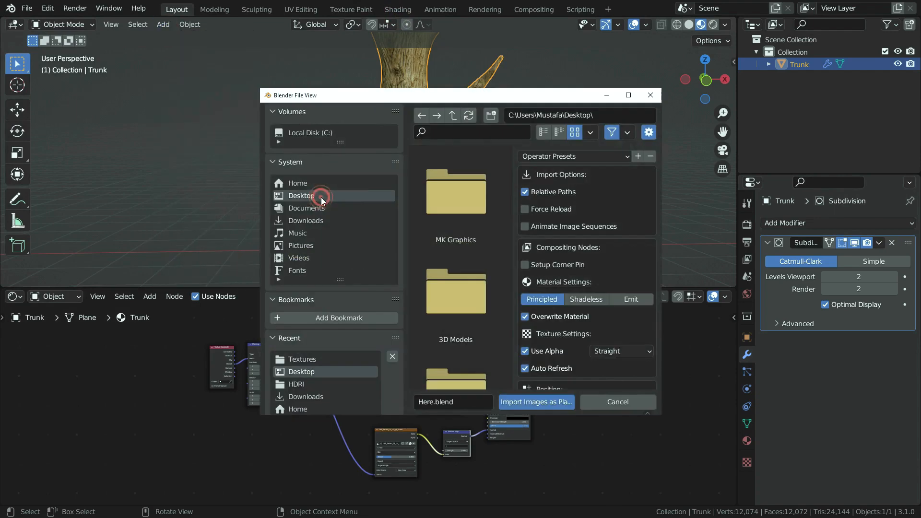
{"action": "left_click", "coordinate": [306, 220]}
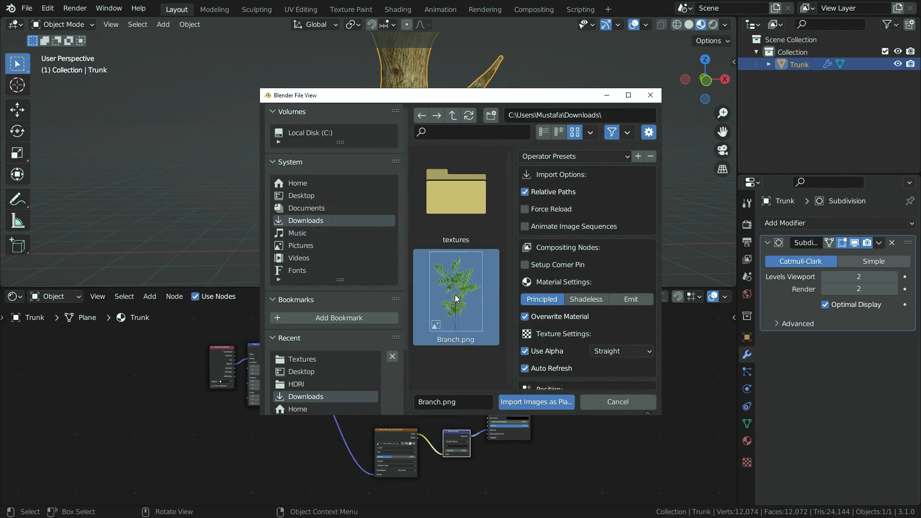
{"action": "left_click", "coordinate": [534, 402]}
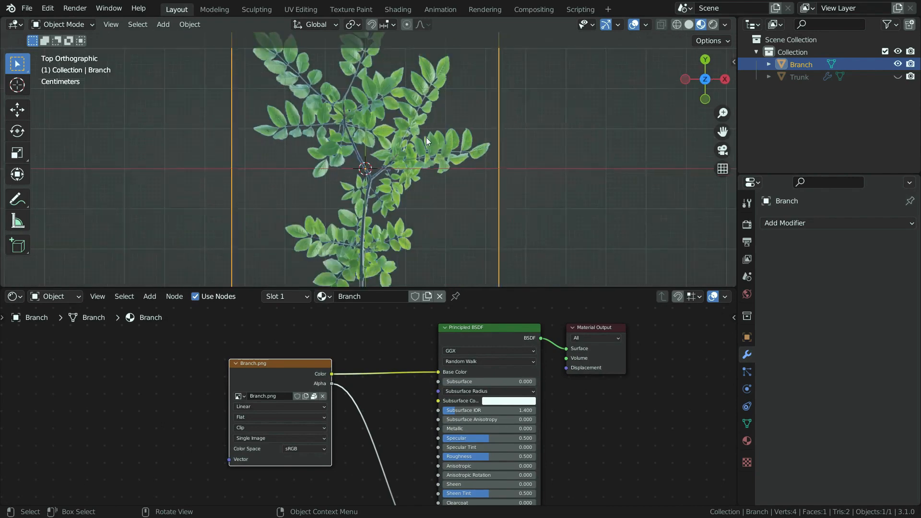
- Snap the 3D cursor to the stem's bottom vertex and set the Branch origin there
{"action": "key", "text": "Tab"}
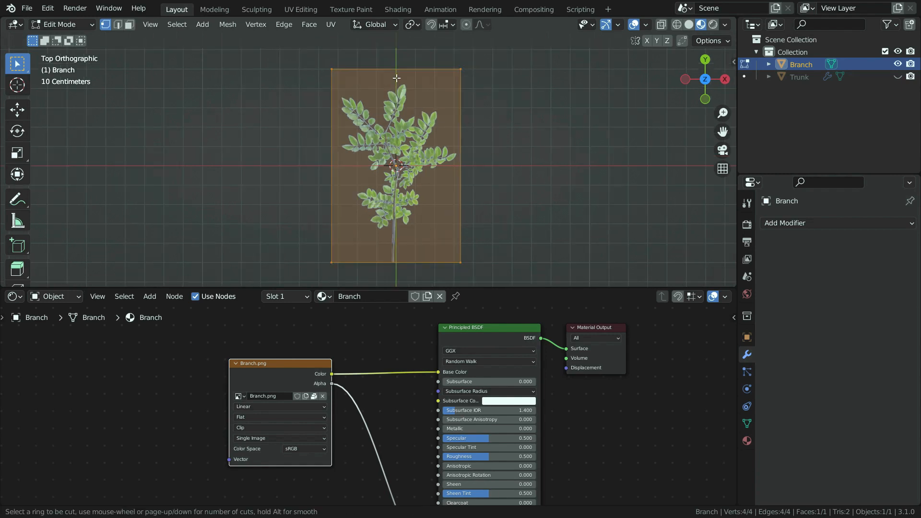
{"action": "scroll", "scroll_direction": "up", "scroll_amount": 3}
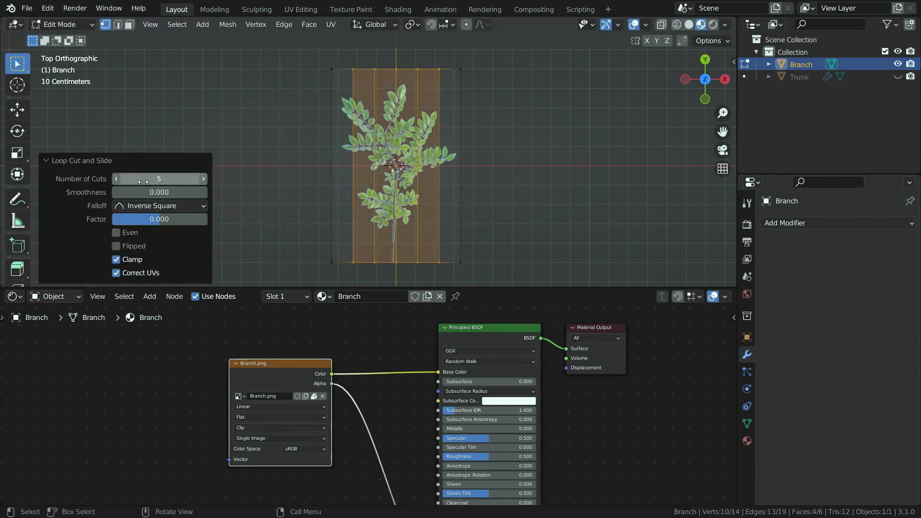
{"action": "scroll", "scroll_direction": "up", "scroll_amount": 3}
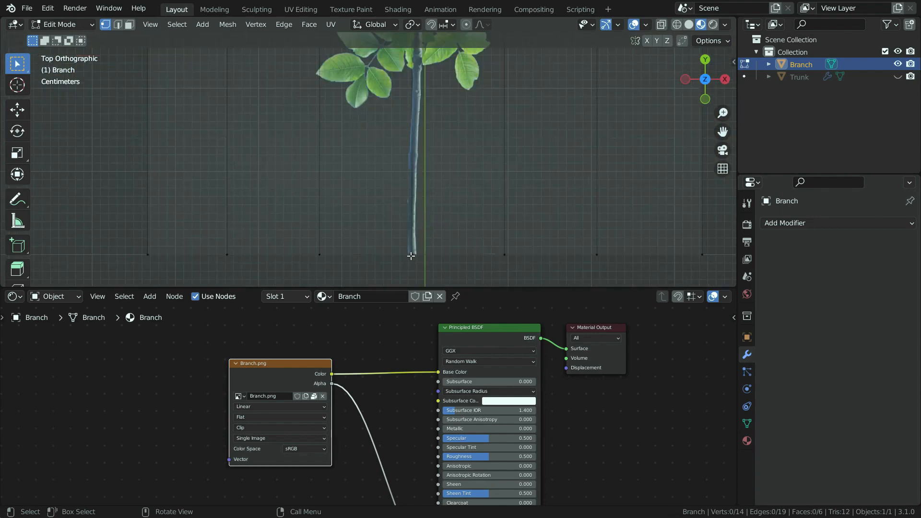
{"action": "key", "text": "shift+s"}
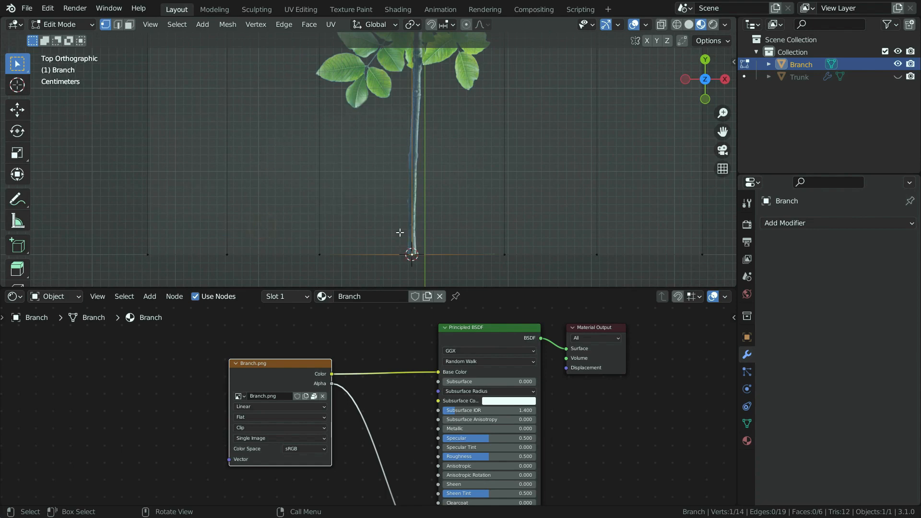
{"action": "mouse_move", "coordinate": [411, 260]}
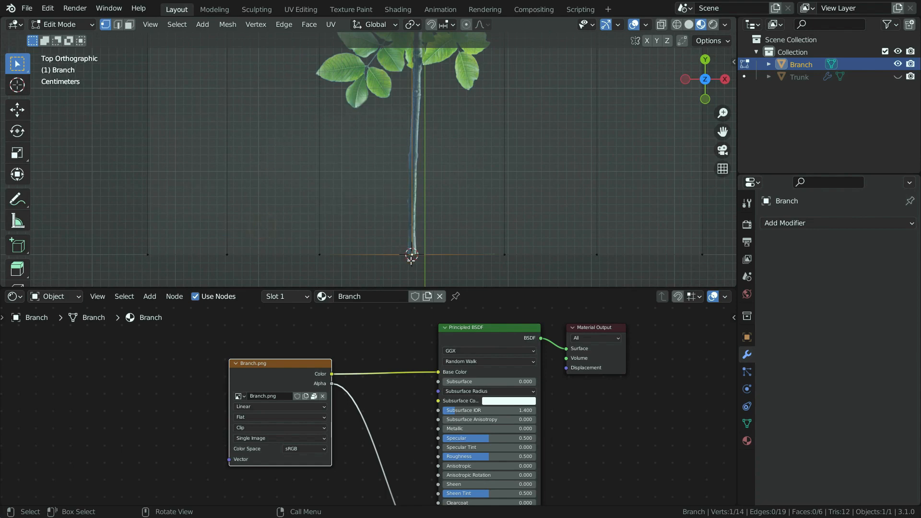
{"action": "mouse_move", "coordinate": [272, 152]}
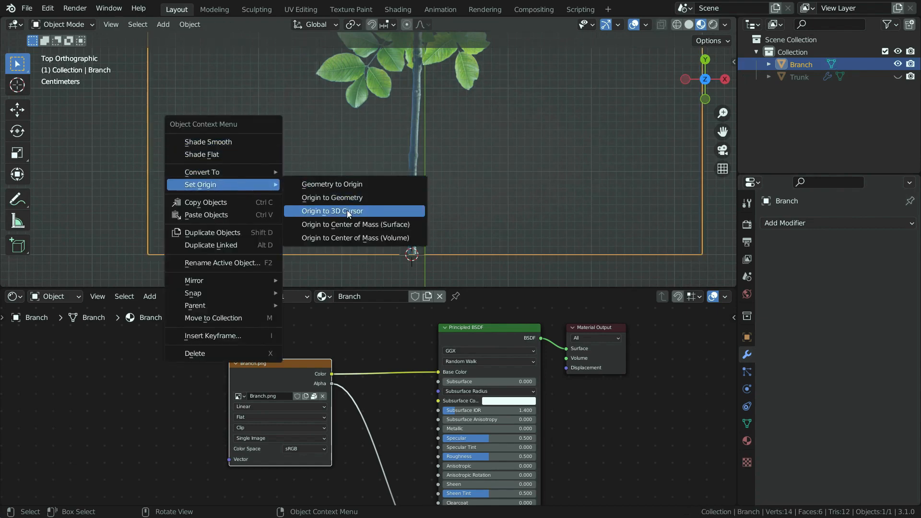
{"action": "left_click", "coordinate": [332, 211]}
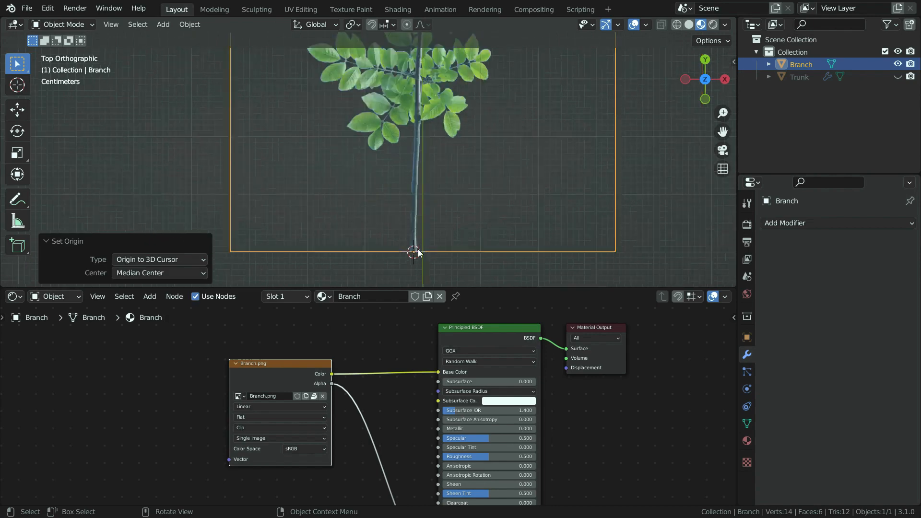
{"action": "scroll", "scroll_direction": "down", "scroll_amount": 3}
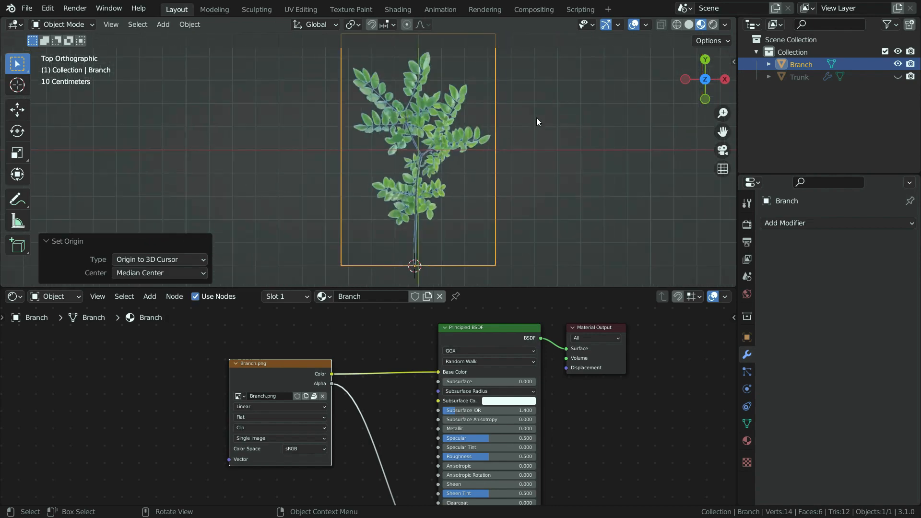
- Add edge loops across the Branch plane and pick a grid vertex to bend it
{"action": "key", "text": "Tab"}
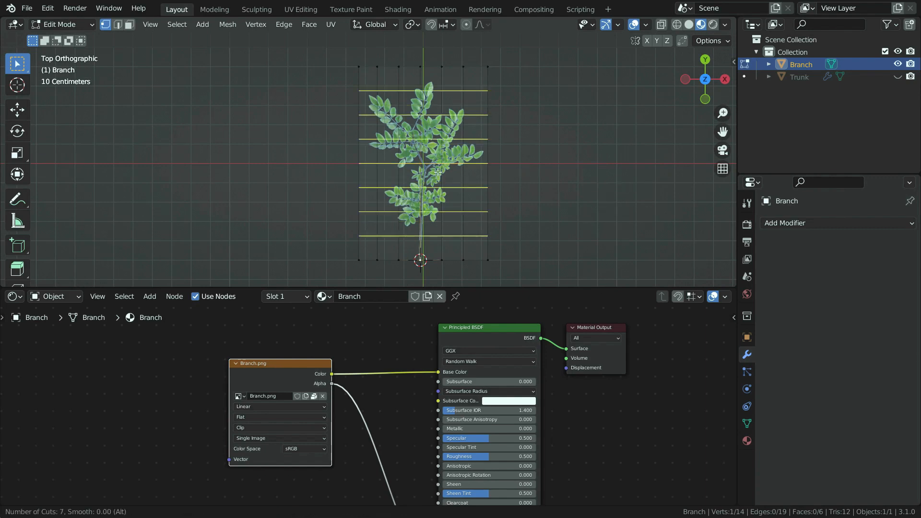
{"action": "left_click", "coordinate": [437, 171]}
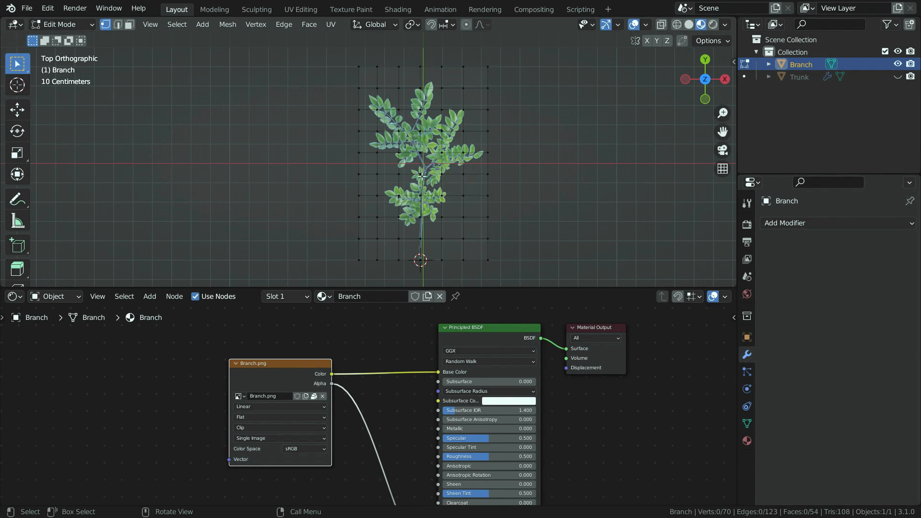
{"action": "left_click", "coordinate": [421, 153]}
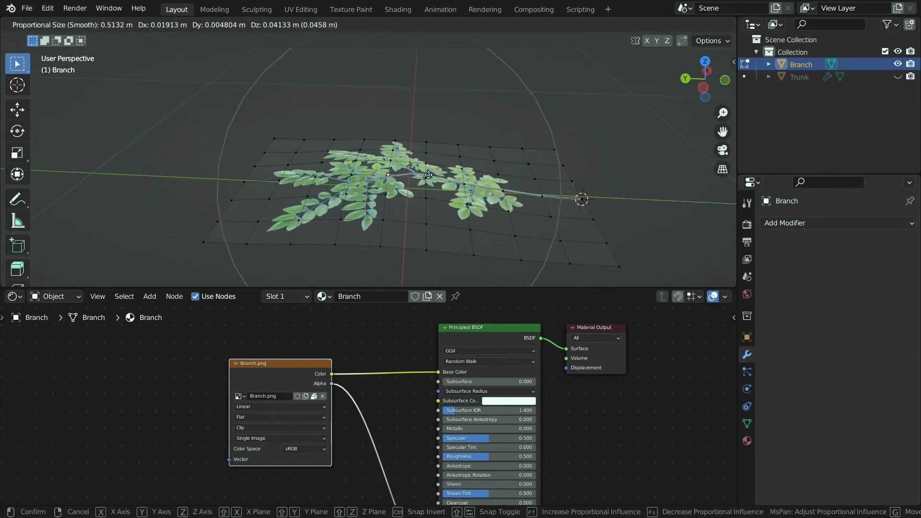
{"action": "mouse_move", "coordinate": [432, 163]}
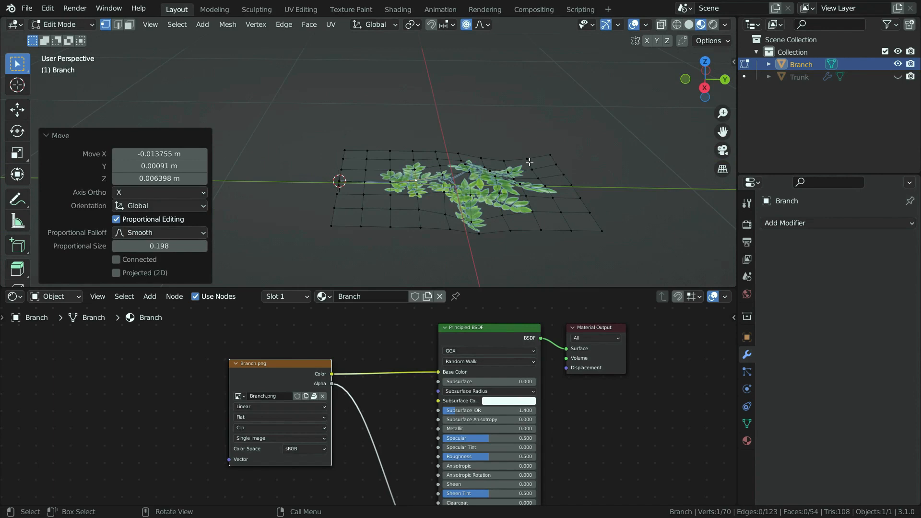
{"action": "mouse_move", "coordinate": [898, 76]}
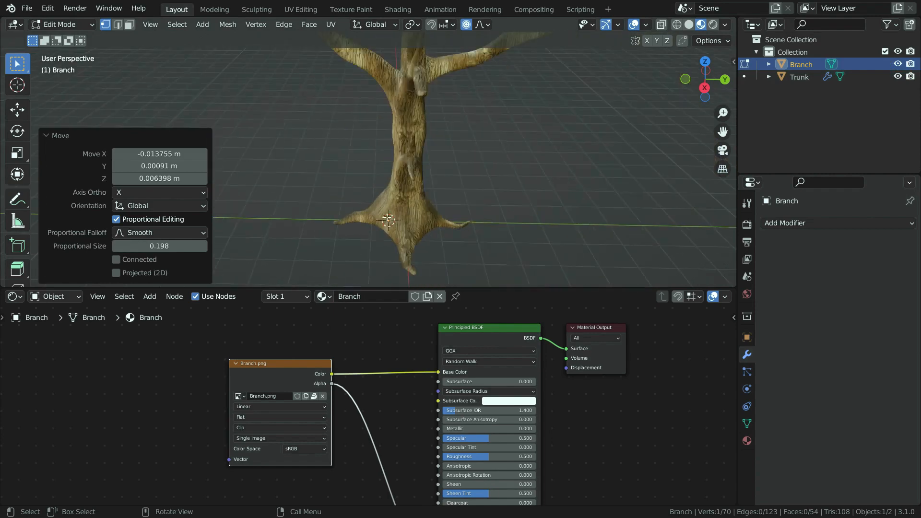
- Leave Edit Mode on the Branch, select the Trunk and add a Hair particle system
{"action": "key", "text": "Tab"}
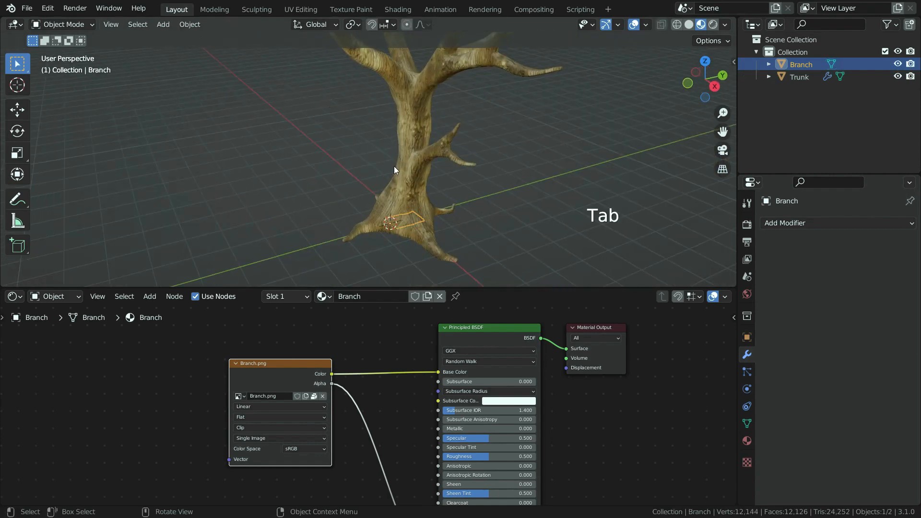
{"action": "left_click", "coordinate": [798, 76]}
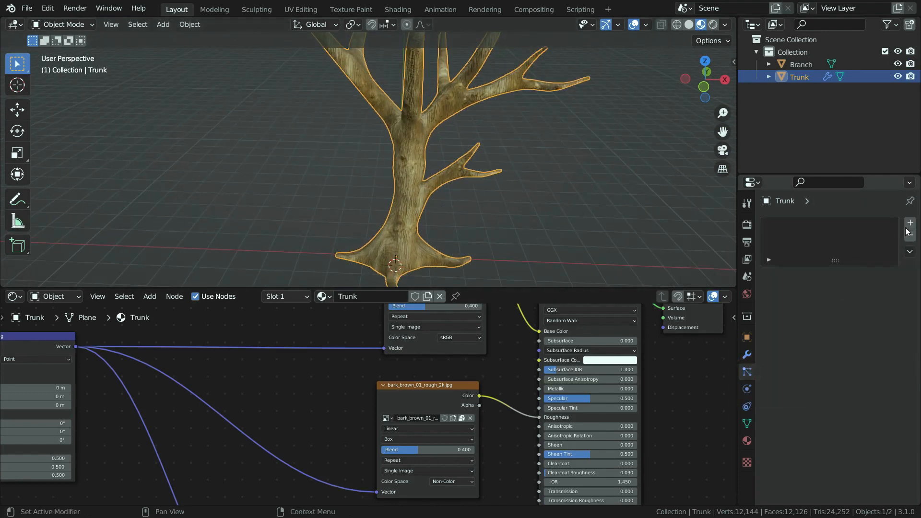
{"action": "left_click", "coordinate": [910, 223]}
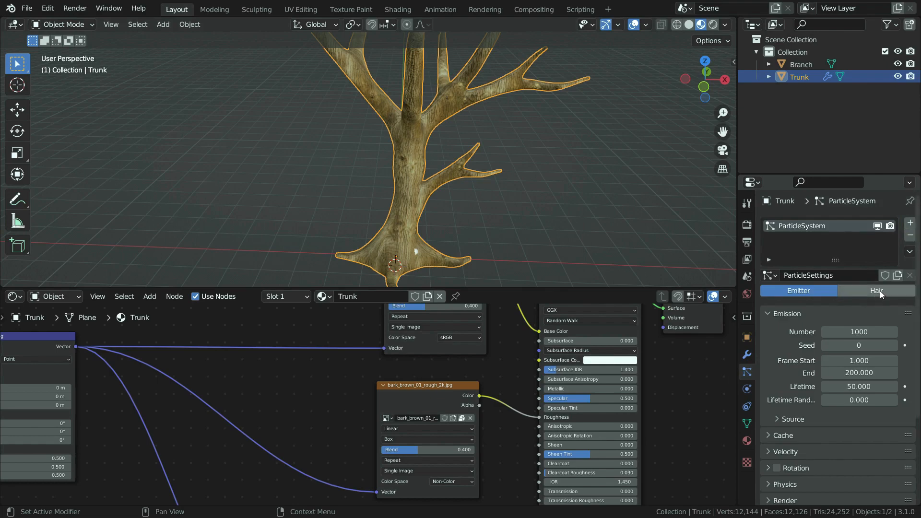
{"action": "left_click", "coordinate": [876, 290]}
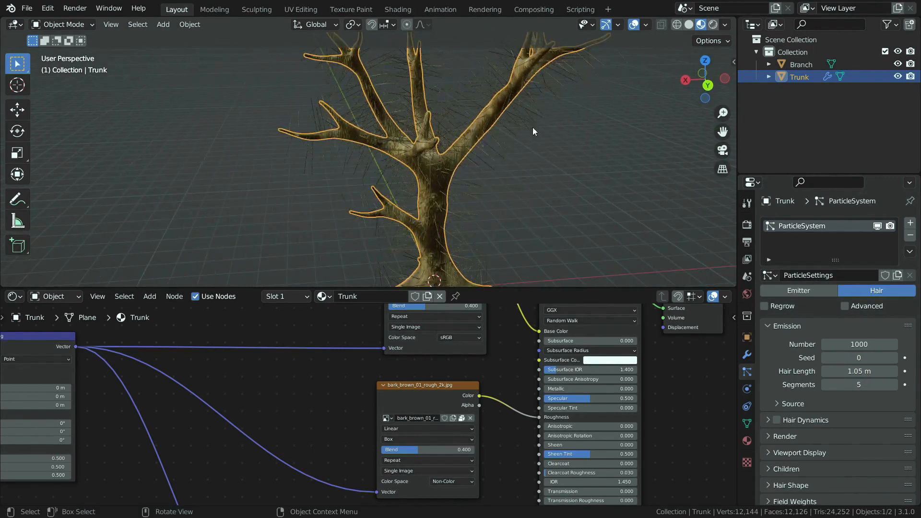
- Weight-paint the Trunk's branch tips in Weight Paint mode, then return to Object Mode
{"action": "left_click", "coordinate": [62, 24]}
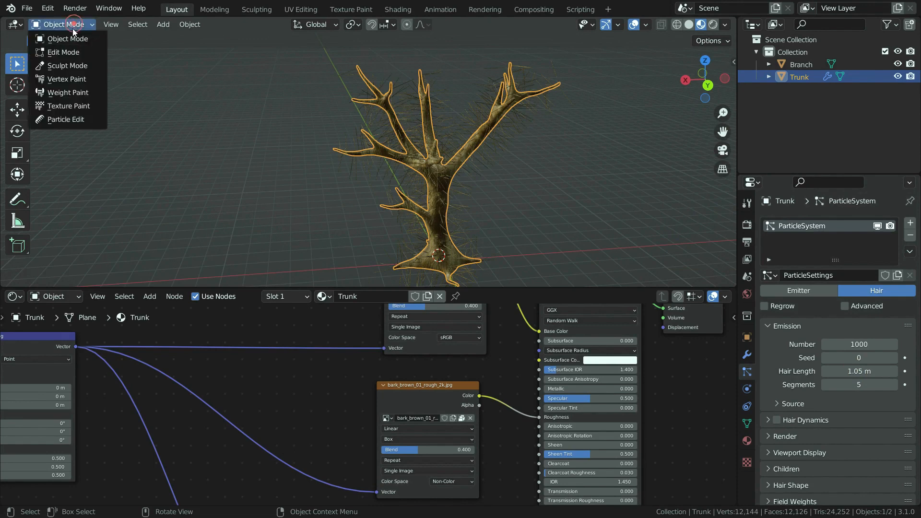
{"action": "left_click", "coordinate": [69, 92]}
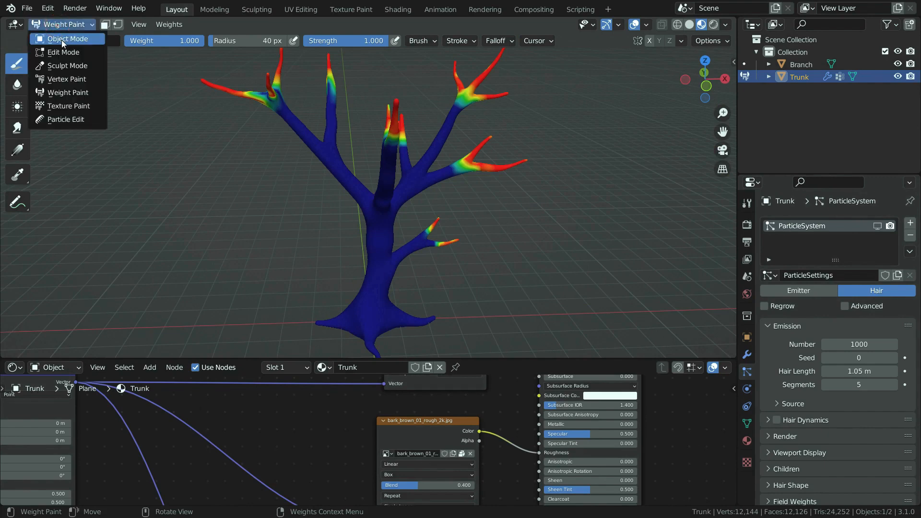
{"action": "left_click", "coordinate": [66, 39]}
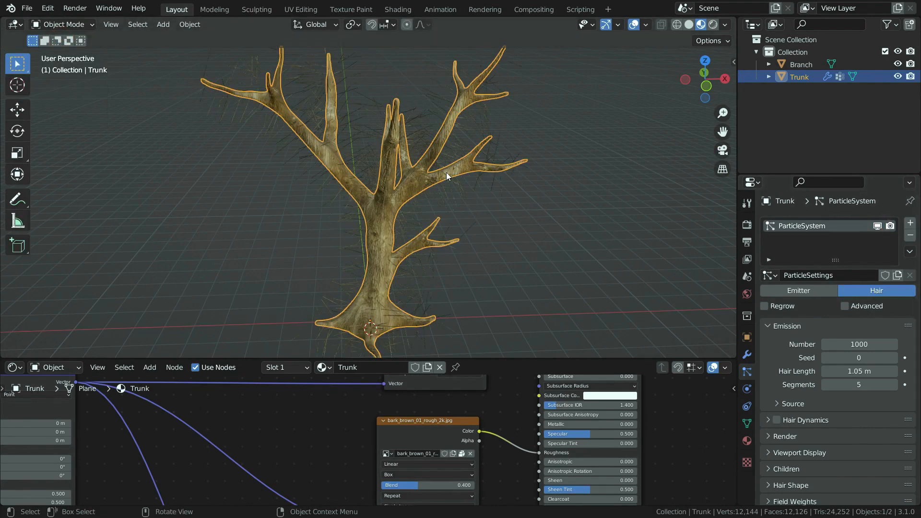
- Set the hair particle Density vertex group to the painted branch-tip group
{"action": "scroll", "scroll_direction": "down", "scroll_amount": 3}
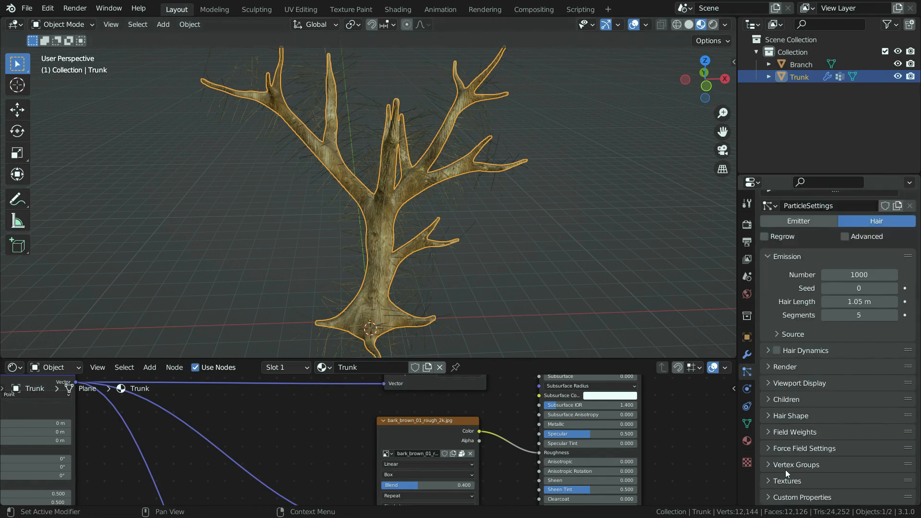
{"action": "left_click", "coordinate": [796, 465]}
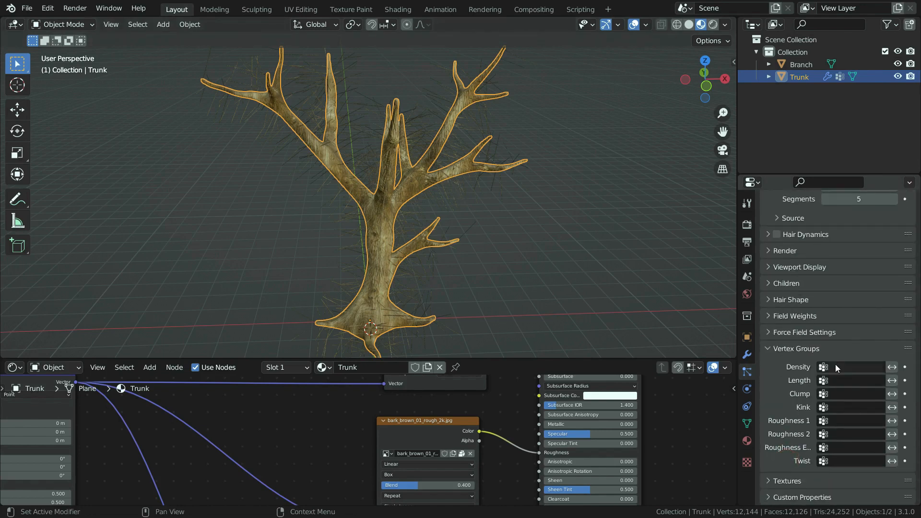
{"action": "left_click", "coordinate": [848, 366]}
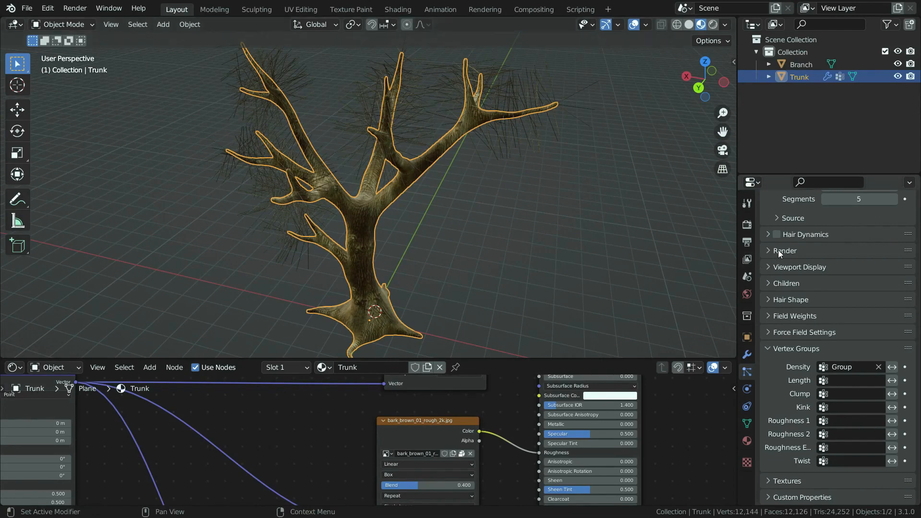
- Render the Trunk's hair particles as Branch object instances at 0.710 scale
{"action": "left_click", "coordinate": [785, 250]}
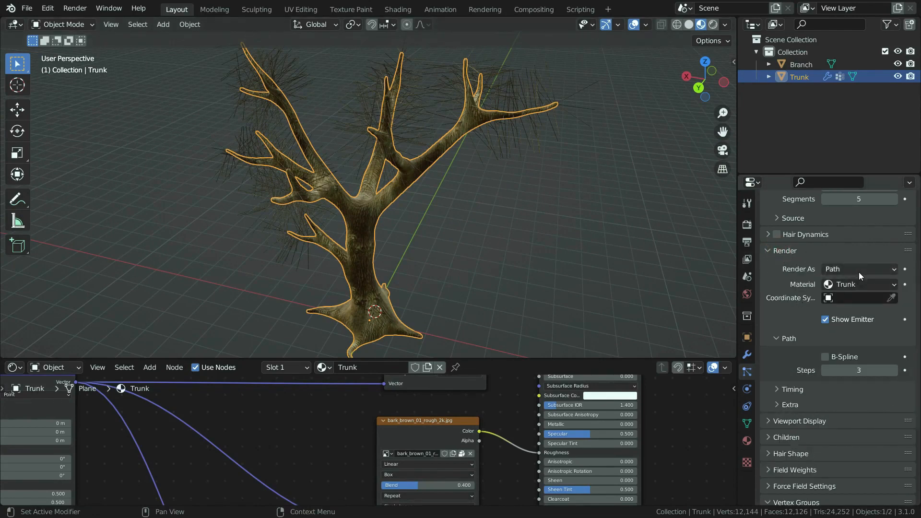
{"action": "left_click", "coordinate": [858, 269]}
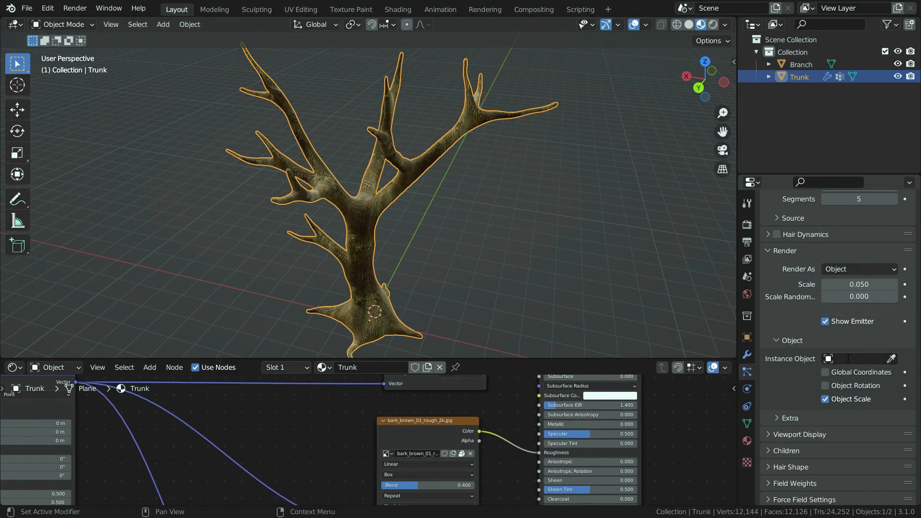
{"action": "left_click", "coordinate": [855, 359]}
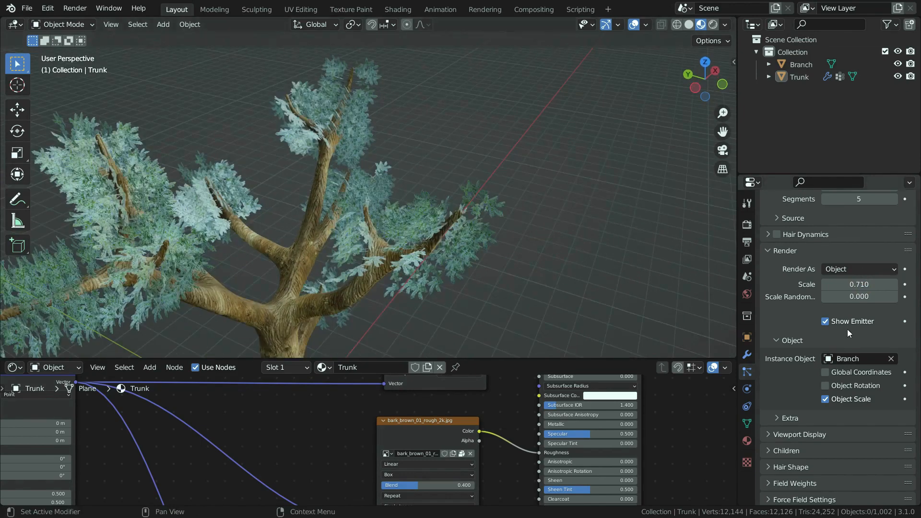
- Enable particle rotation using Normal-Tangent orientation with 0.210 randomness
{"action": "scroll", "scroll_direction": "up", "scroll_amount": 3}
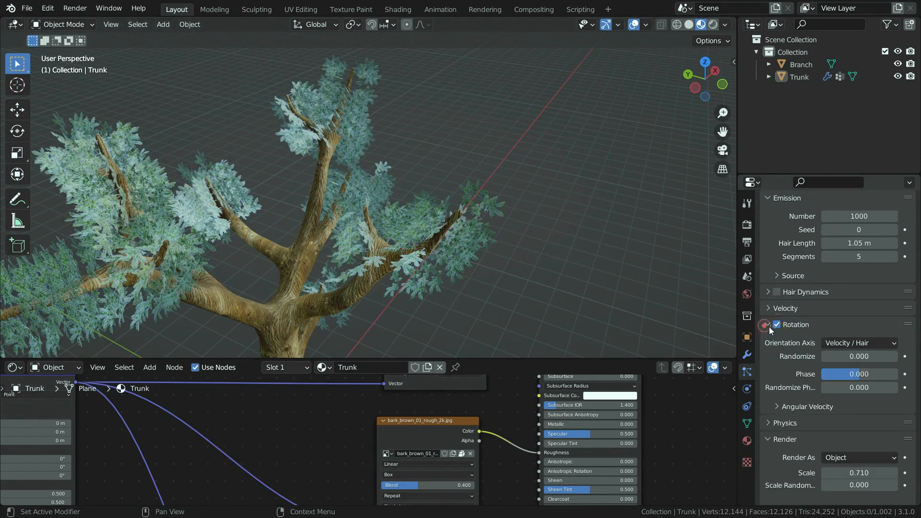
{"action": "left_click", "coordinate": [857, 343]}
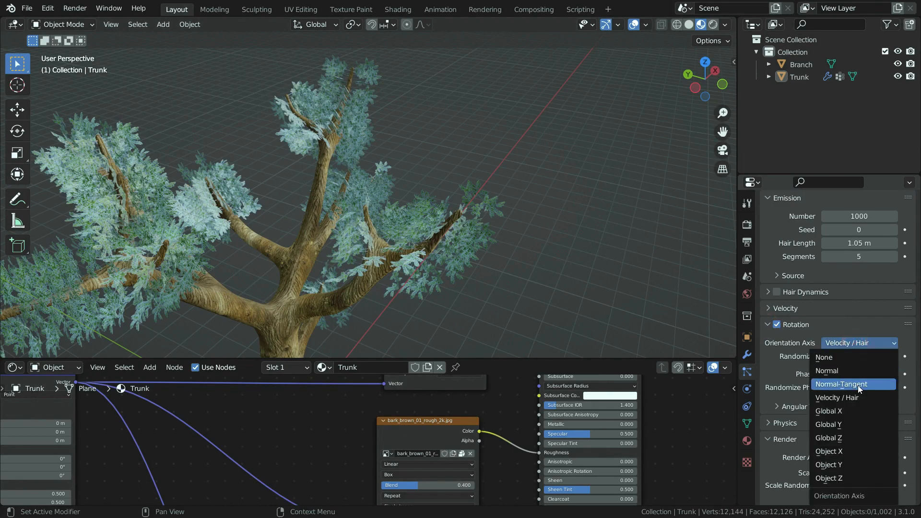
{"action": "left_click", "coordinate": [840, 385]}
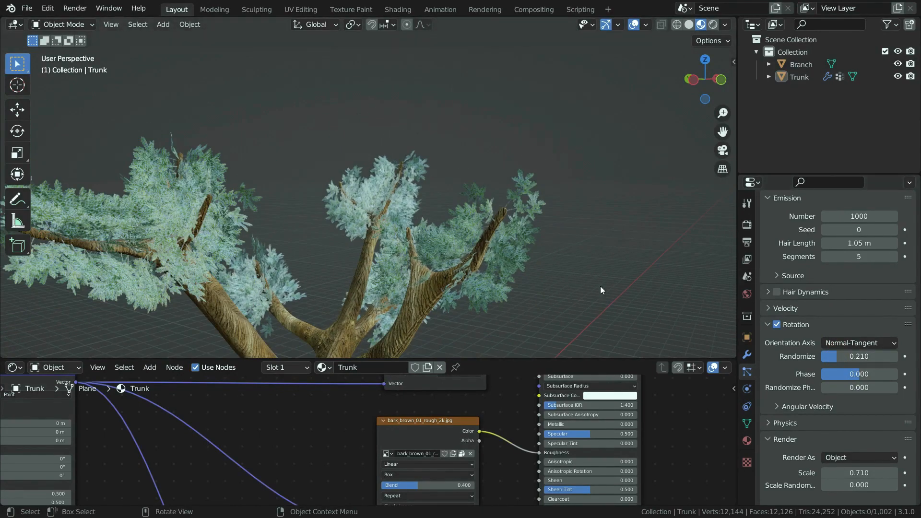
- Confirm the branch particle scale and set the particle count to 600
{"action": "scroll", "scroll_direction": "down", "scroll_amount": 3}
{"action": "type", "text": "2"}
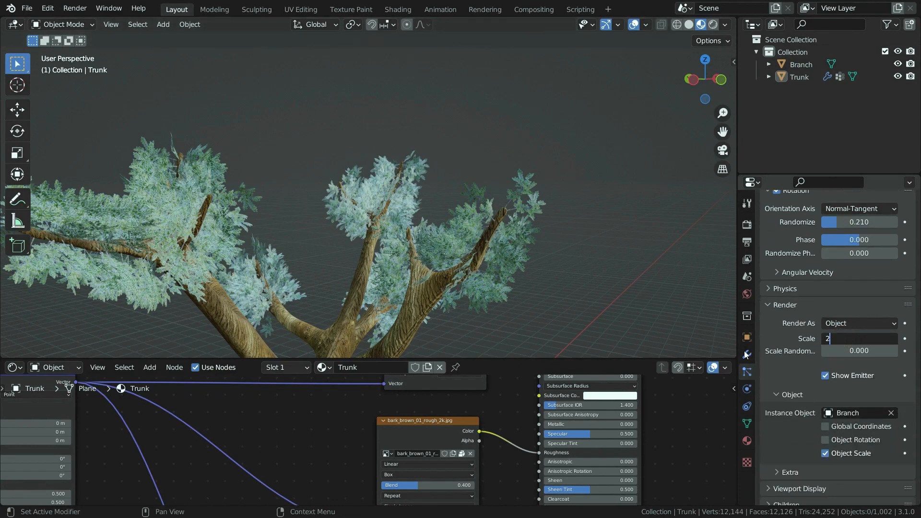
{"action": "key", "text": "Return"}
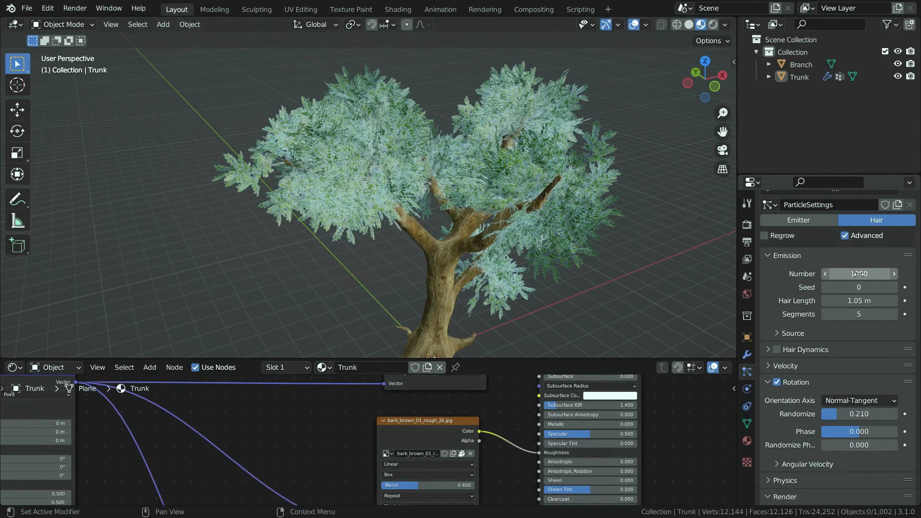
{"action": "left_click", "coordinate": [858, 273]}
{"action": "type", "text": "600"}
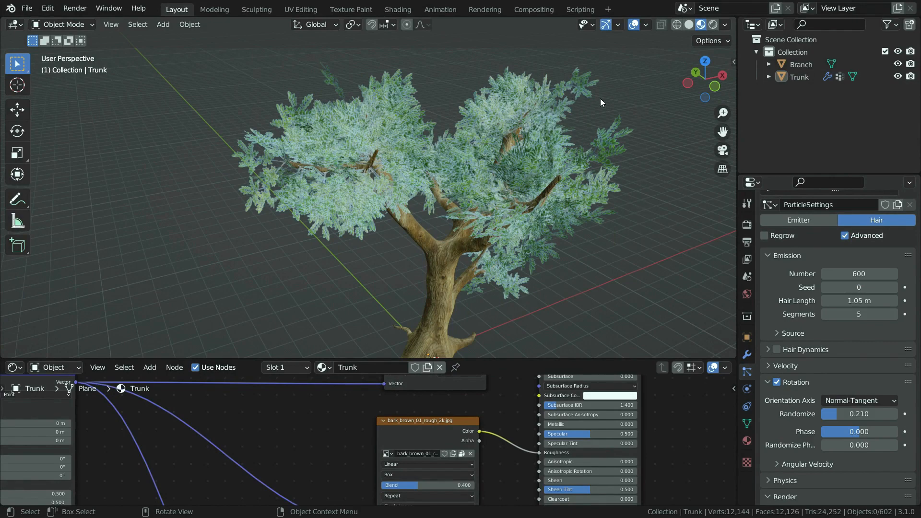
- Use Cycles on GPU Compute with 128 max render samples and denoising enabled
{"action": "left_click", "coordinate": [711, 24]}
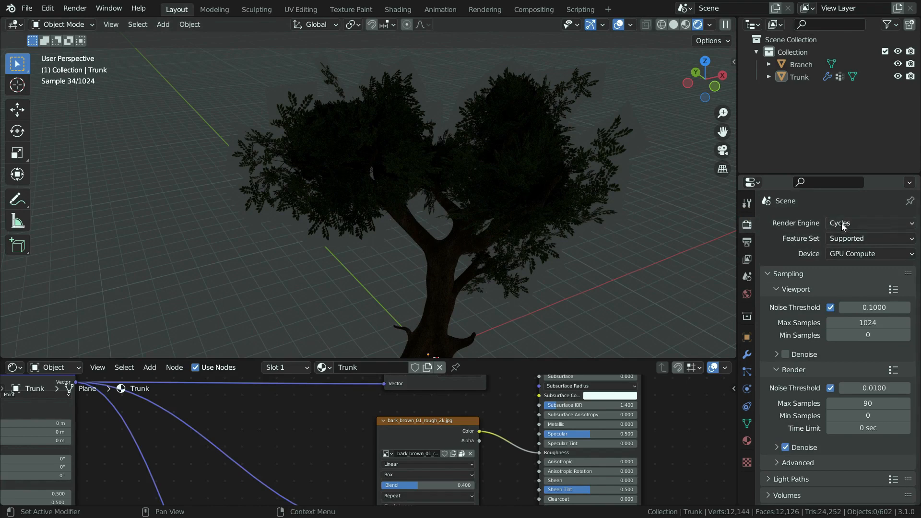
{"action": "scroll", "scroll_direction": "down", "scroll_amount": 3}
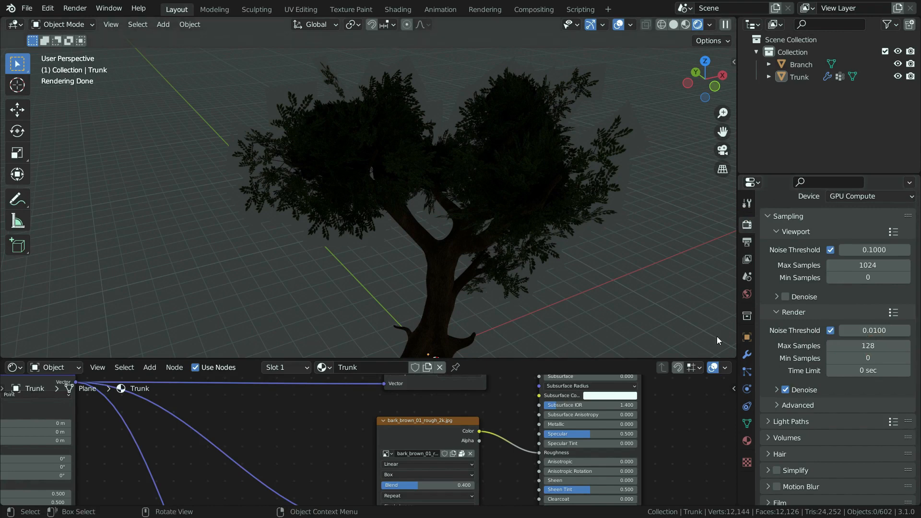
{"action": "mouse_move", "coordinate": [703, 301]}
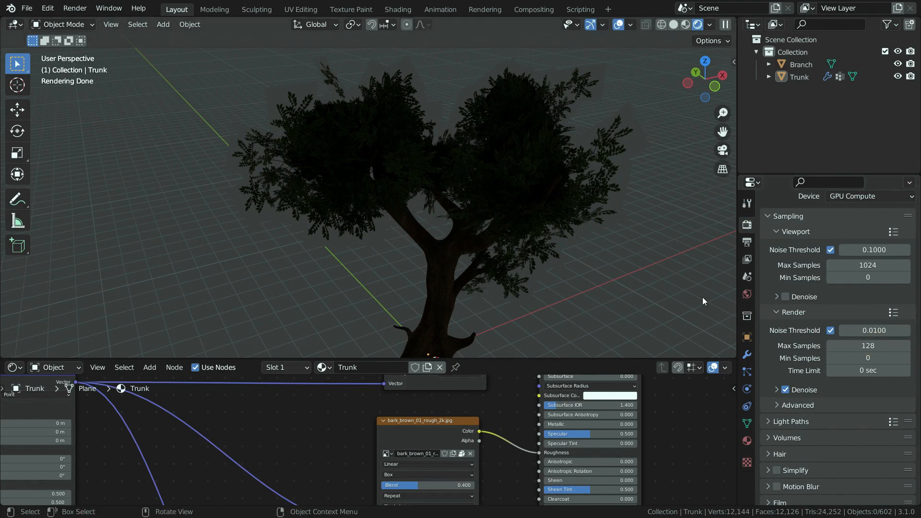
- Set the World colour to an Environment Texture
{"action": "left_click", "coordinate": [747, 294]}
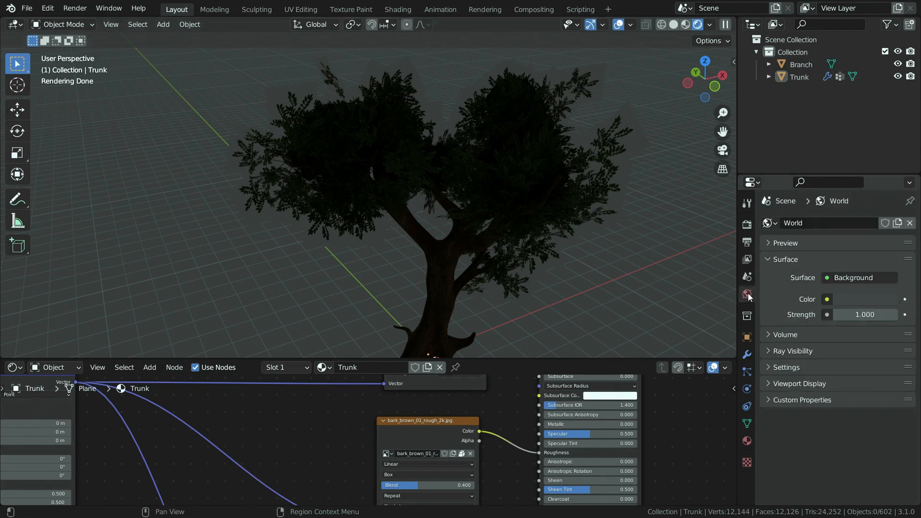
{"action": "left_click", "coordinate": [827, 299]}
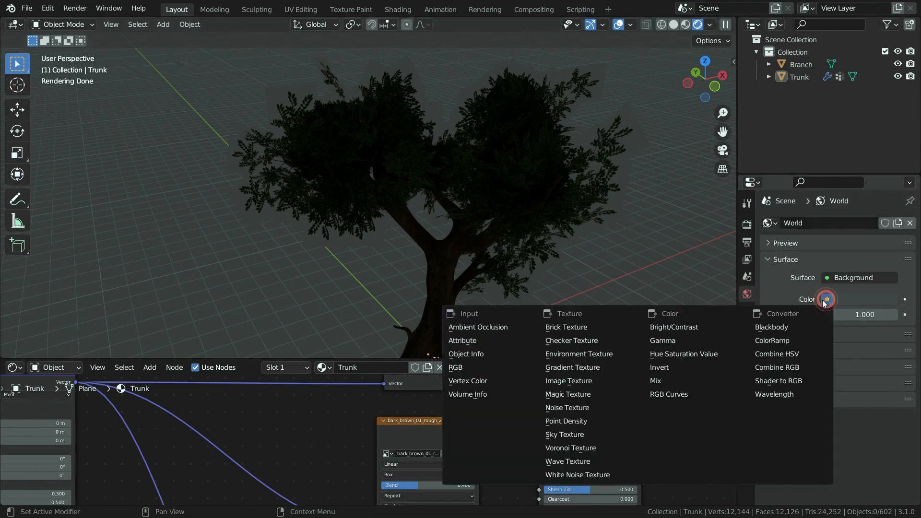
{"action": "left_click", "coordinate": [579, 353]}
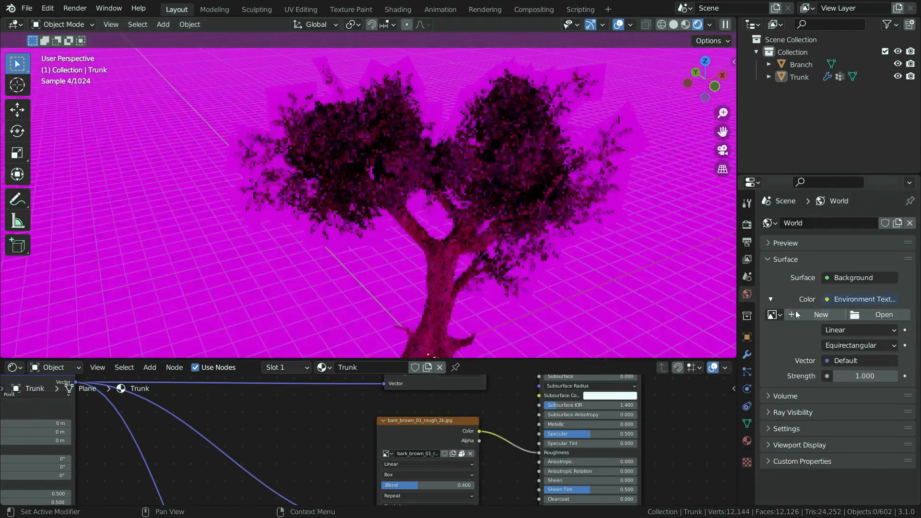
- Load rooitou_park_4k.hdr as the world HDRI and enable Film Transparent
{"action": "left_click", "coordinate": [882, 314]}
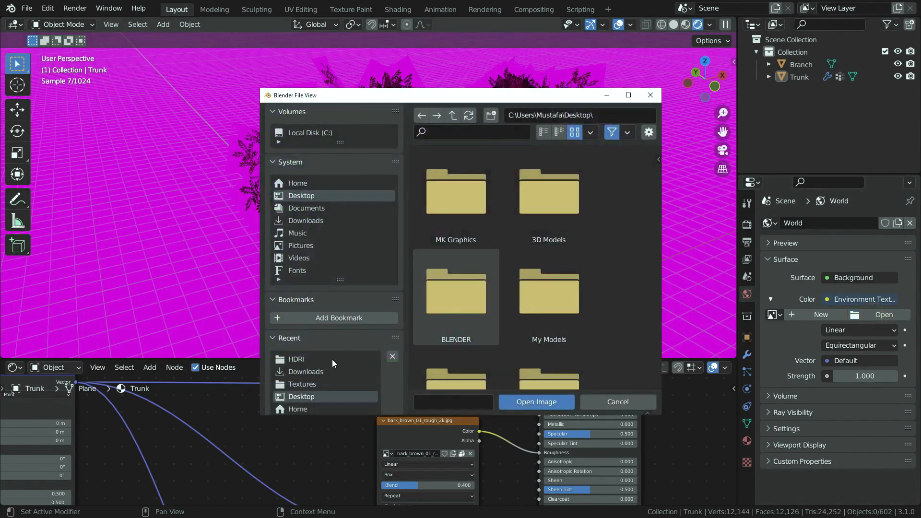
{"action": "left_click", "coordinate": [296, 359]}
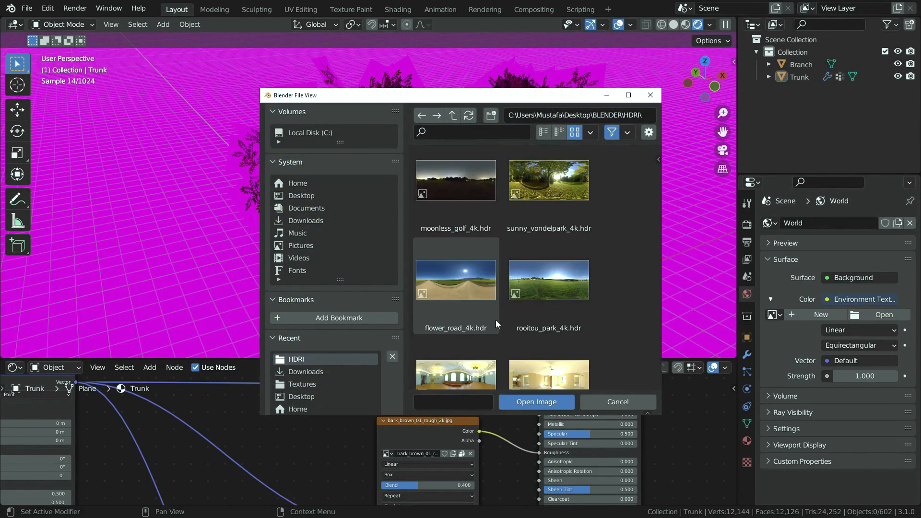
{"action": "left_click", "coordinate": [548, 280]}
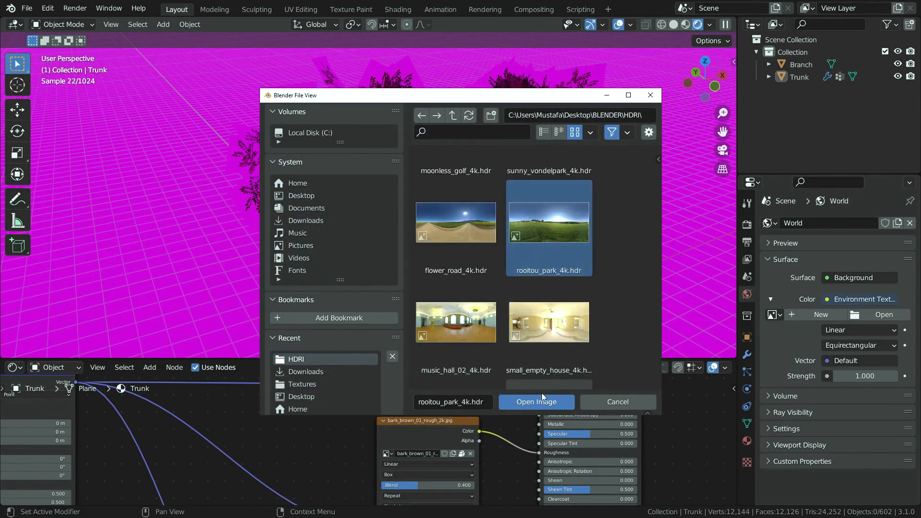
{"action": "left_click", "coordinate": [535, 402]}
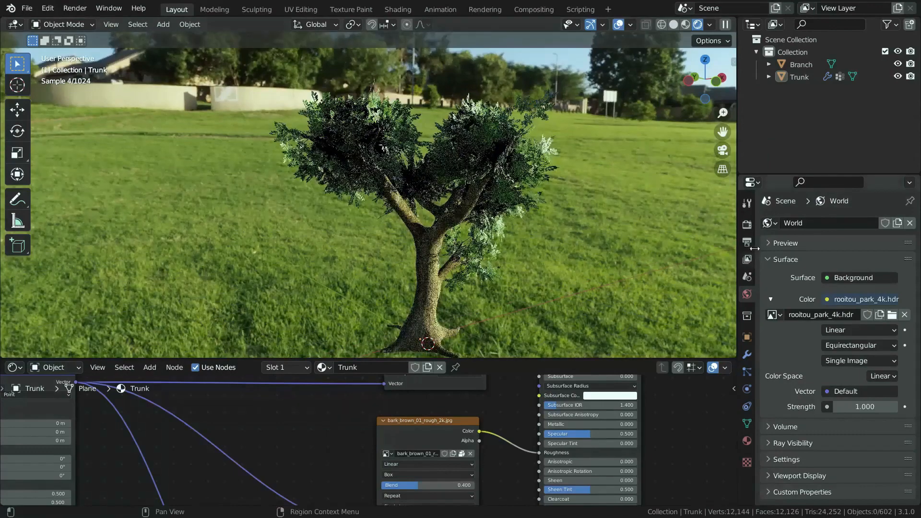
{"action": "left_click", "coordinate": [746, 240]}
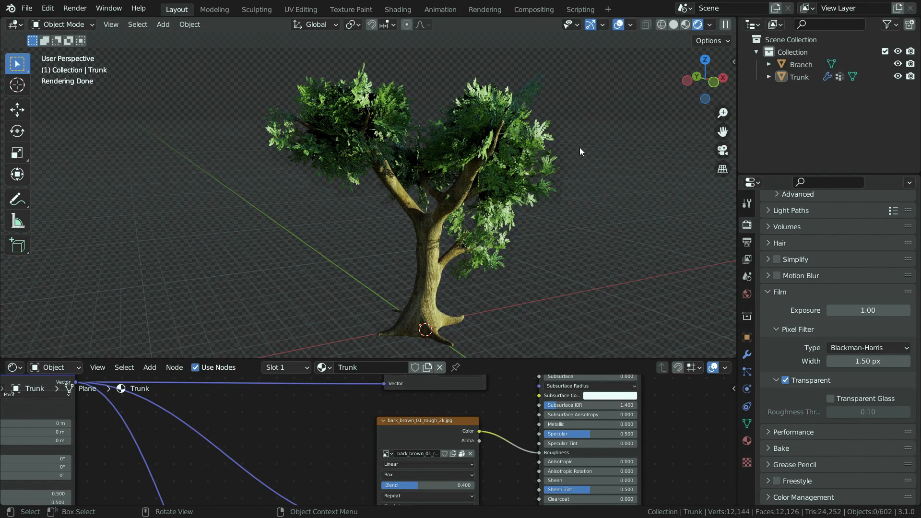
{"action": "mouse_move", "coordinate": [716, 121]}
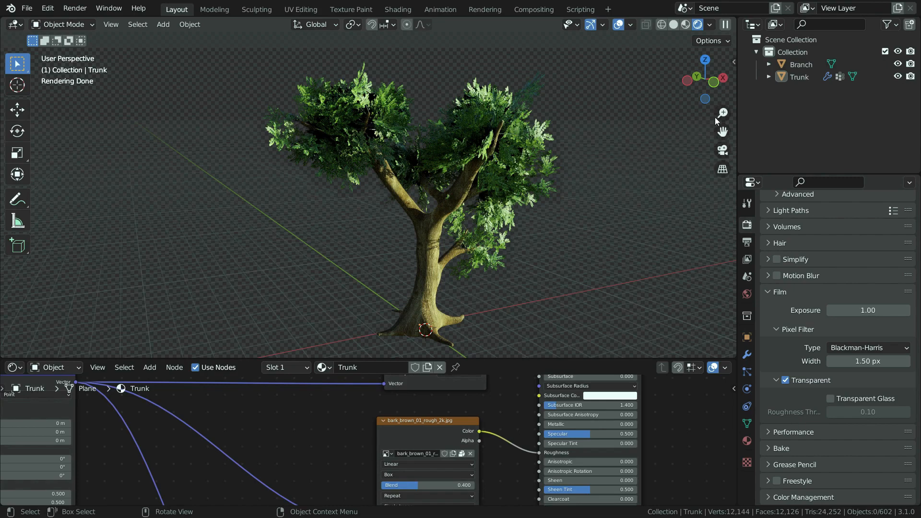
- Add a Translucent BSDF to the Branch material, then show the World node tree
{"action": "left_click", "coordinate": [800, 64]}
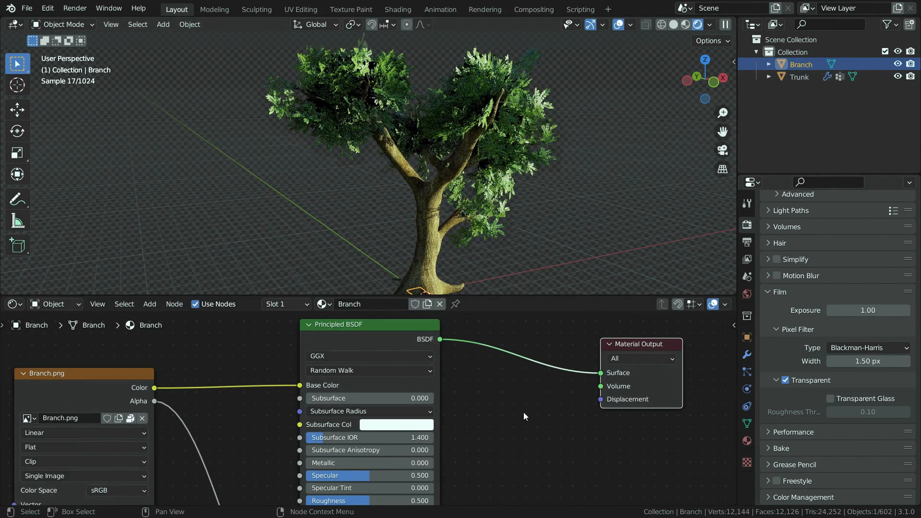
{"action": "left_click", "coordinate": [464, 417]}
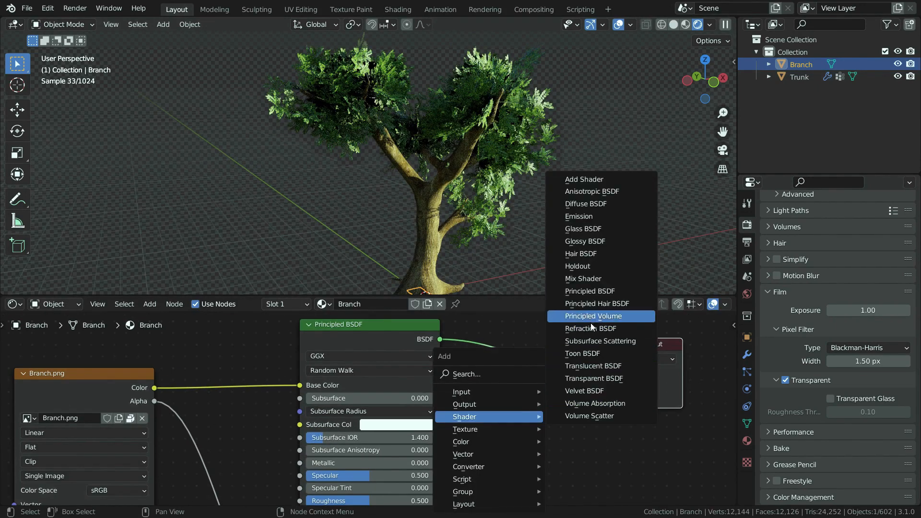
{"action": "left_click", "coordinate": [591, 365]}
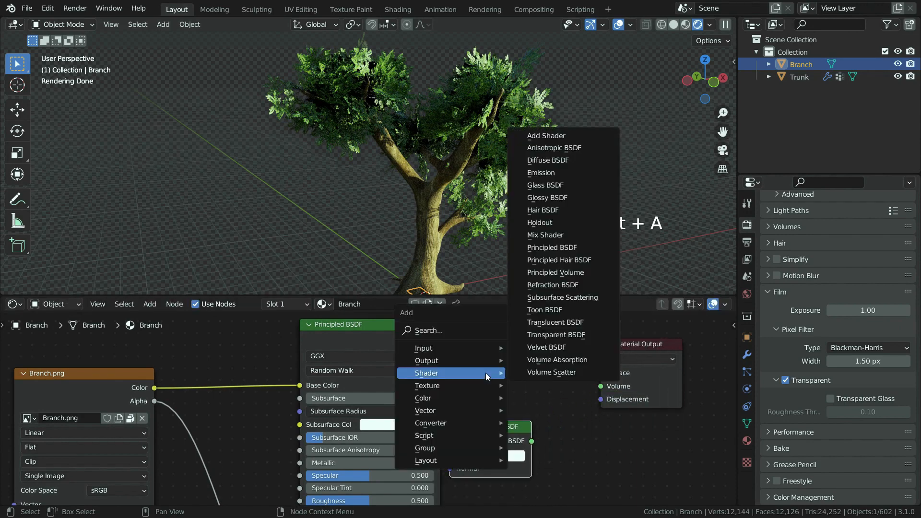
{"action": "left_click", "coordinate": [546, 135]}
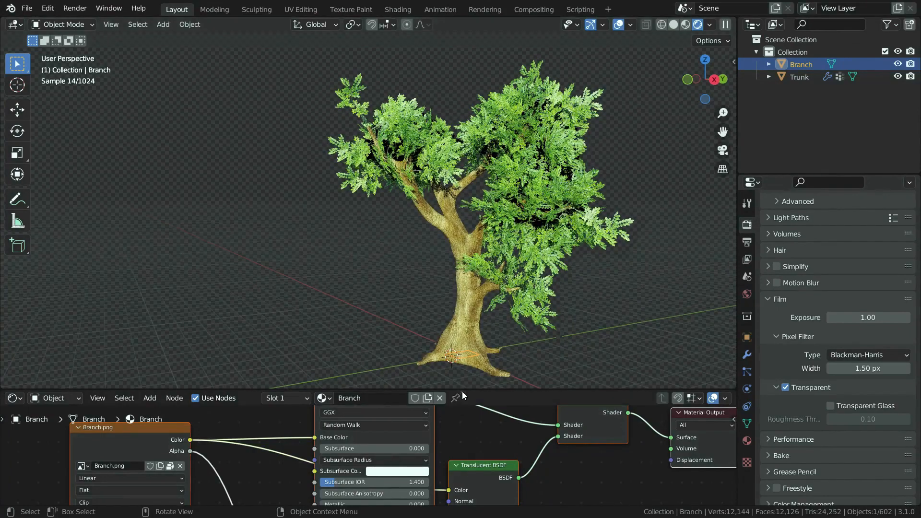
{"action": "left_click", "coordinate": [52, 324]}
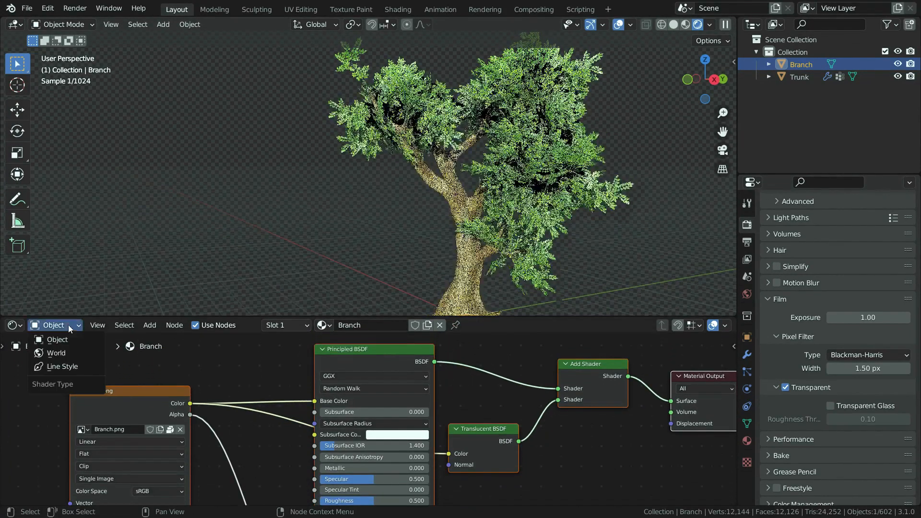
{"action": "left_click", "coordinate": [55, 352]}
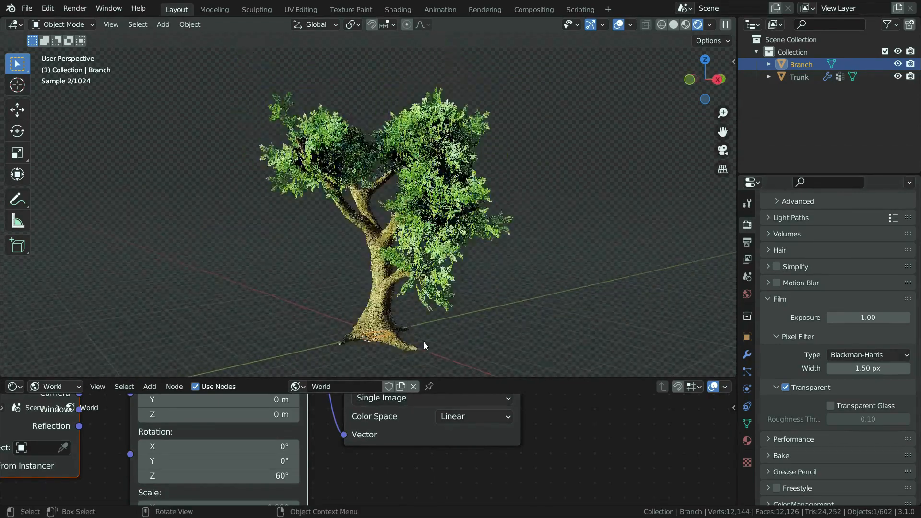
- Add a camera with Shift+A and position it to frame the whole tree
{"action": "key", "text": "shift+a"}
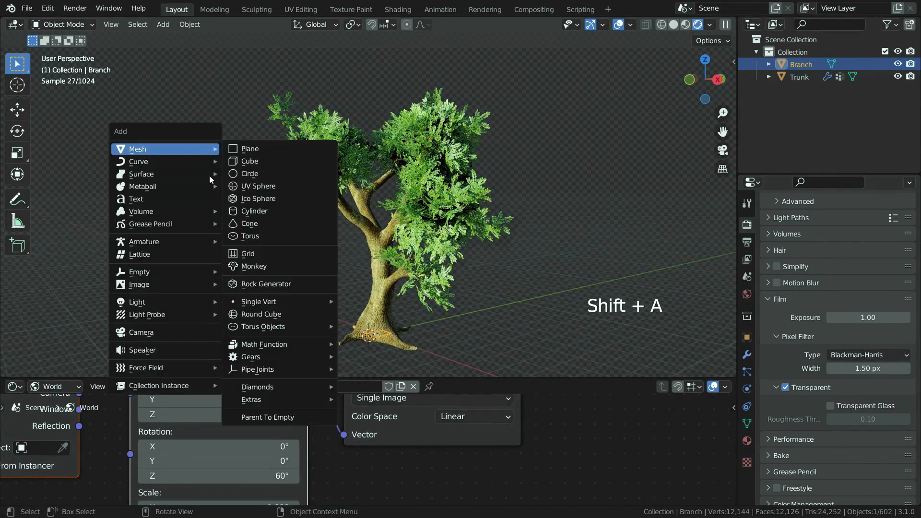
{"action": "left_click", "coordinate": [141, 332]}
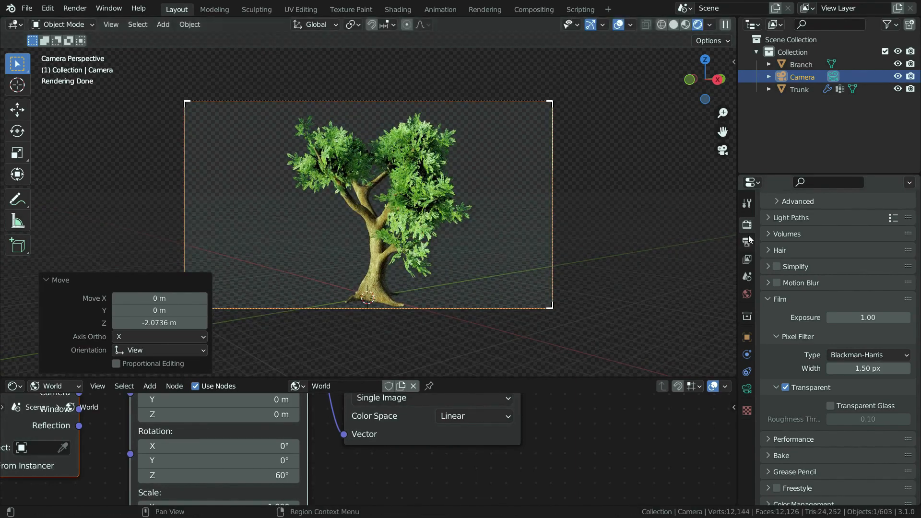
- Set the render output folder to the Desktop, keeping PNG RGBA format
{"action": "left_click", "coordinate": [746, 225]}
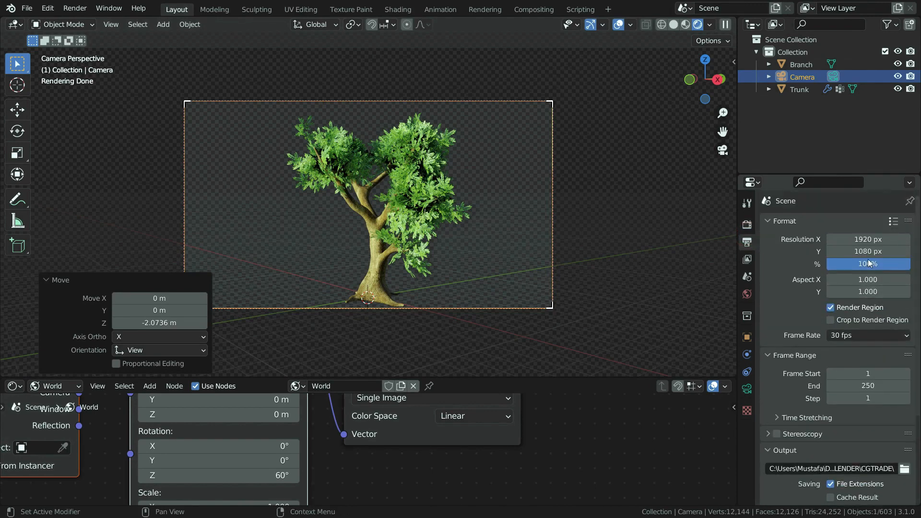
{"action": "scroll", "scroll_direction": "down", "scroll_amount": 3}
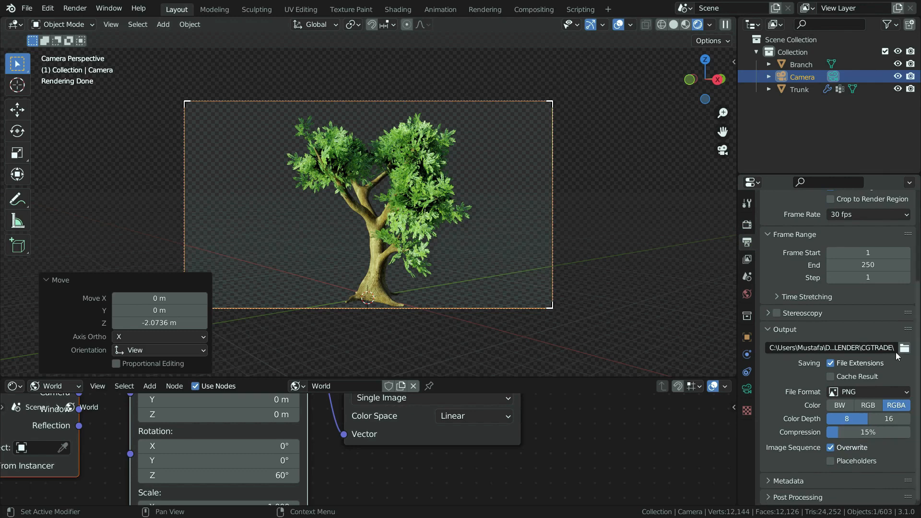
{"action": "left_click", "coordinate": [913, 348]}
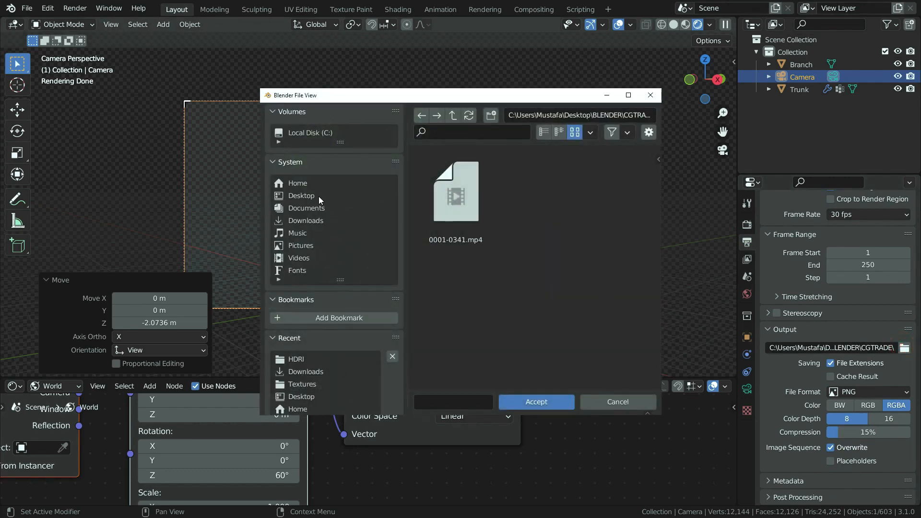
{"action": "left_click", "coordinate": [536, 402]}
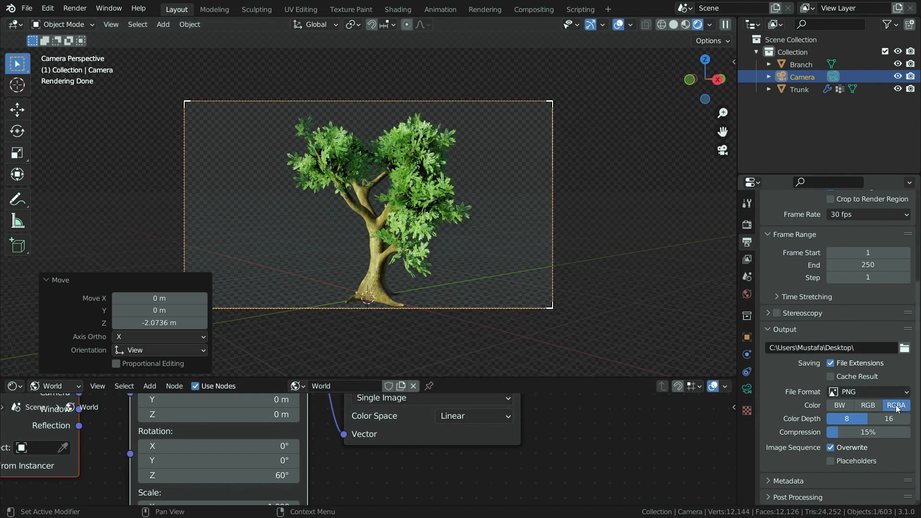
{"action": "mouse_move", "coordinate": [715, 243]}
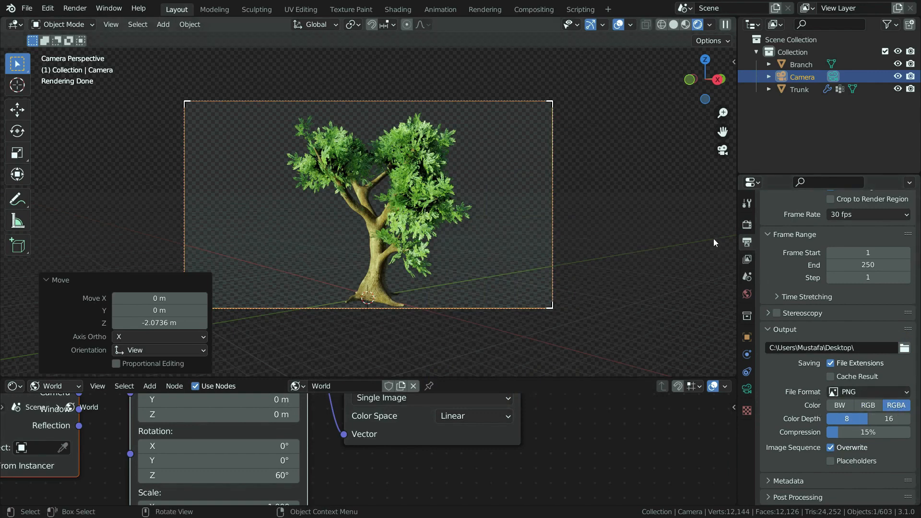
{"action": "left_click", "coordinate": [74, 8]}
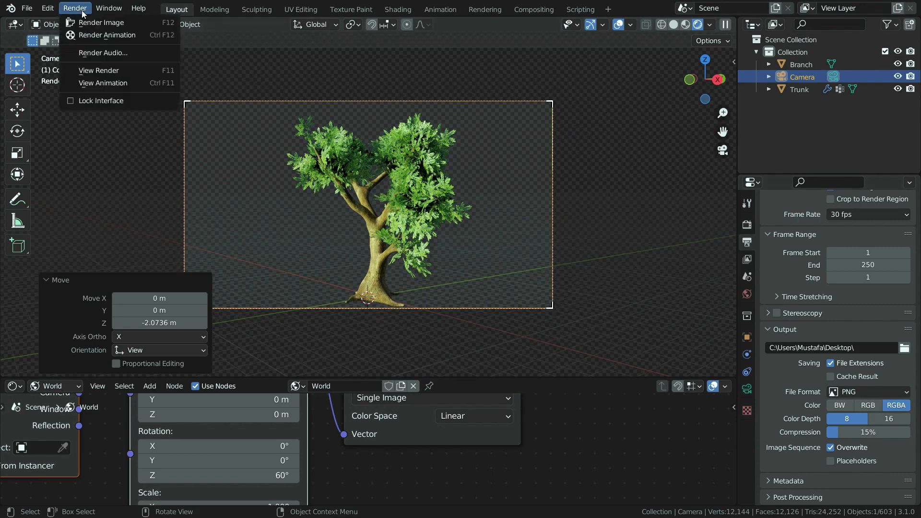